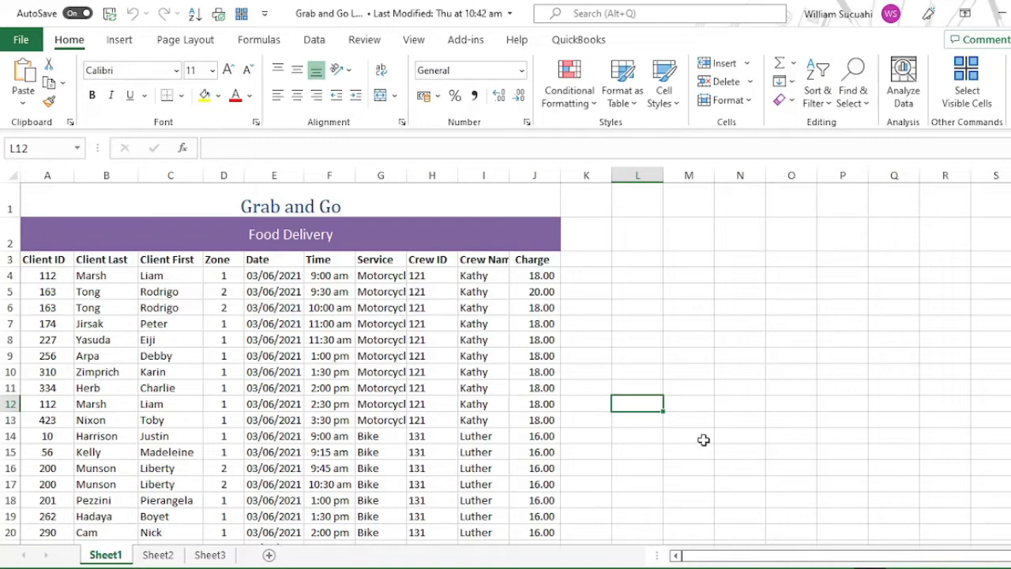
mouse_move(733, 449)
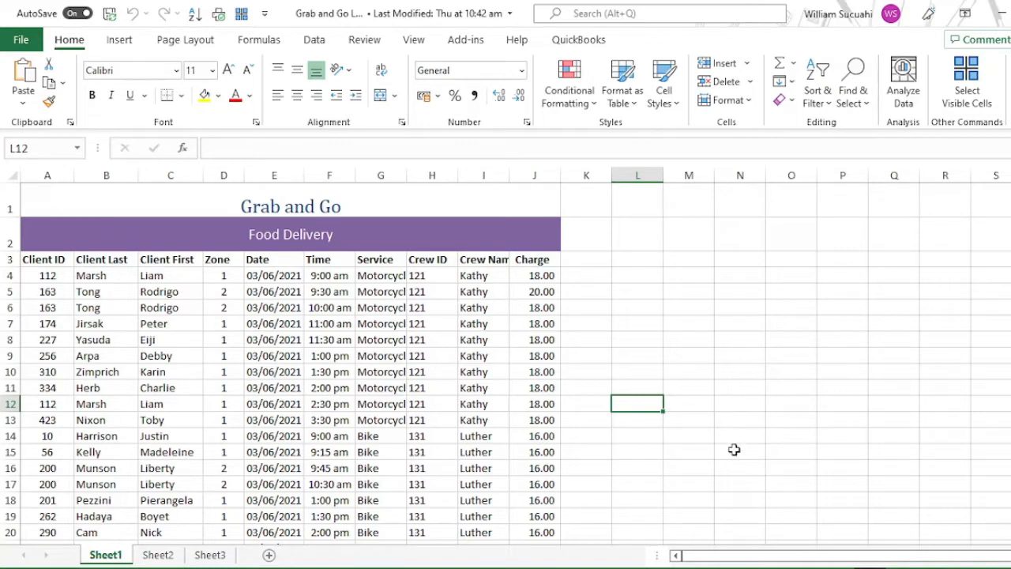
mouse_move(438, 202)
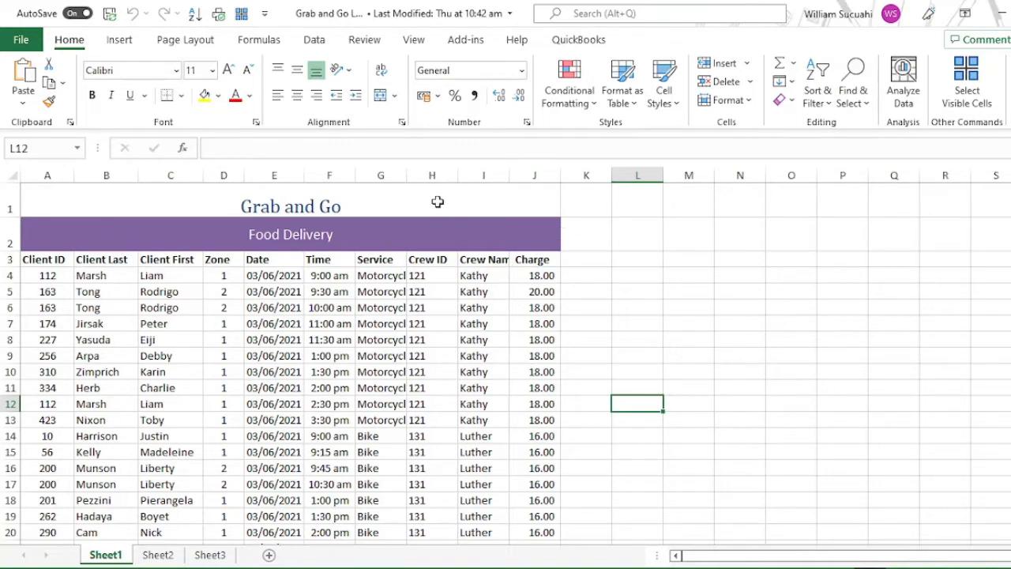
mouse_move(408, 260)
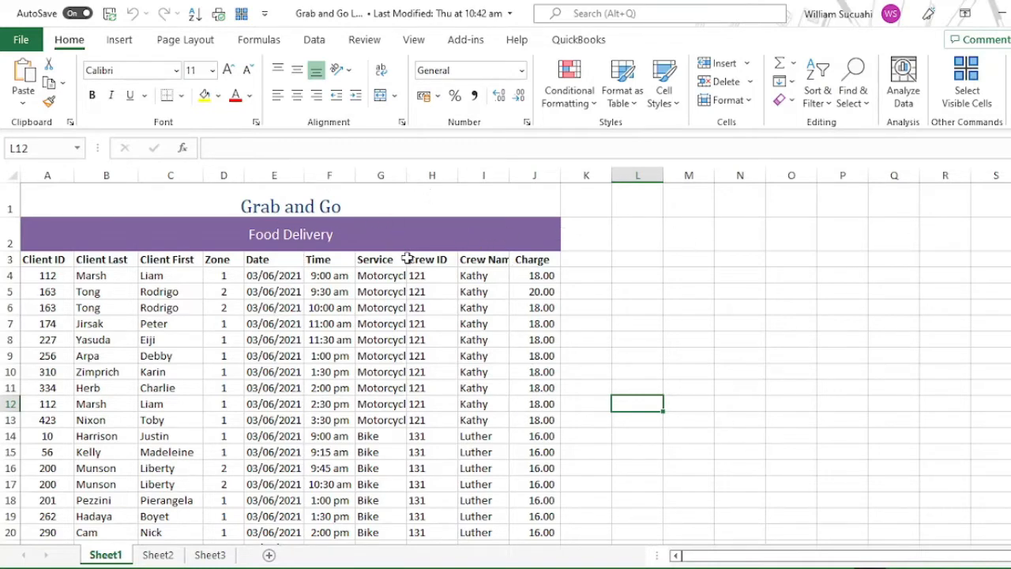
mouse_move(409, 177)
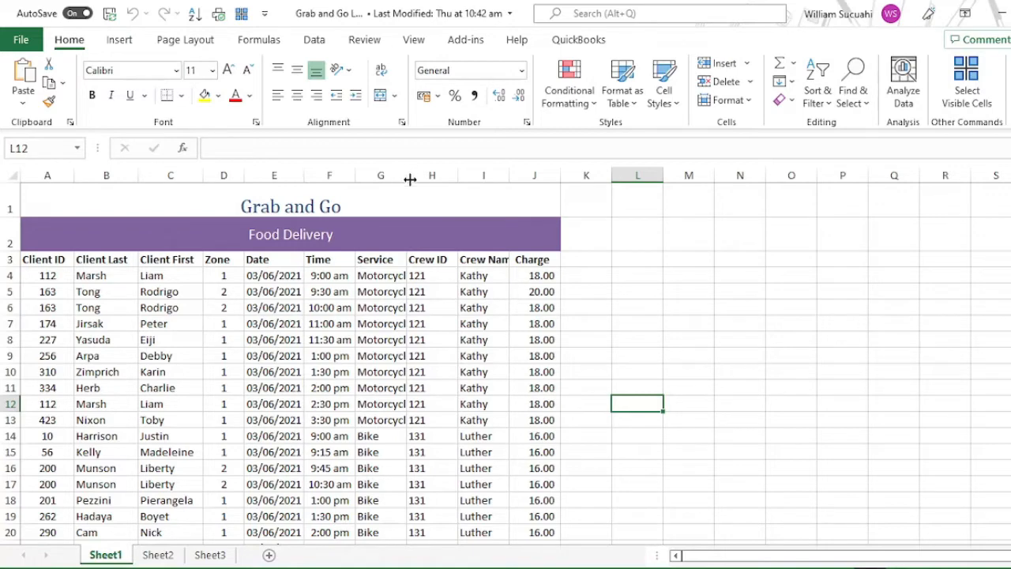
mouse_move(395, 345)
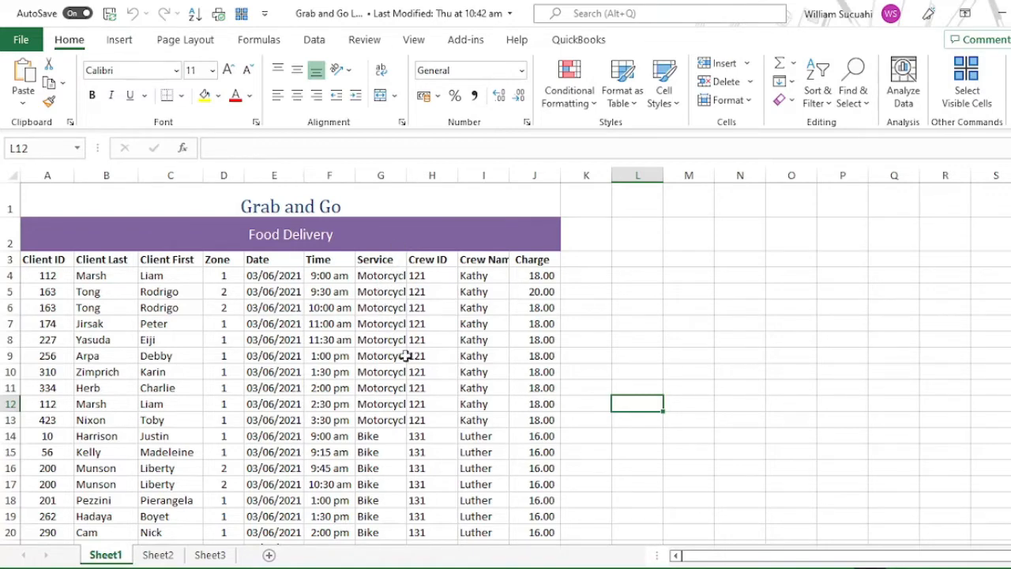
mouse_move(405, 174)
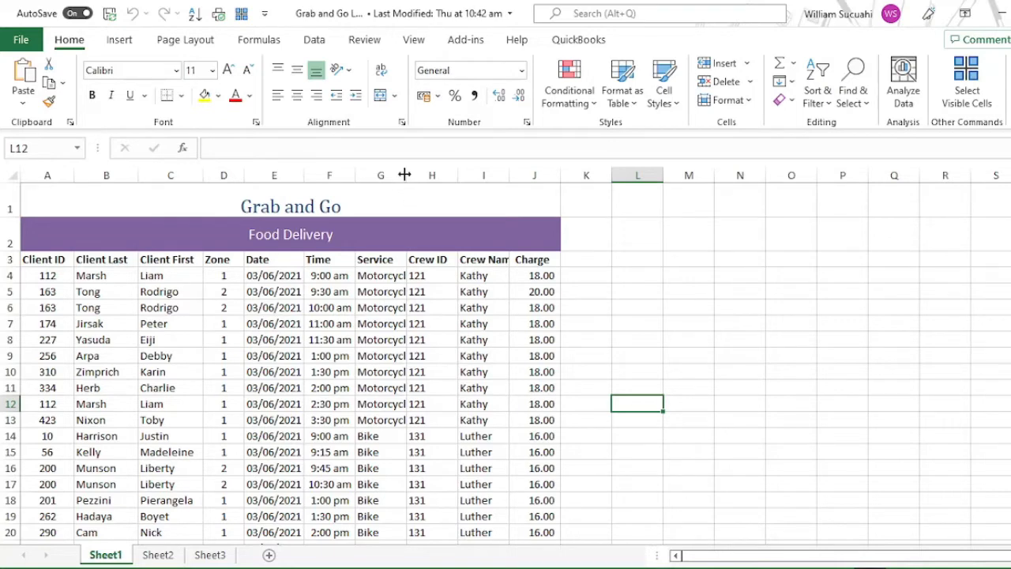
mouse_move(407, 184)
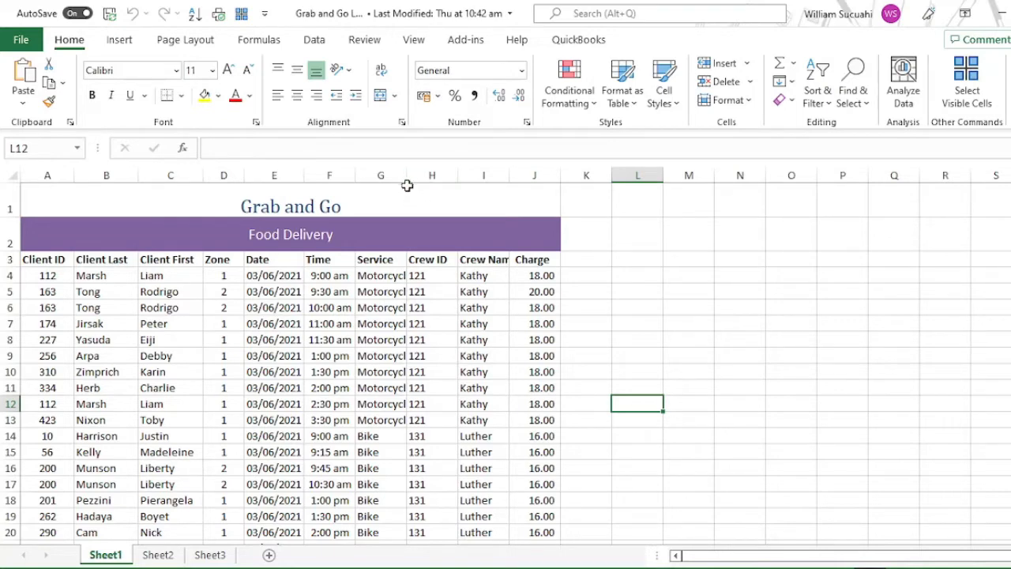
mouse_move(381, 173)
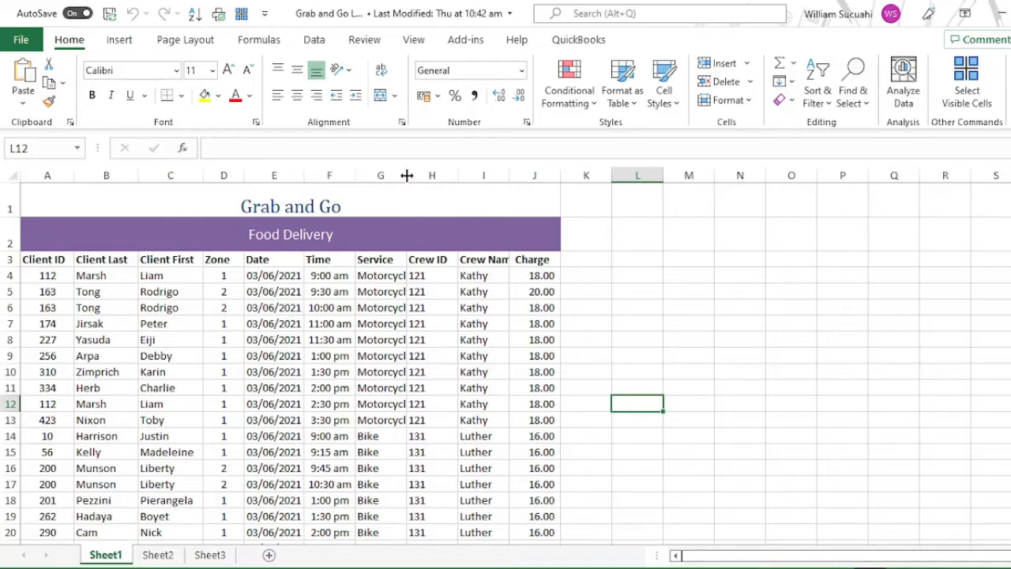
Widen the Service column so Motorcycle displays without truncation.
drag(408, 174, 443, 173)
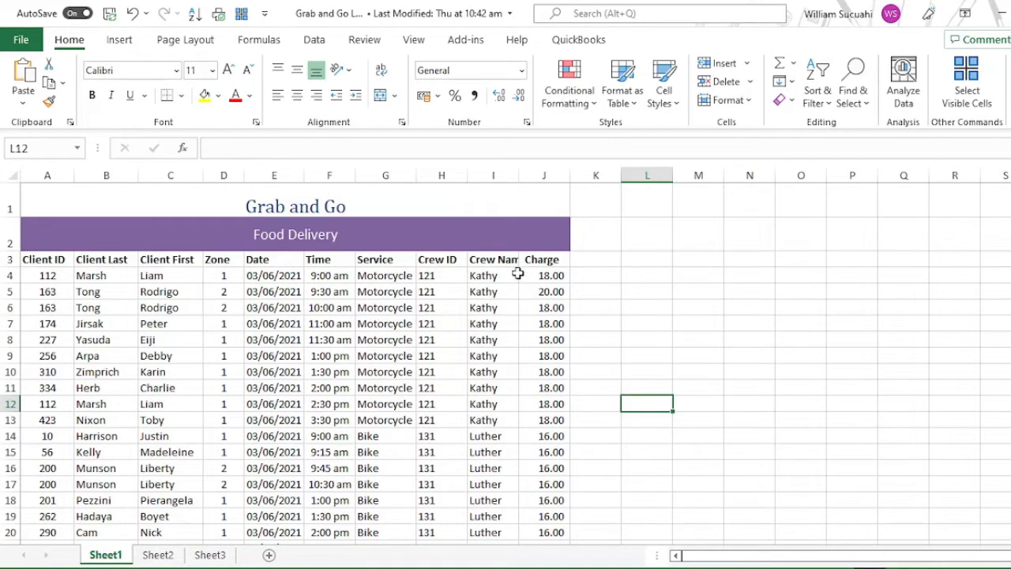
mouse_move(520, 261)
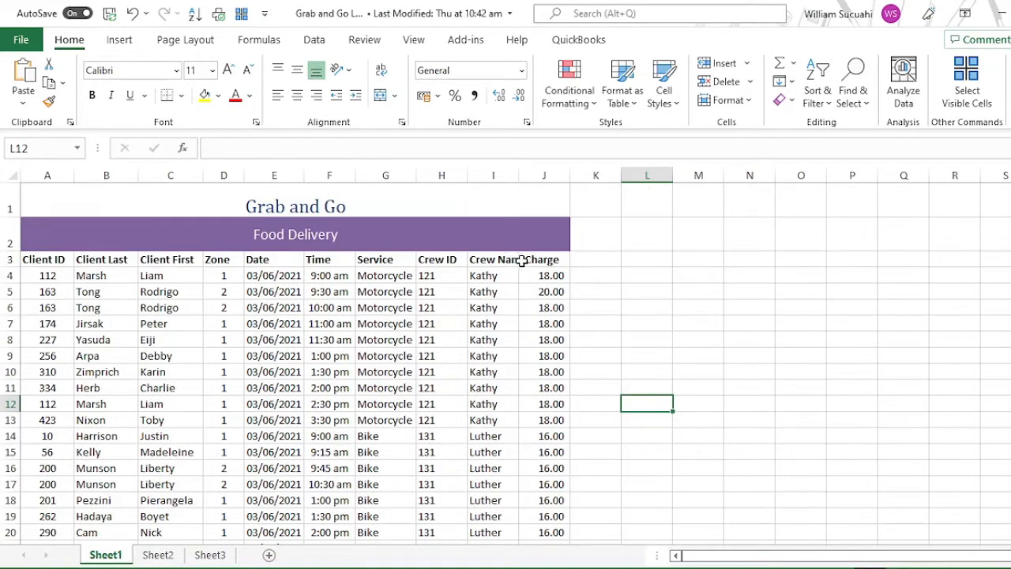
mouse_move(487, 275)
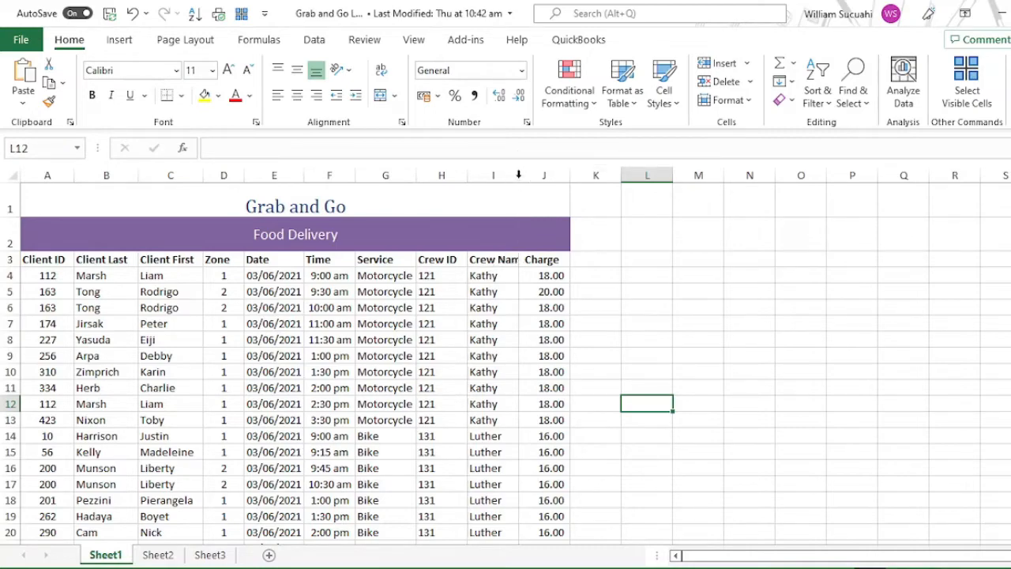
scroll(down, 3)
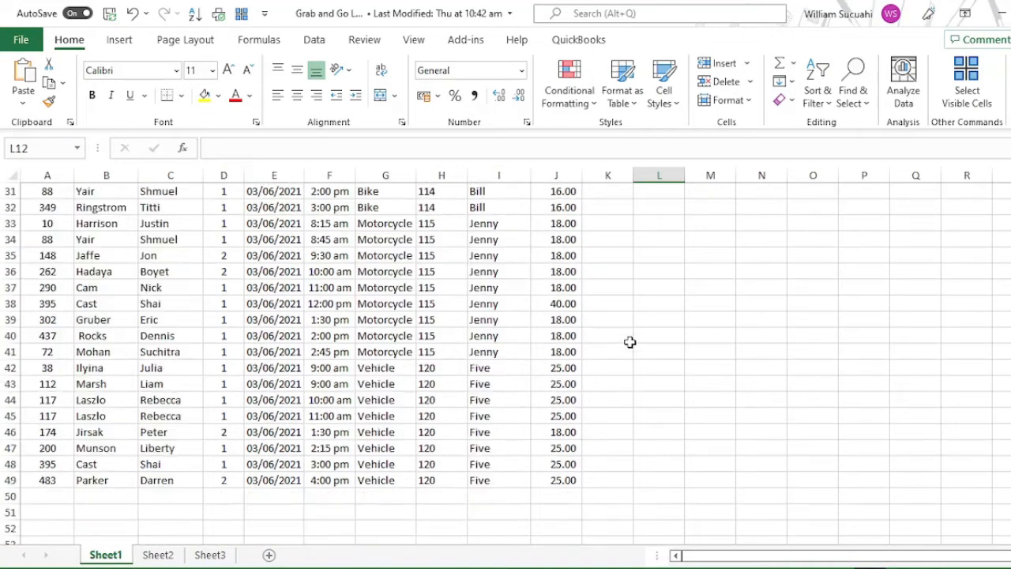
scroll(up, 3)
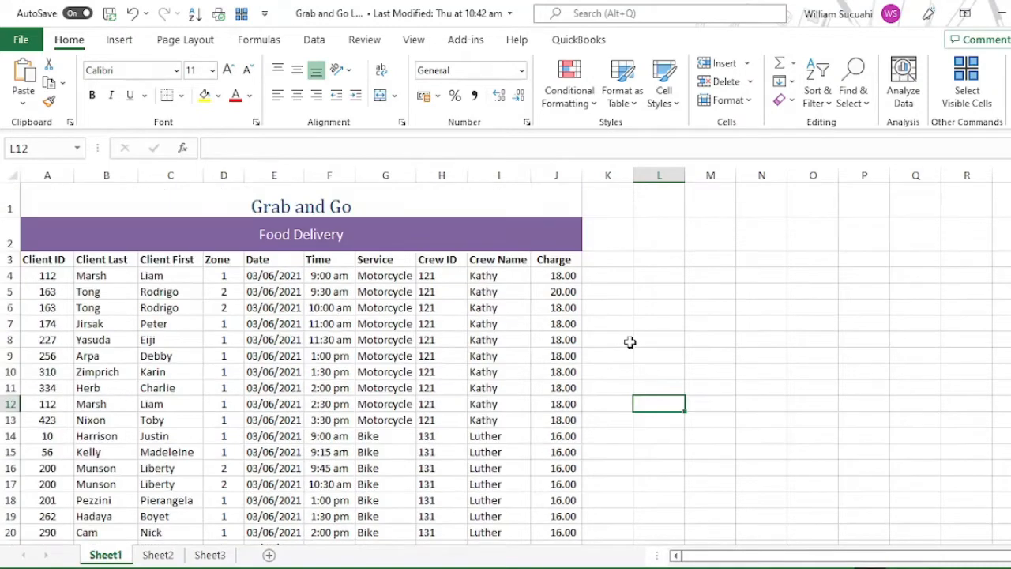
mouse_move(672, 350)
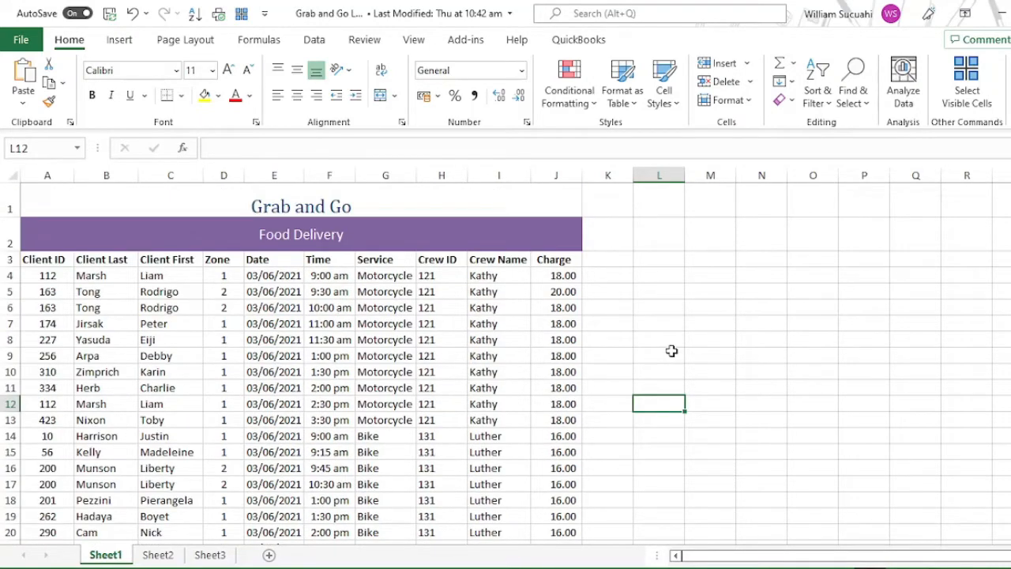
mouse_move(277, 313)
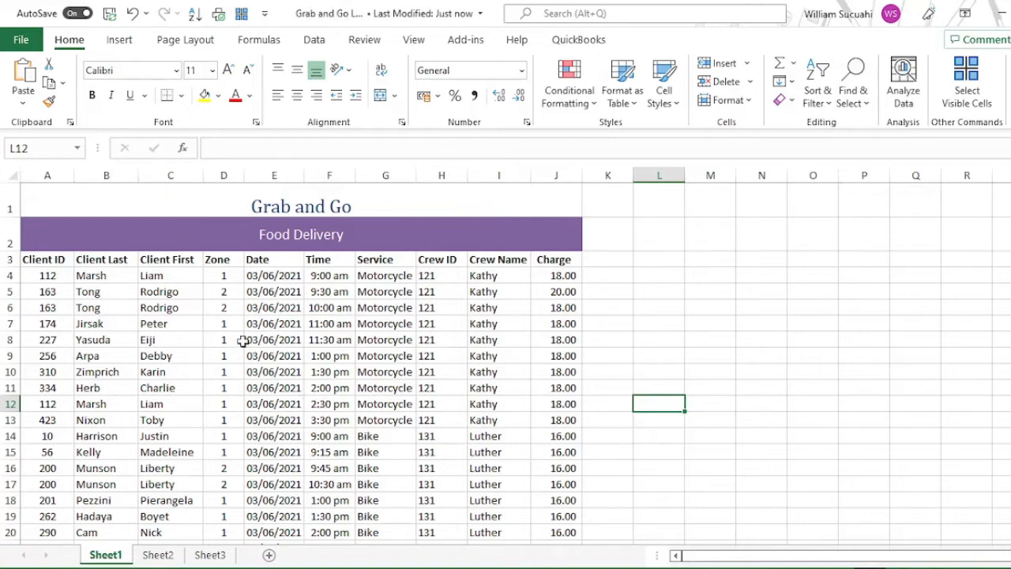
mouse_move(223, 271)
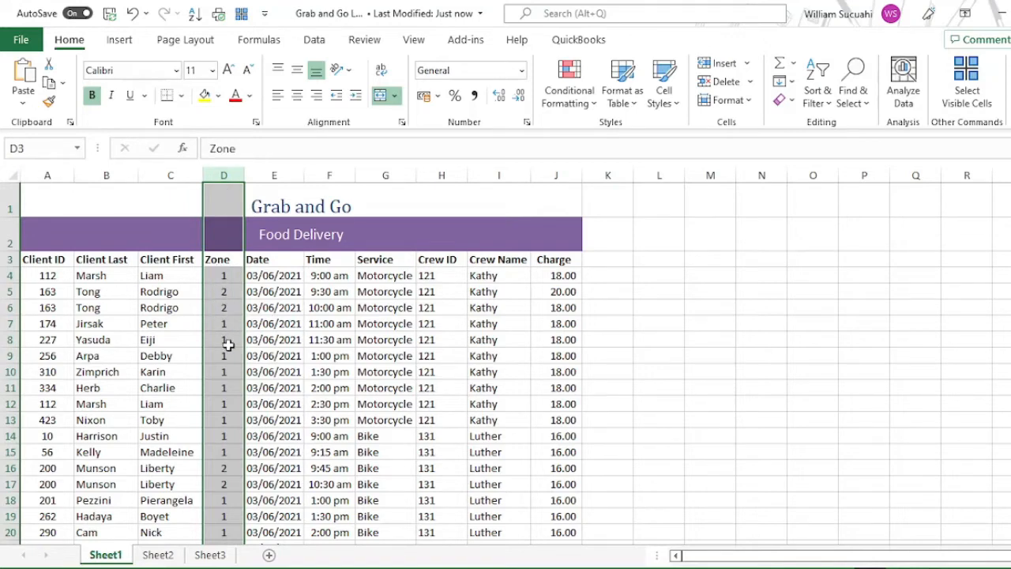
mouse_move(223, 174)
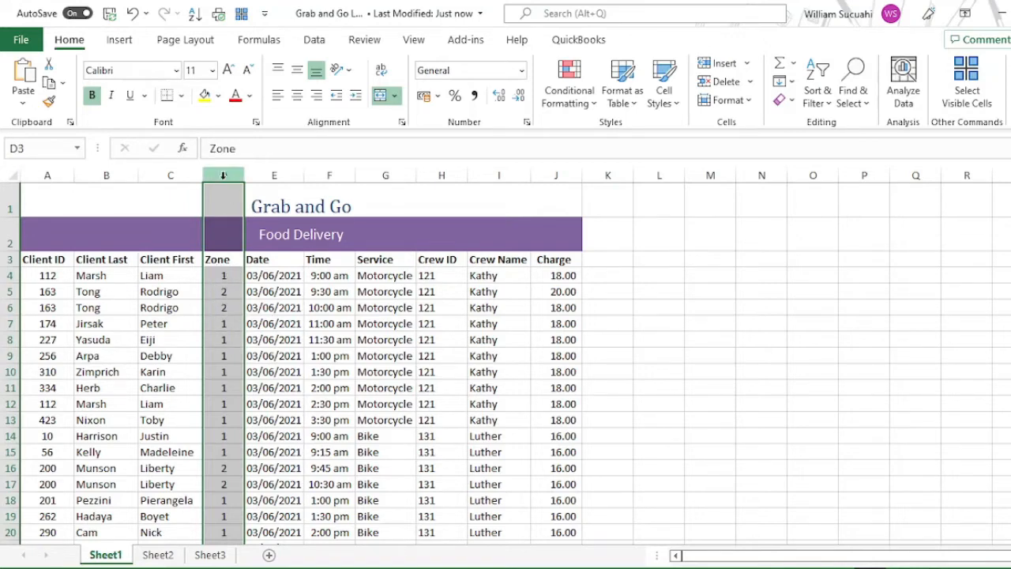
right_click(223, 174)
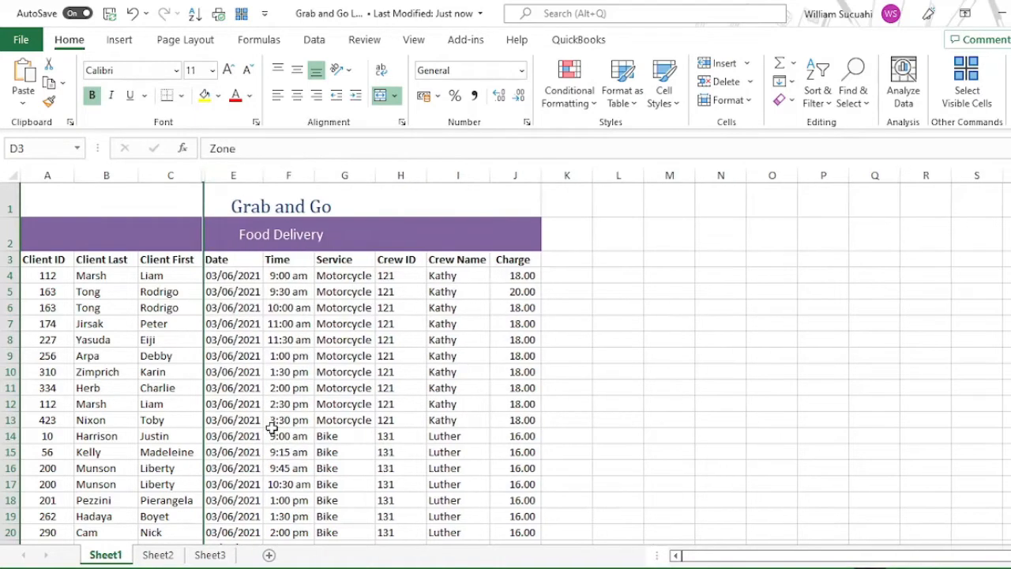
click(670, 354)
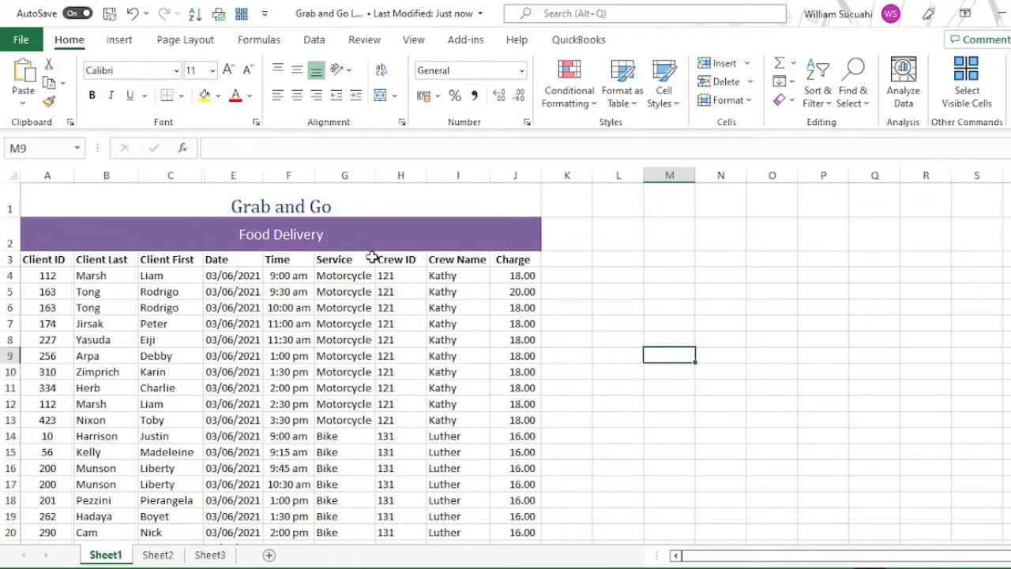
mouse_move(170, 173)
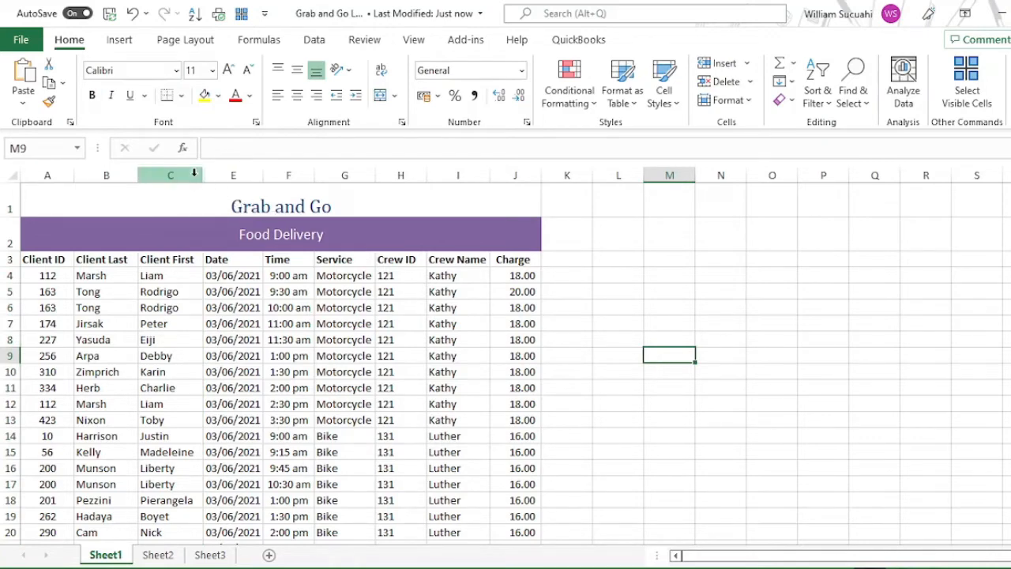
mouse_move(202, 177)
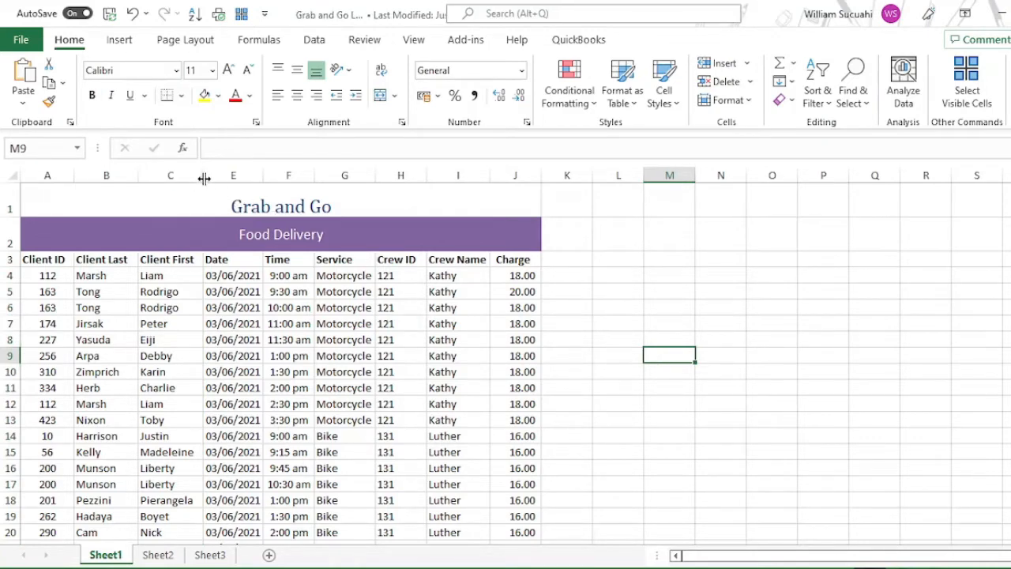
drag(204, 174, 209, 174)
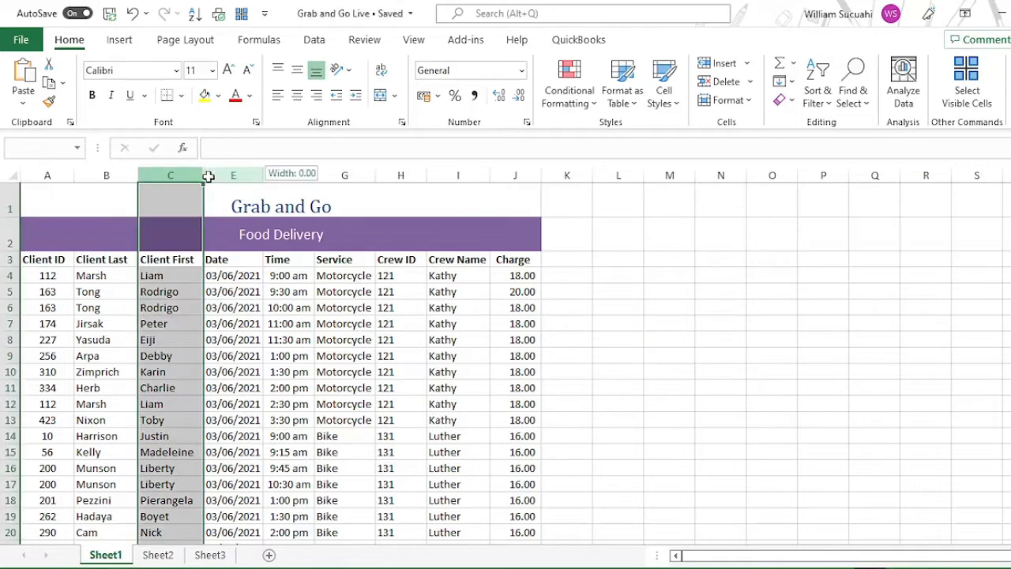
right_click(171, 175)
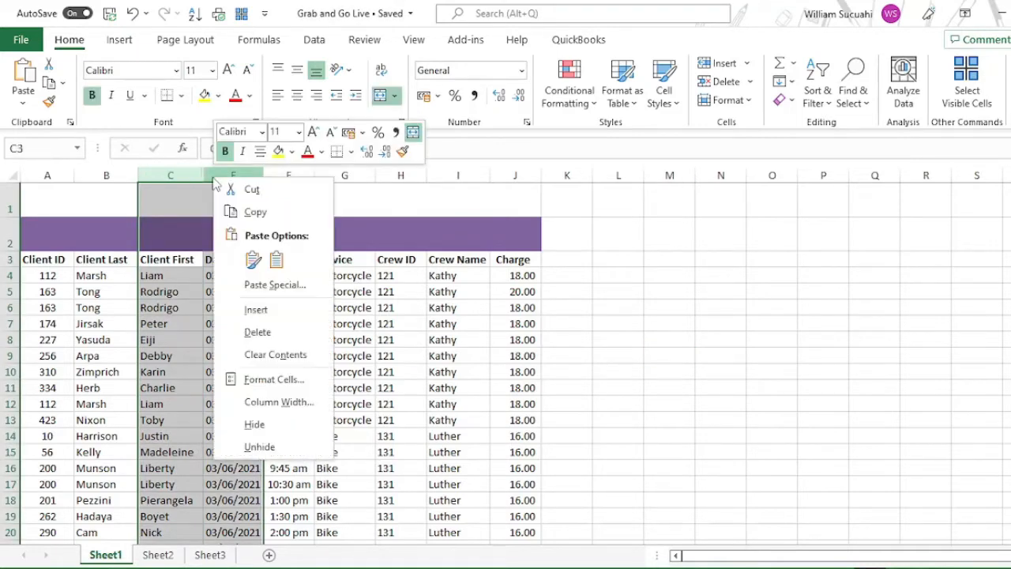
mouse_move(261, 423)
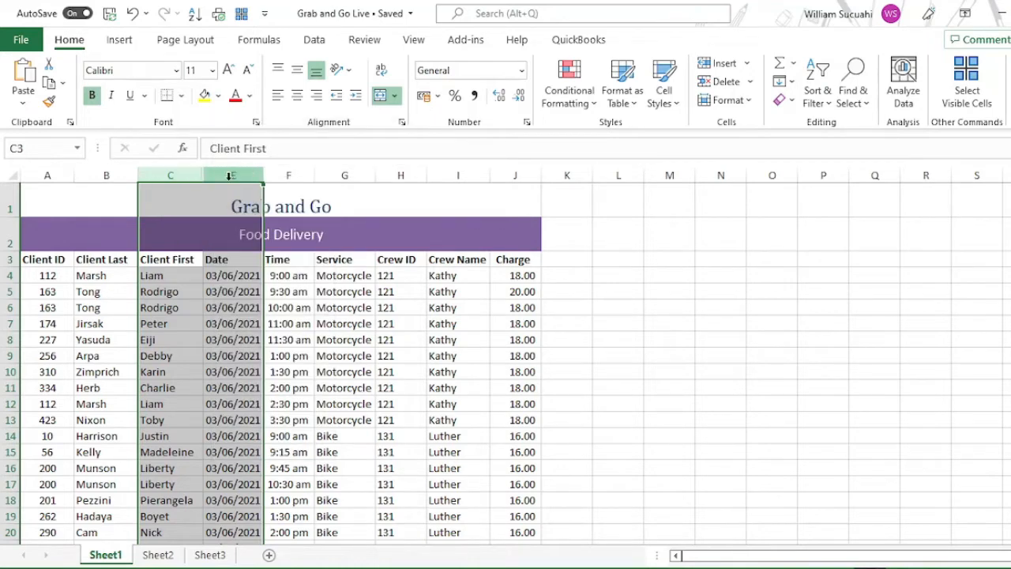
right_click(231, 174)
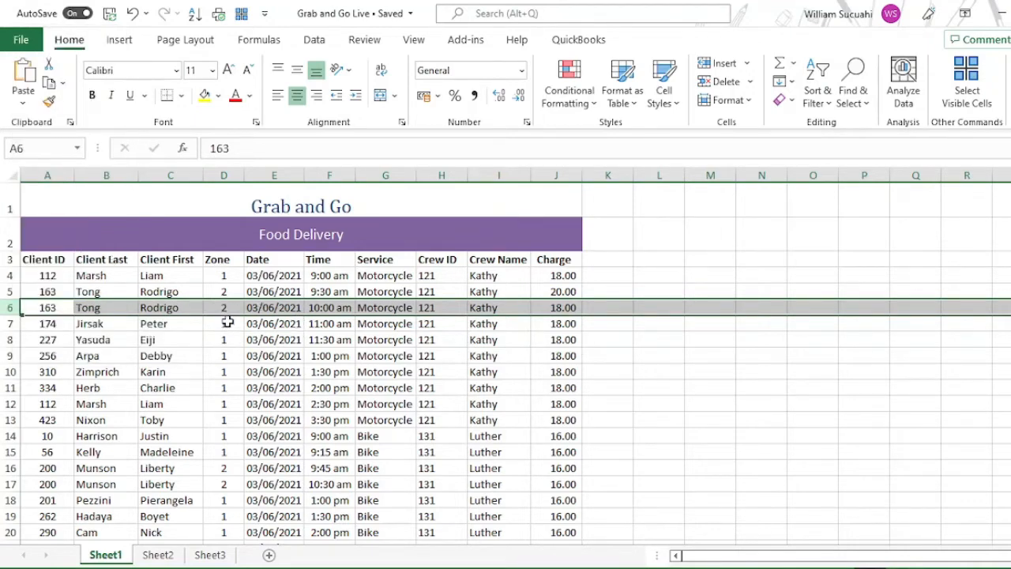
Select the crew totals table A2:E7 and bring up its copy options.
click(661, 371)
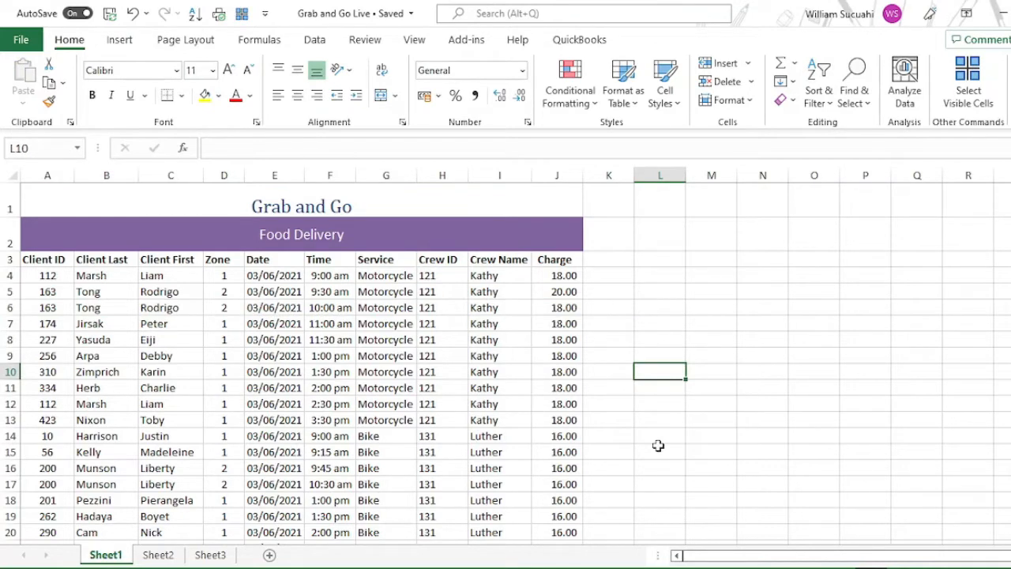
mouse_move(562, 452)
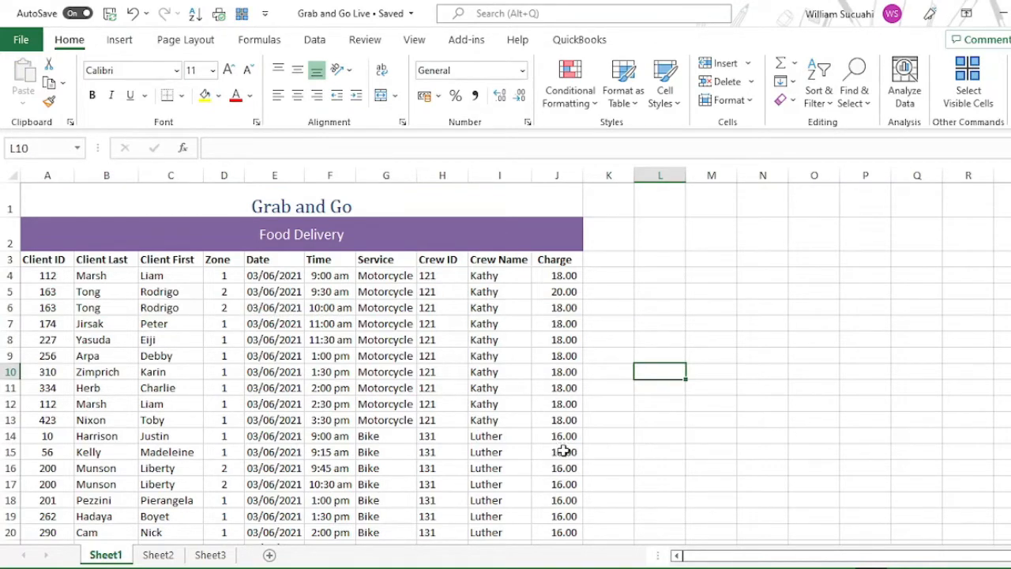
click(158, 553)
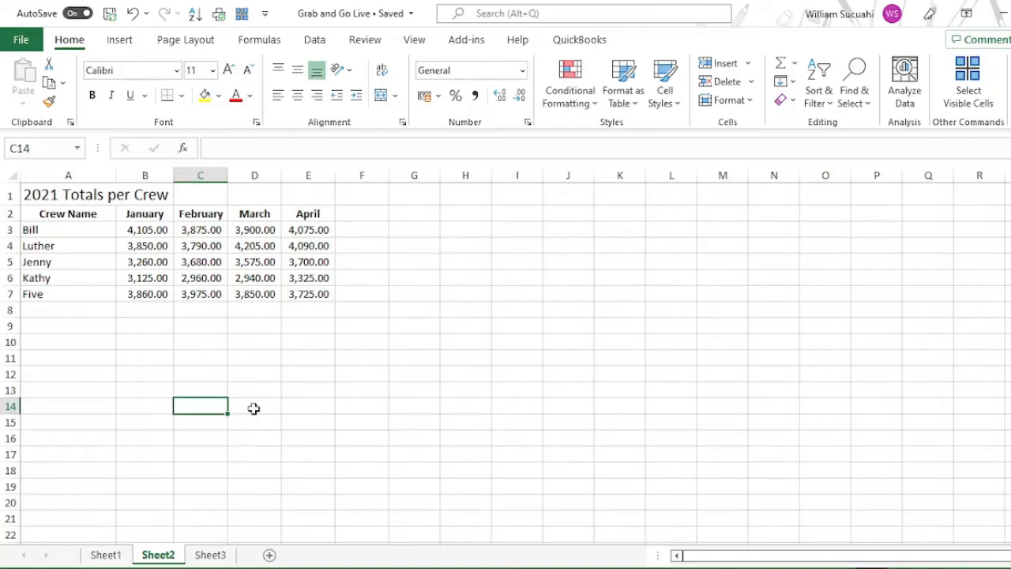
mouse_move(142, 212)
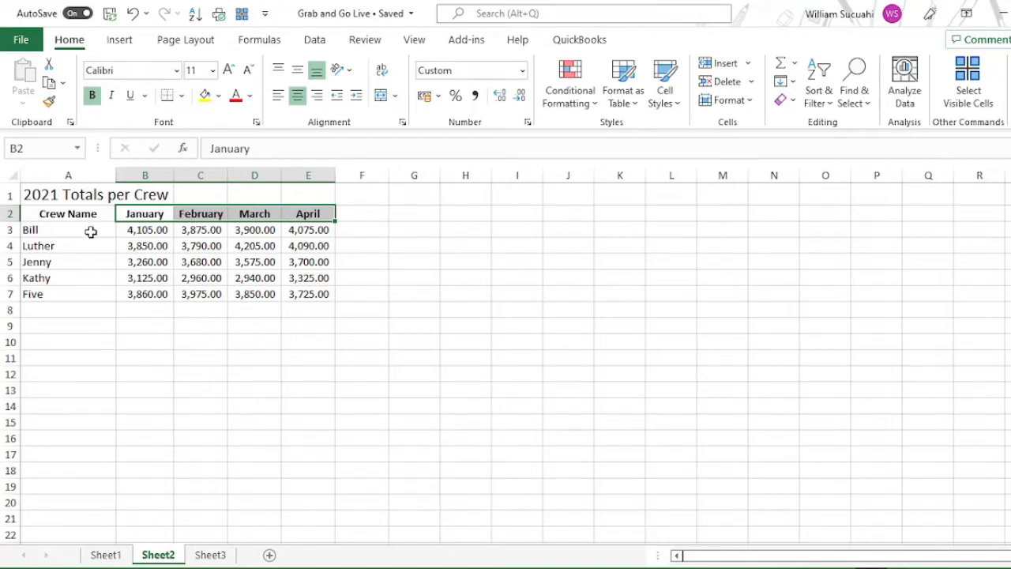
mouse_move(117, 343)
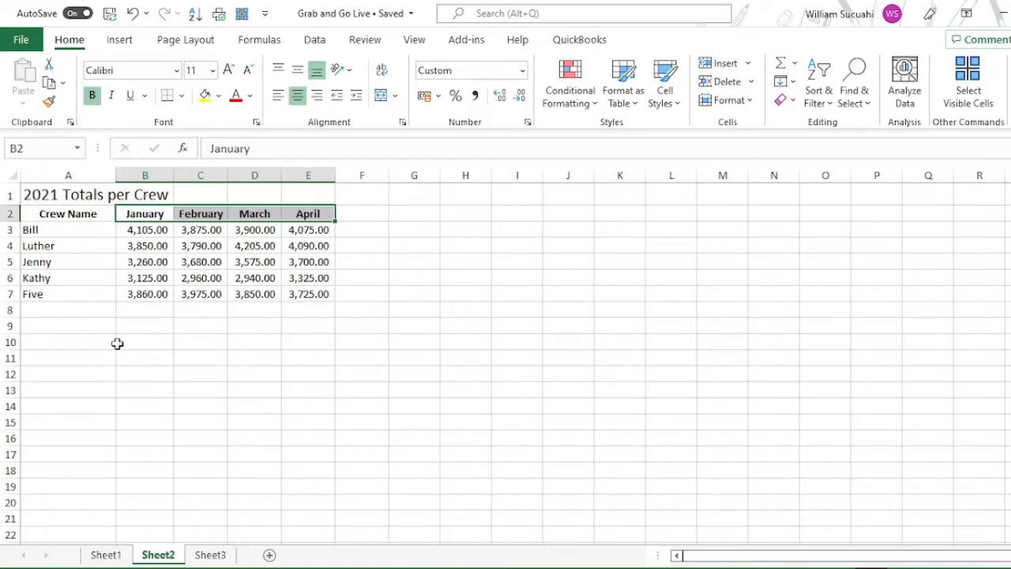
drag(67, 213, 67, 229)
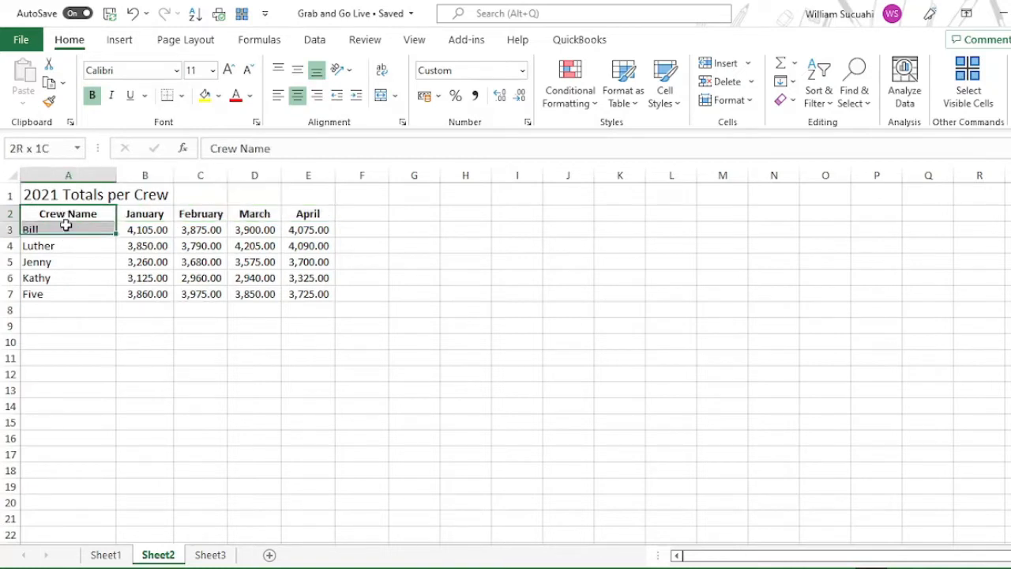
drag(67, 214, 309, 292)
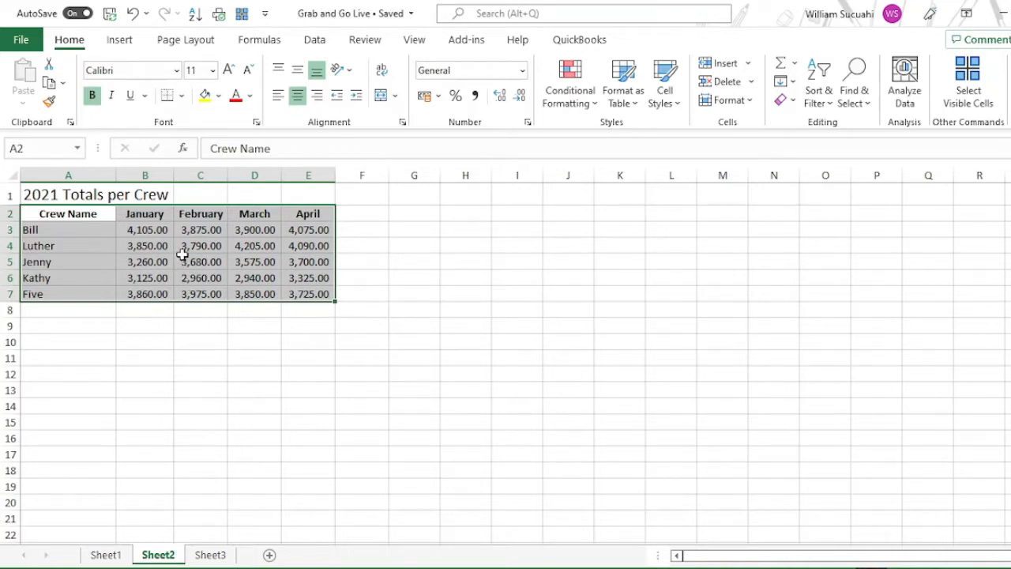
right_click(147, 263)
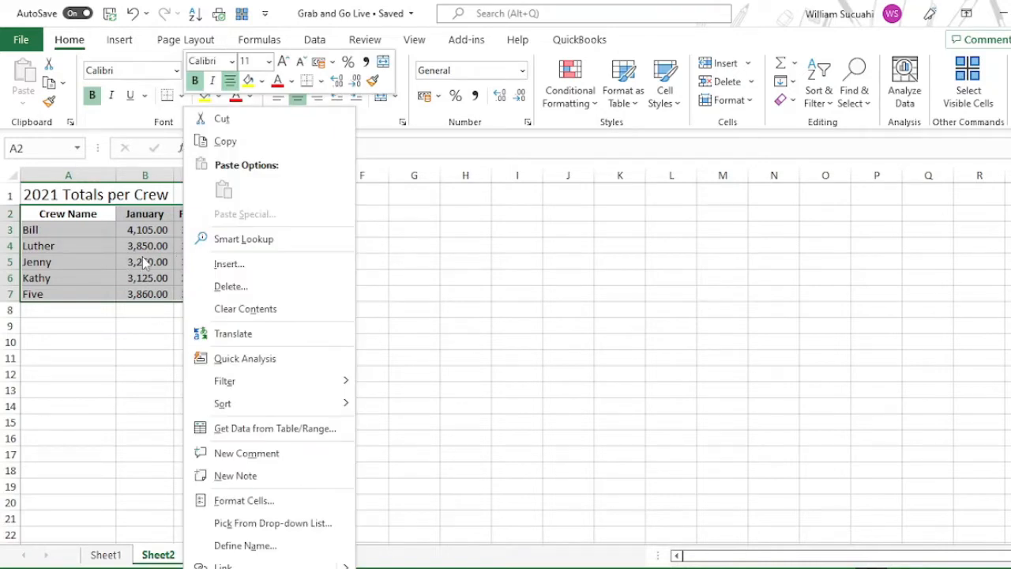
mouse_move(165, 270)
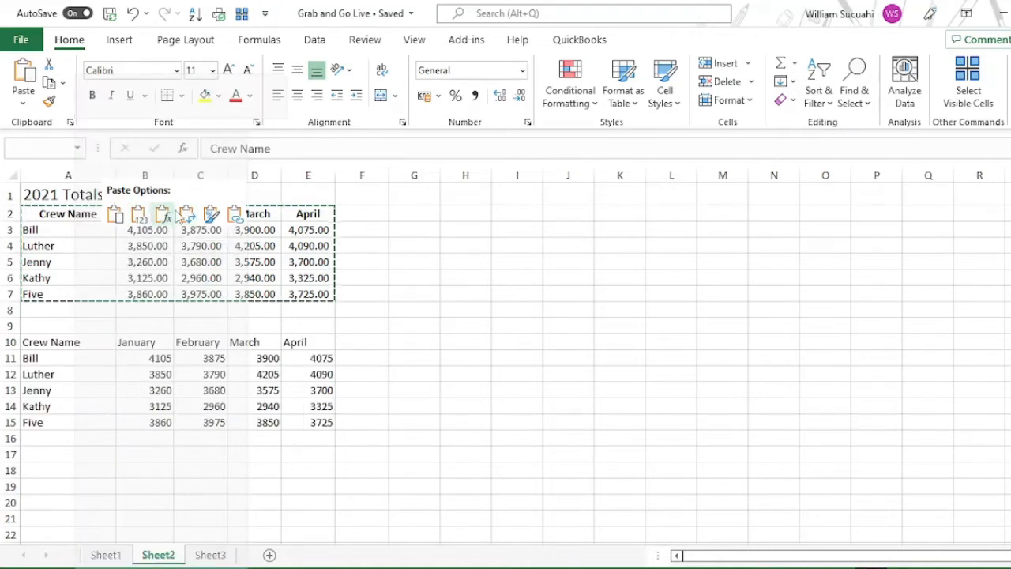
Paste the copy transposed at row 10 and select the January–April month labels for bolding.
click(186, 213)
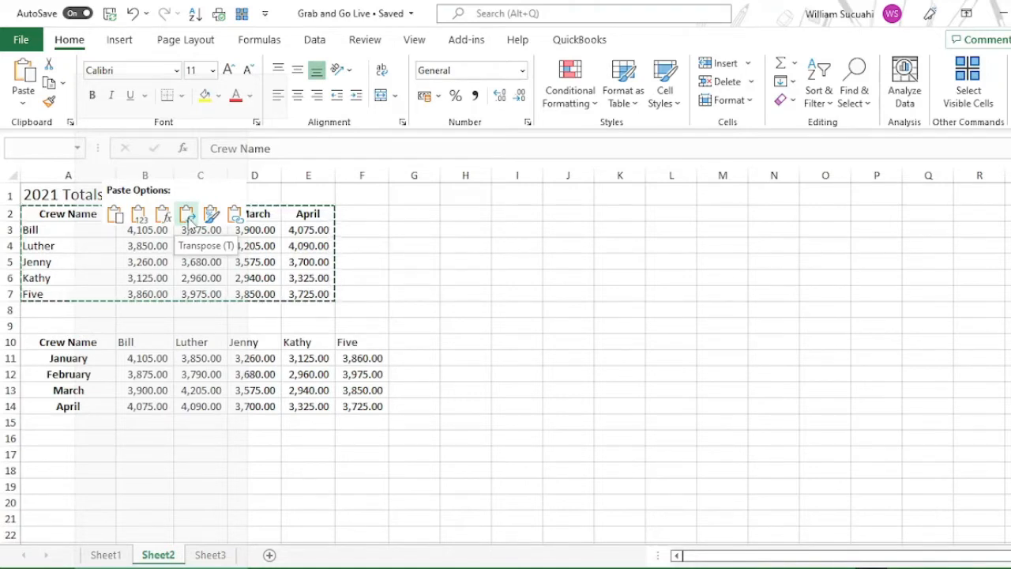
click(210, 247)
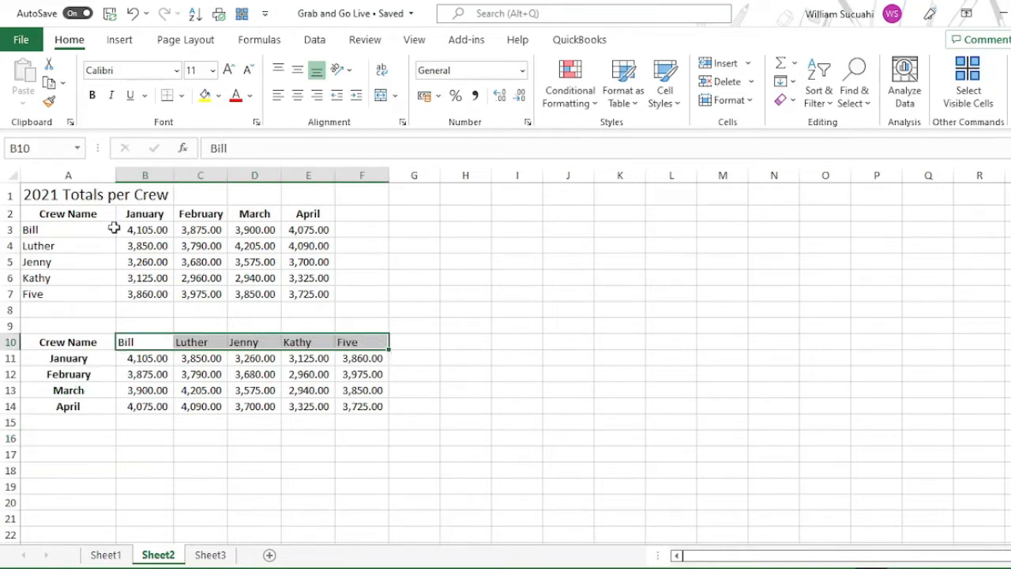
drag(68, 357, 68, 421)
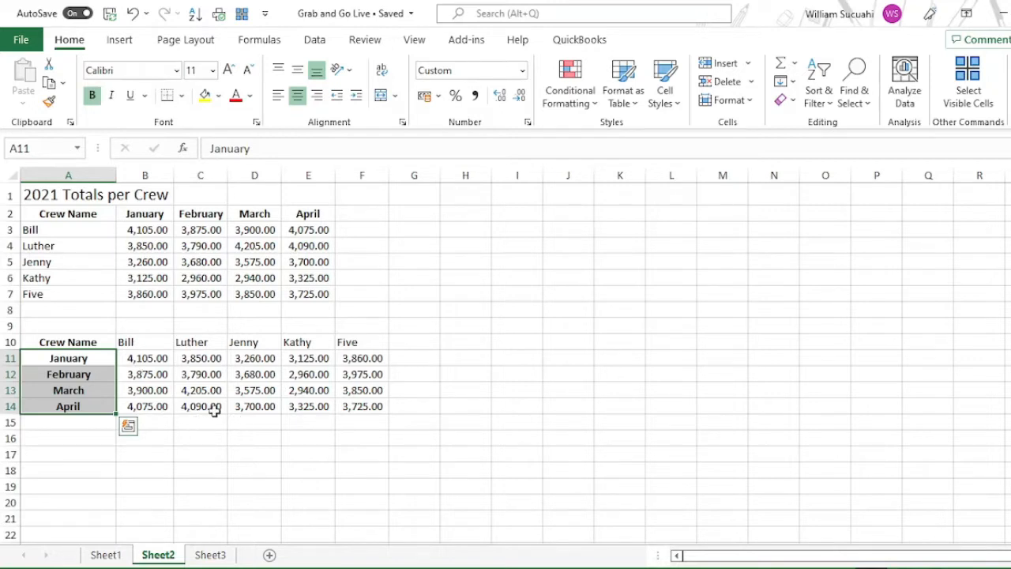
click(185, 39)
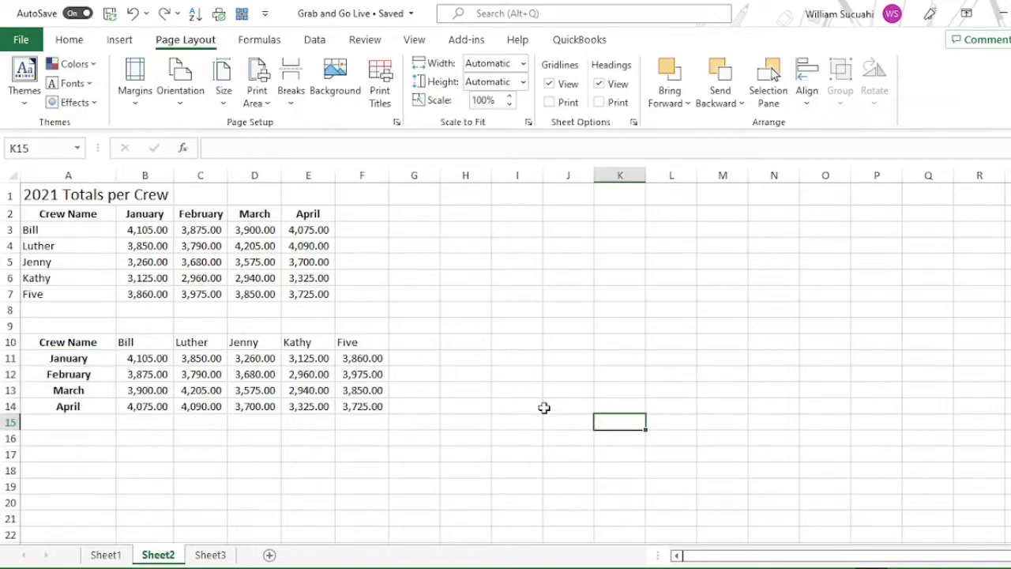
mouse_move(576, 395)
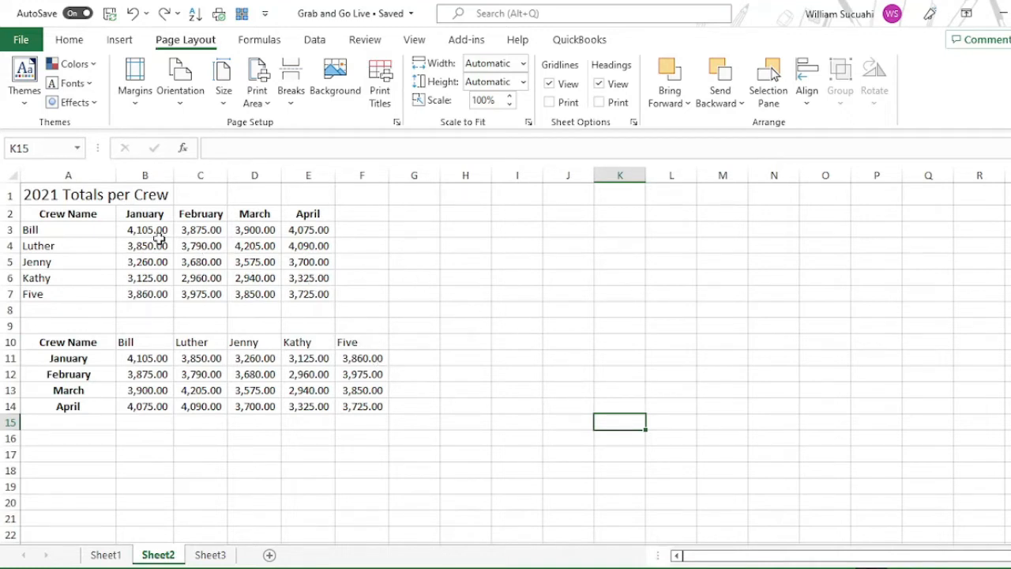
mouse_move(228, 306)
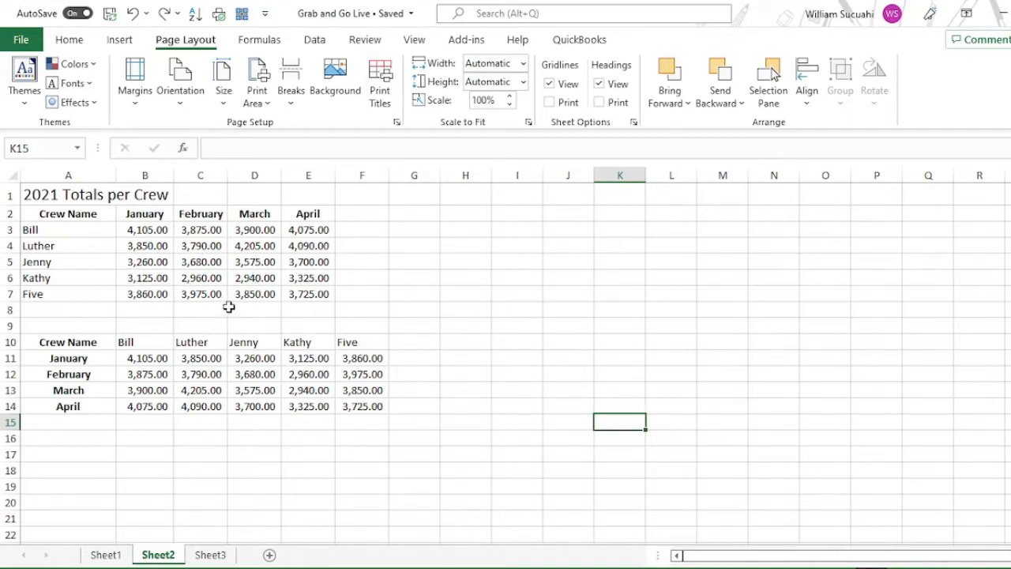
mouse_move(592, 350)
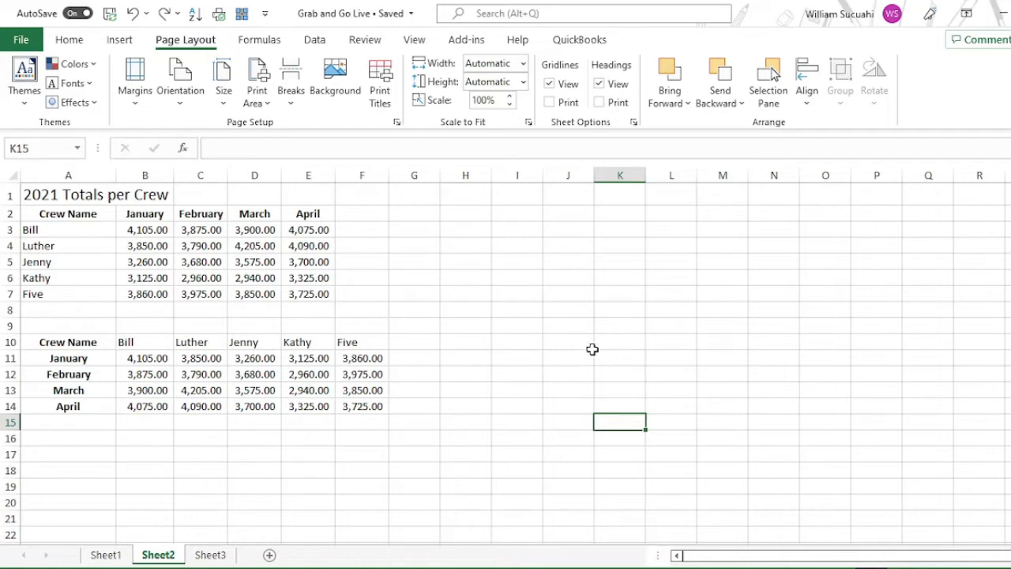
mouse_move(489, 360)
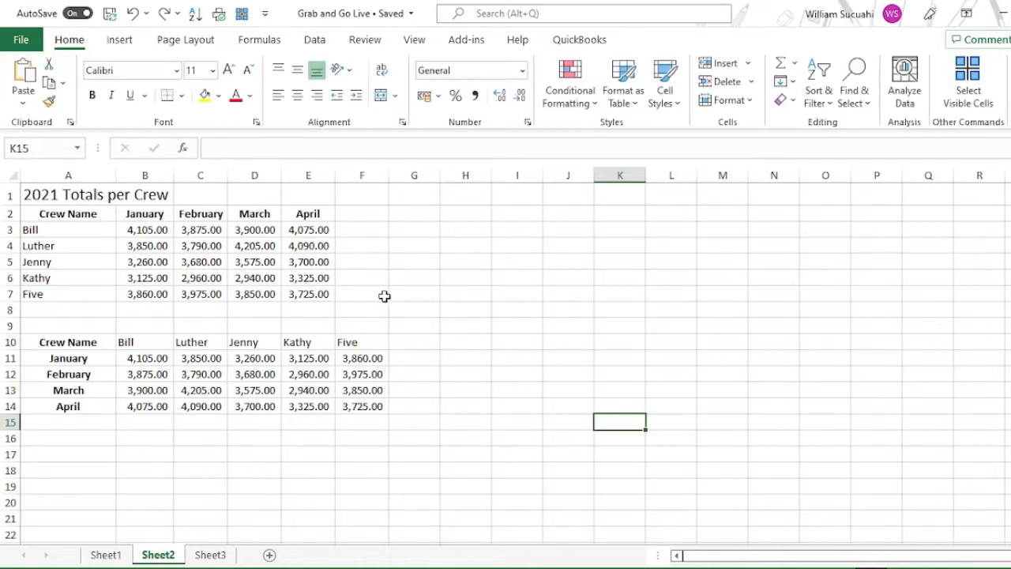
mouse_move(546, 249)
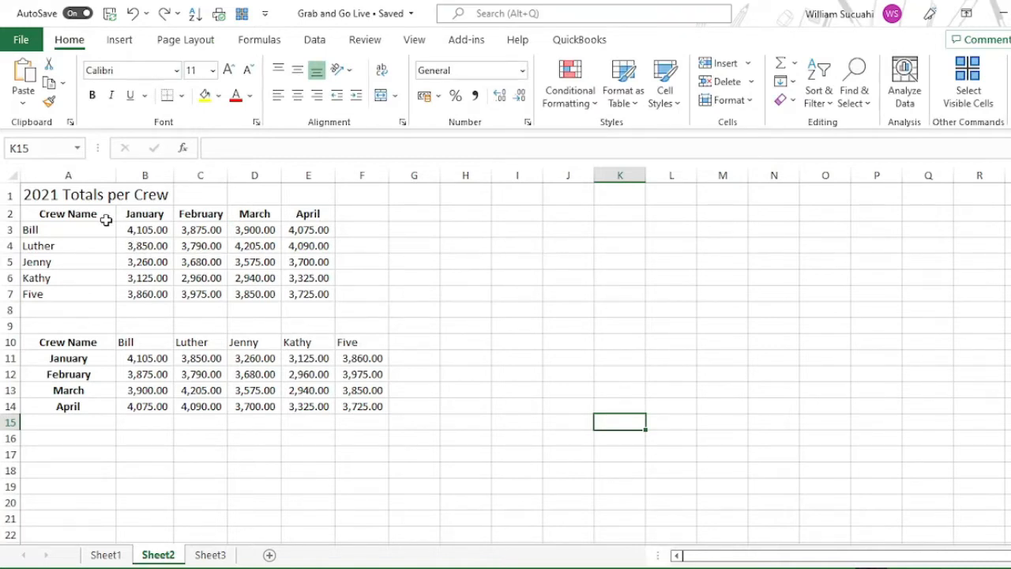
mouse_move(79, 215)
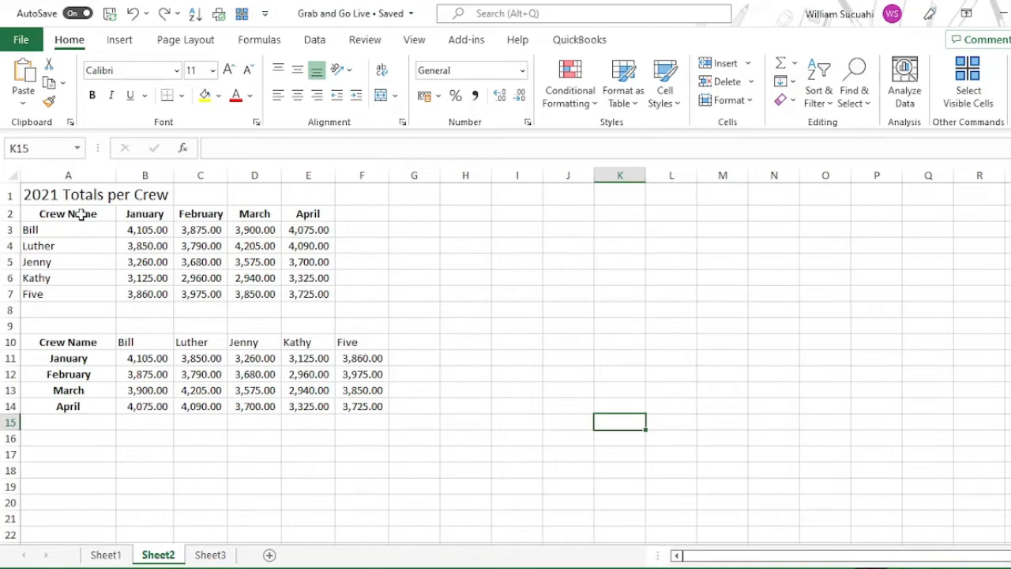
Shade the crew table A2:E7 with a light blue 20% Accent cell style.
drag(68, 214, 68, 293)
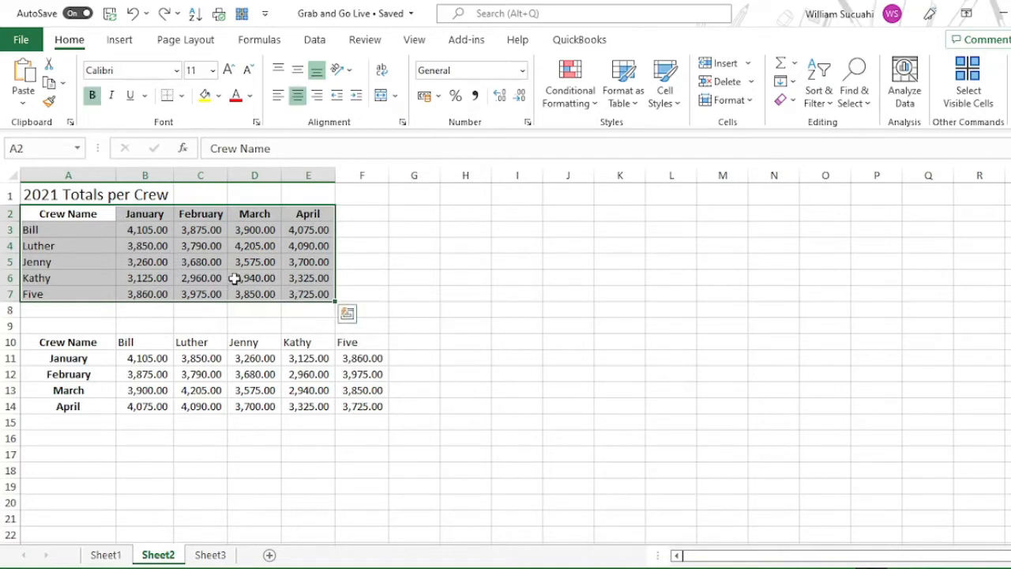
mouse_move(512, 149)
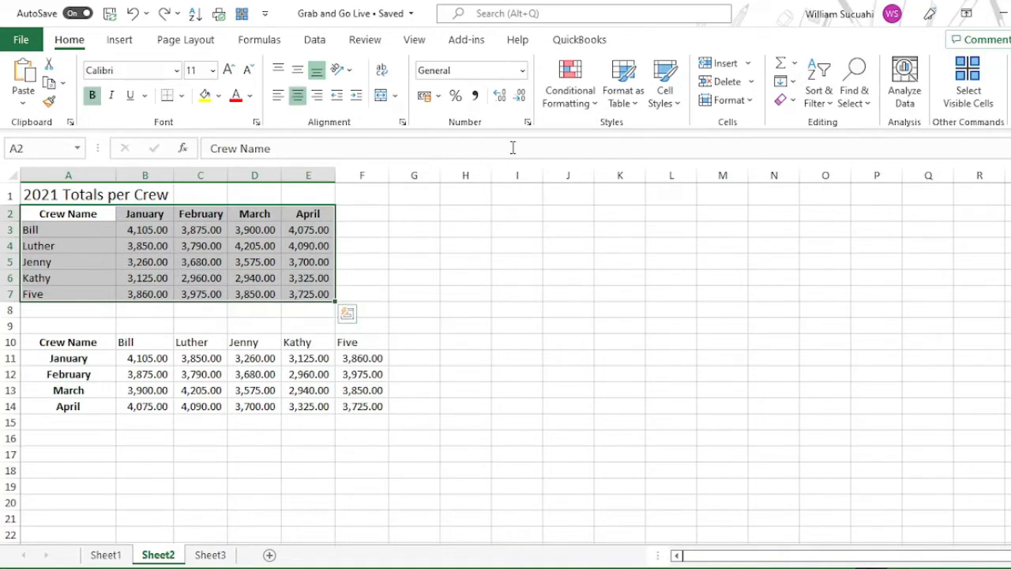
mouse_move(667, 82)
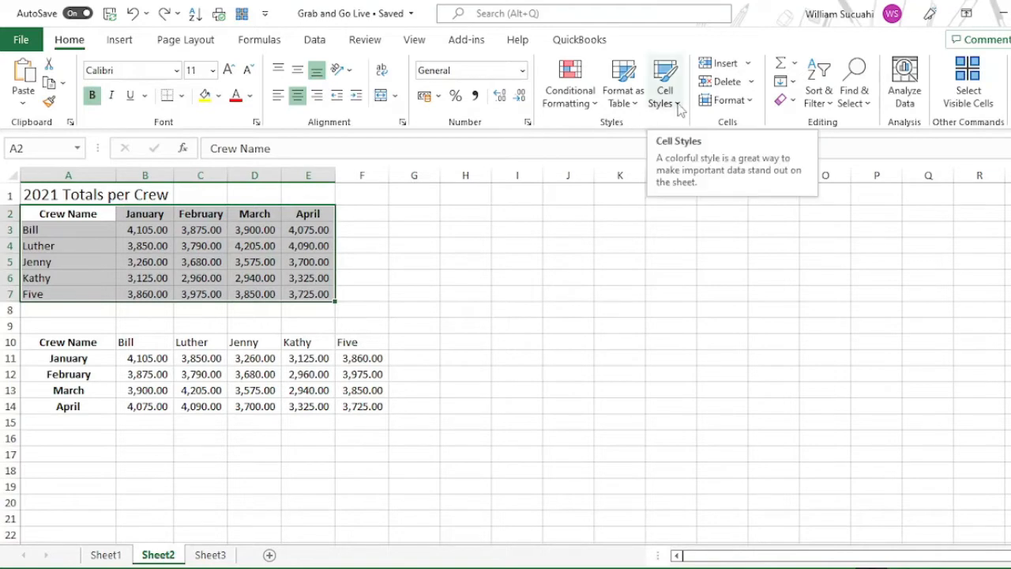
click(666, 82)
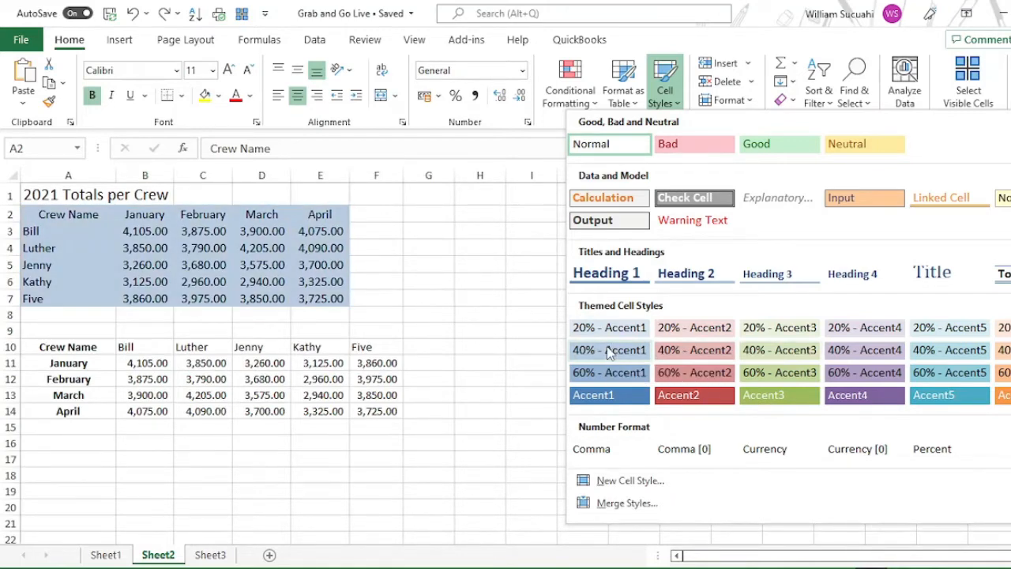
mouse_move(610, 351)
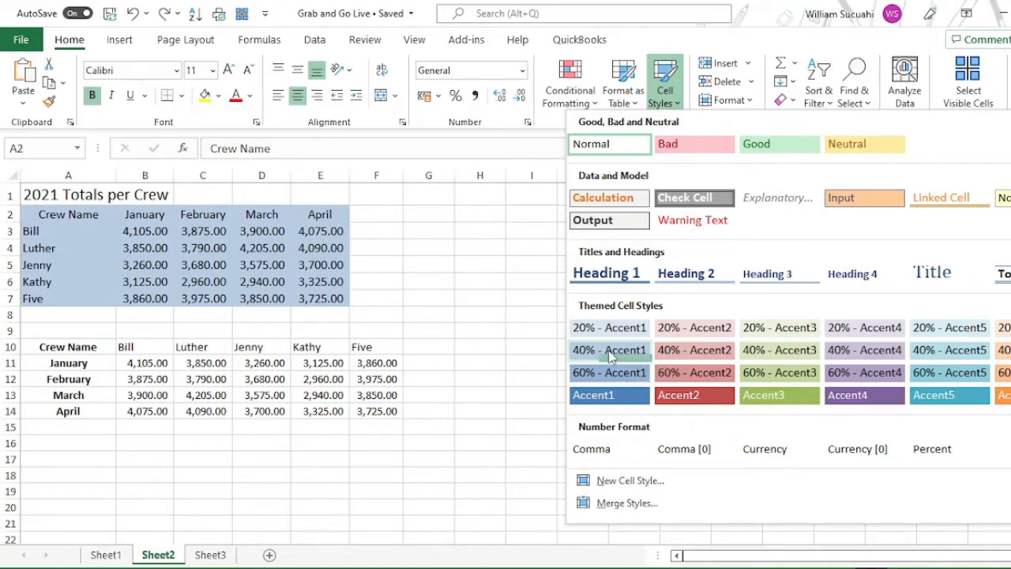
click(480, 331)
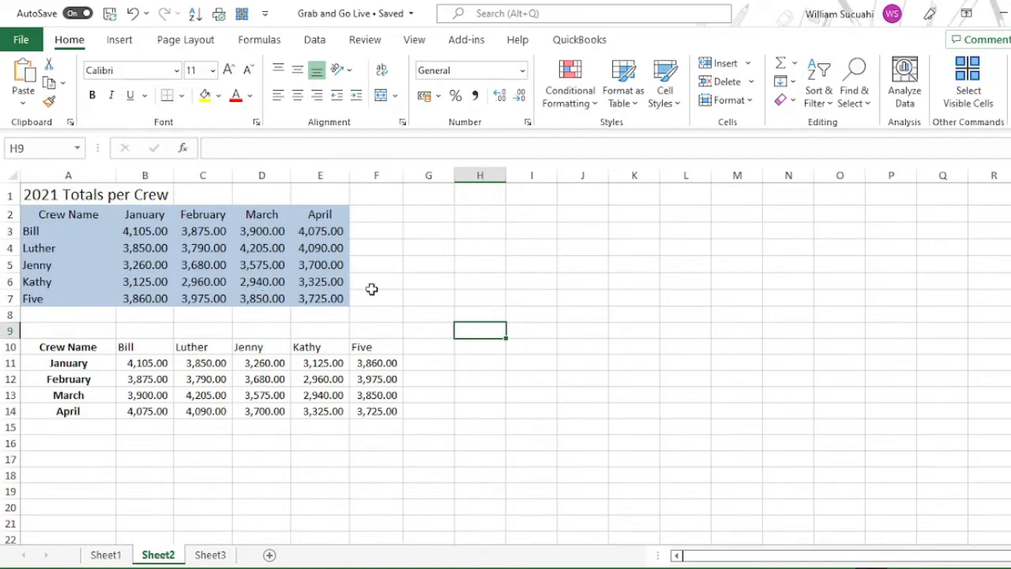
mouse_move(408, 278)
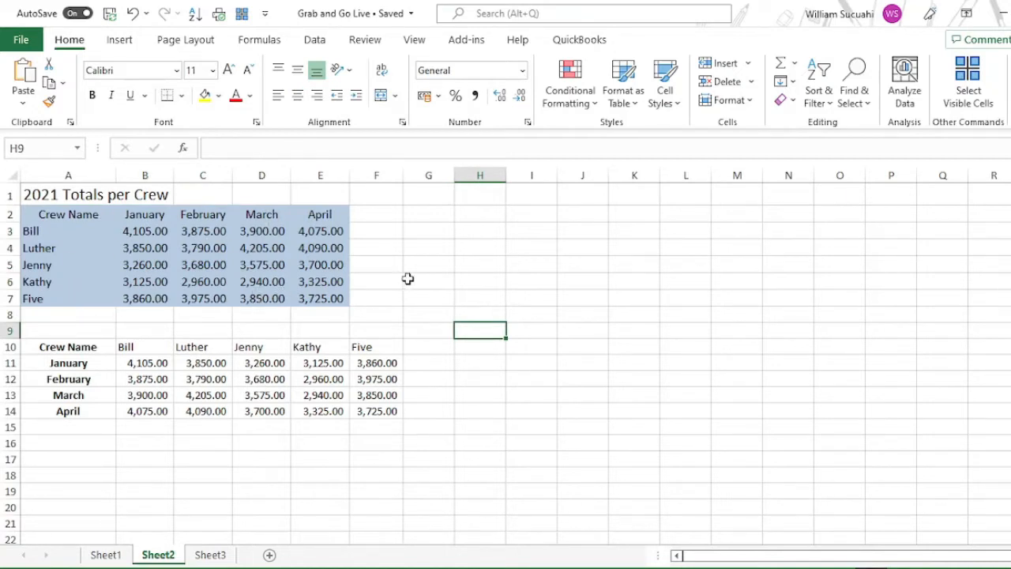
mouse_move(377, 296)
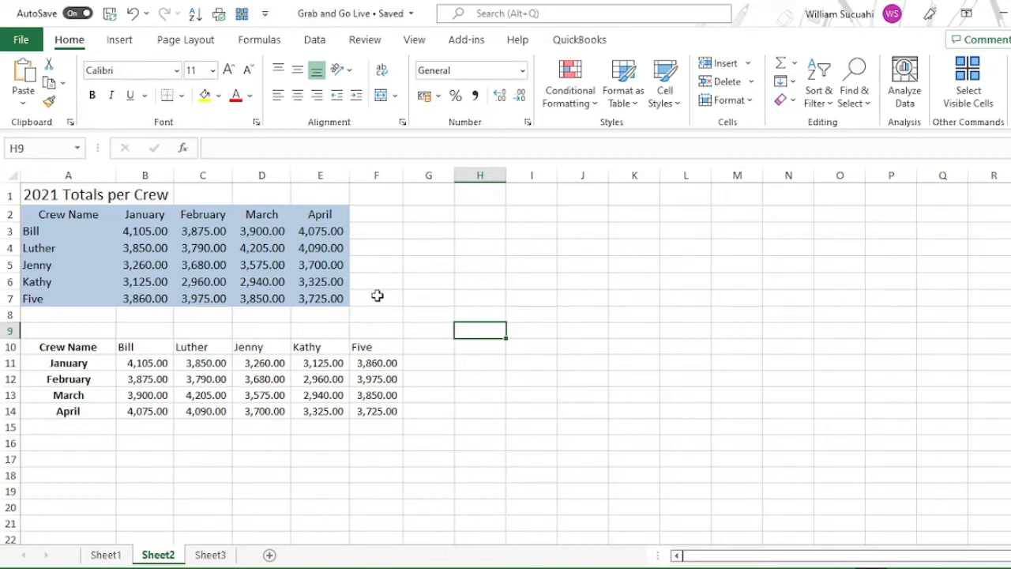
mouse_move(212, 321)
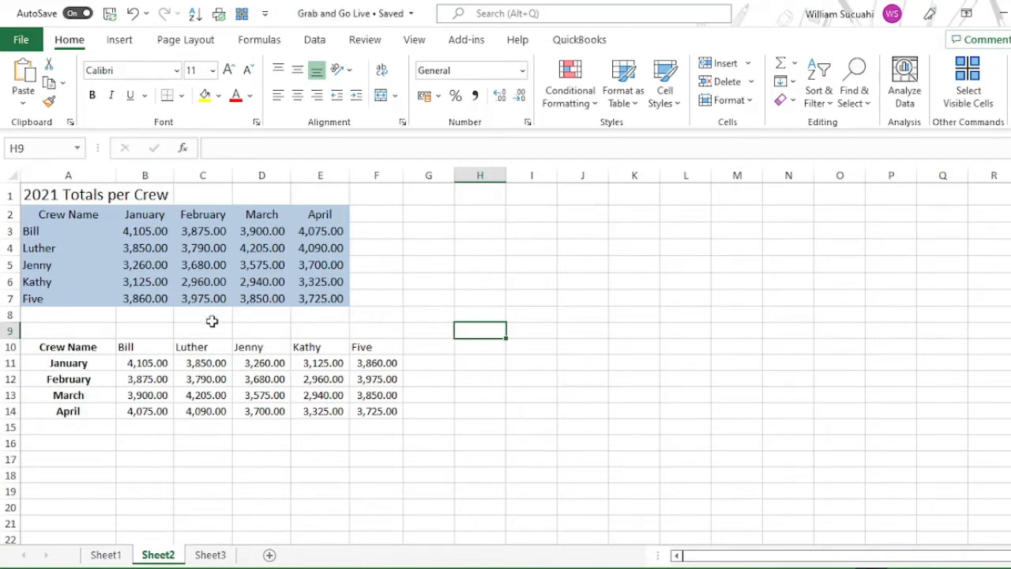
mouse_move(219, 259)
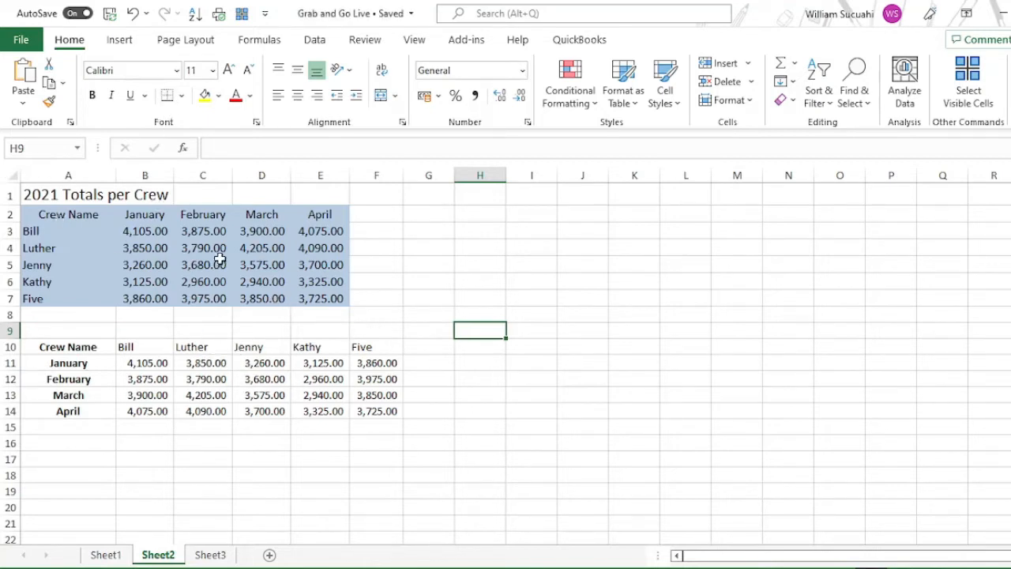
mouse_move(185, 40)
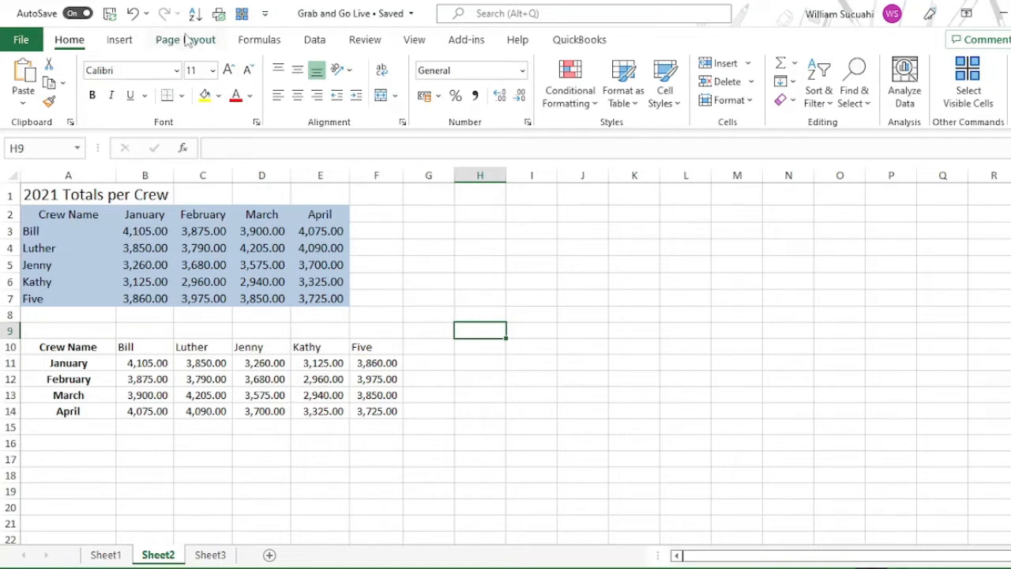
mouse_move(190, 47)
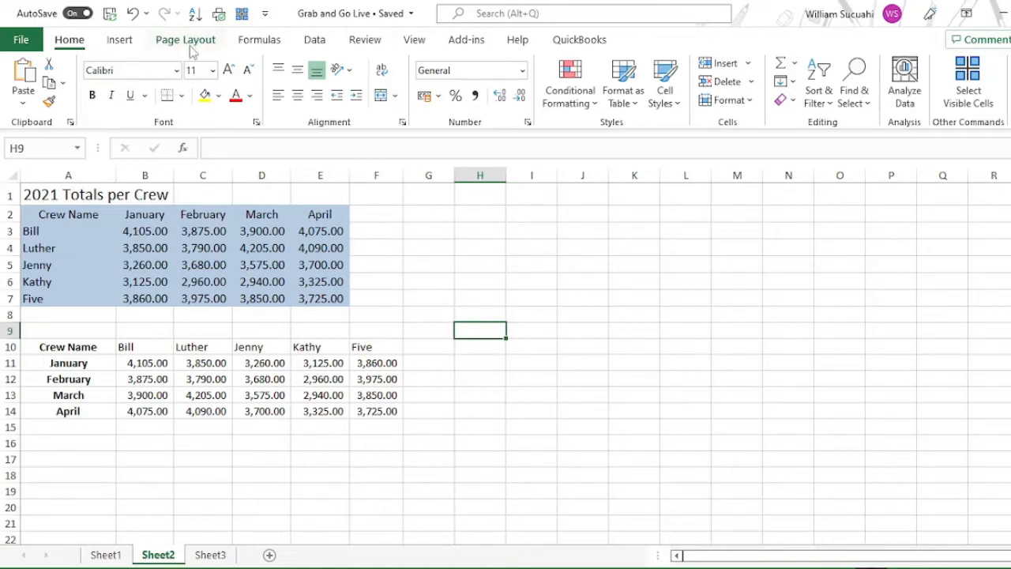
Bring up the Page Layout Themes gallery to choose a new workbook theme.
click(185, 40)
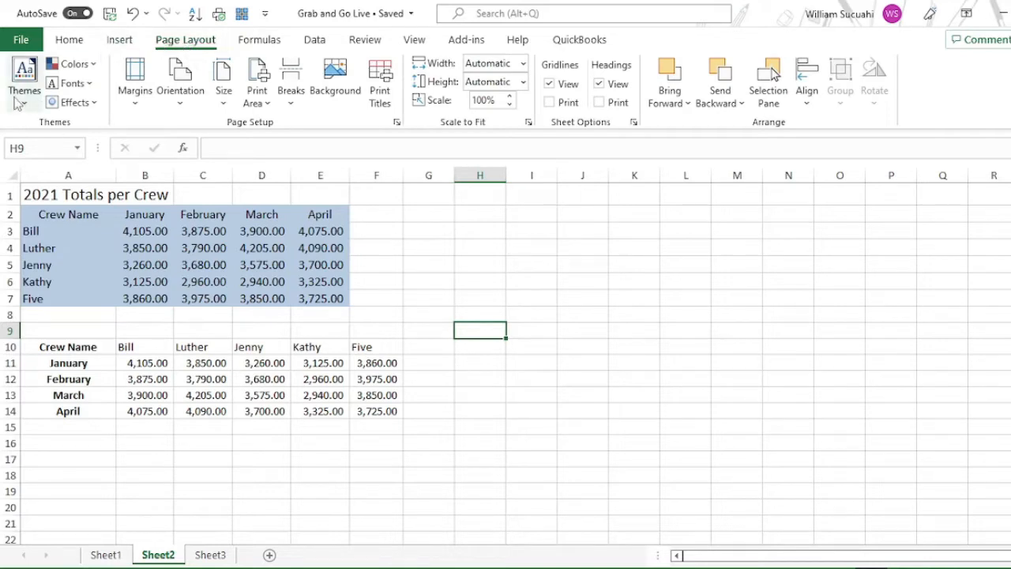
click(22, 79)
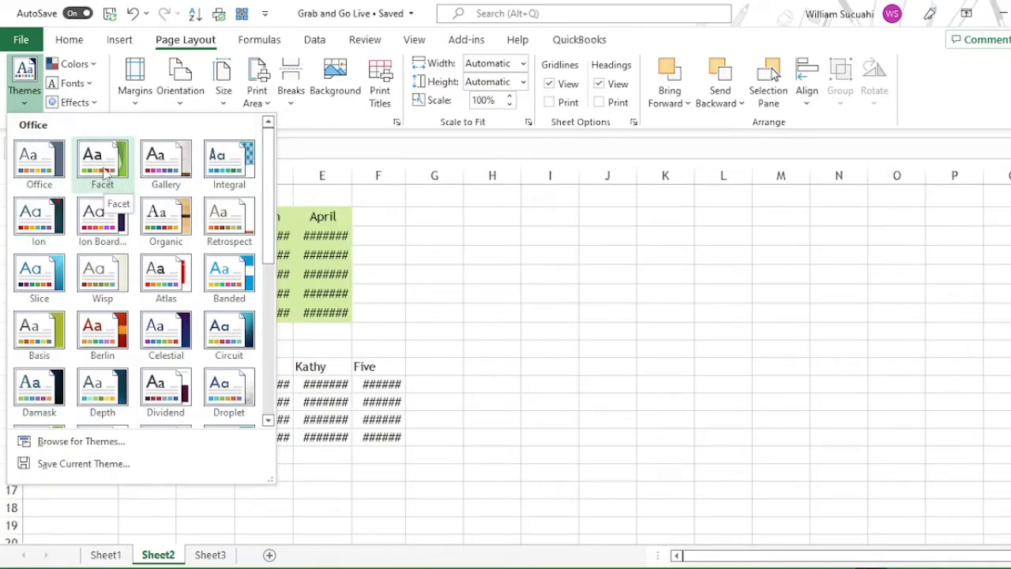
mouse_move(164, 161)
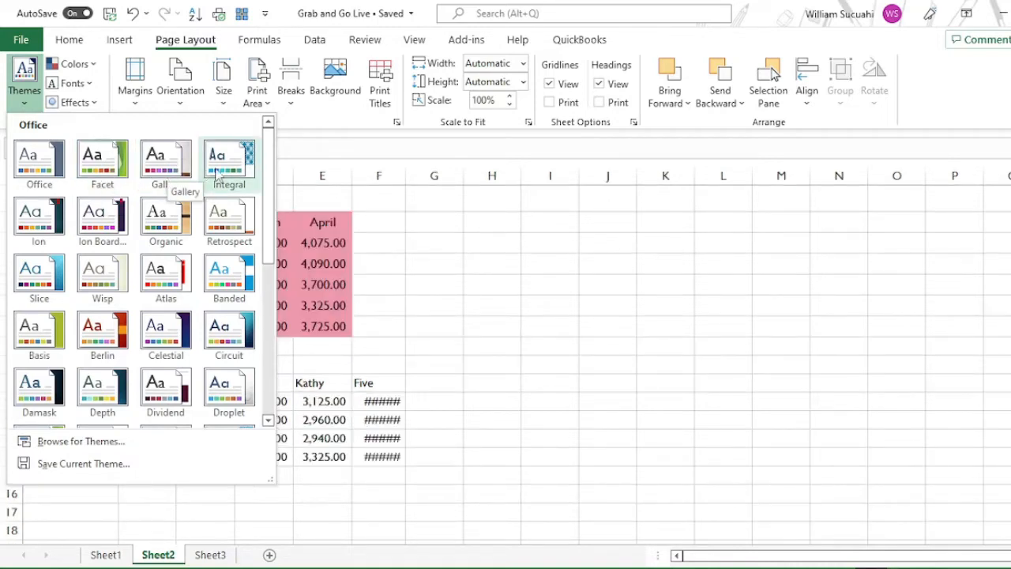
mouse_move(230, 162)
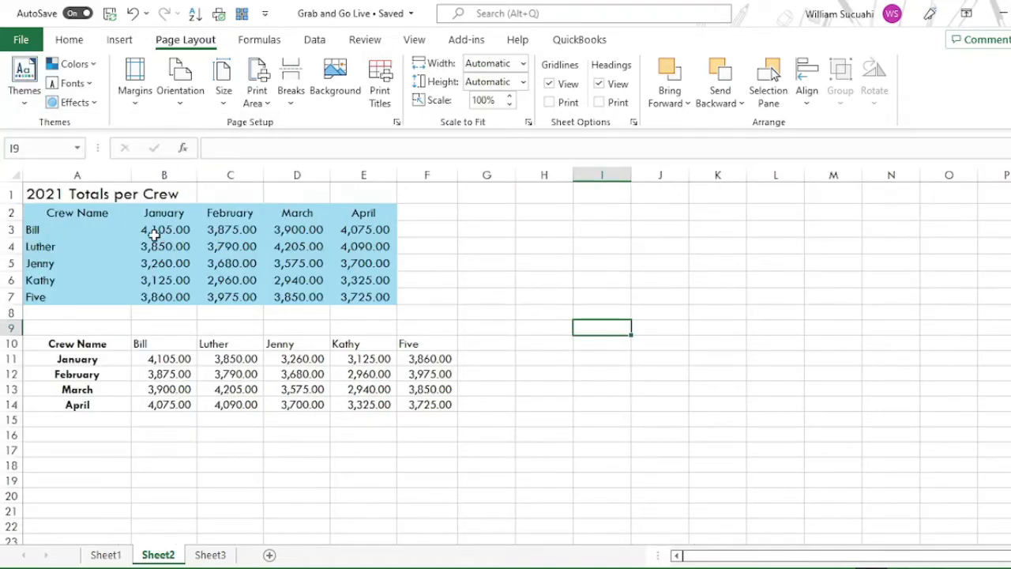
mouse_move(175, 228)
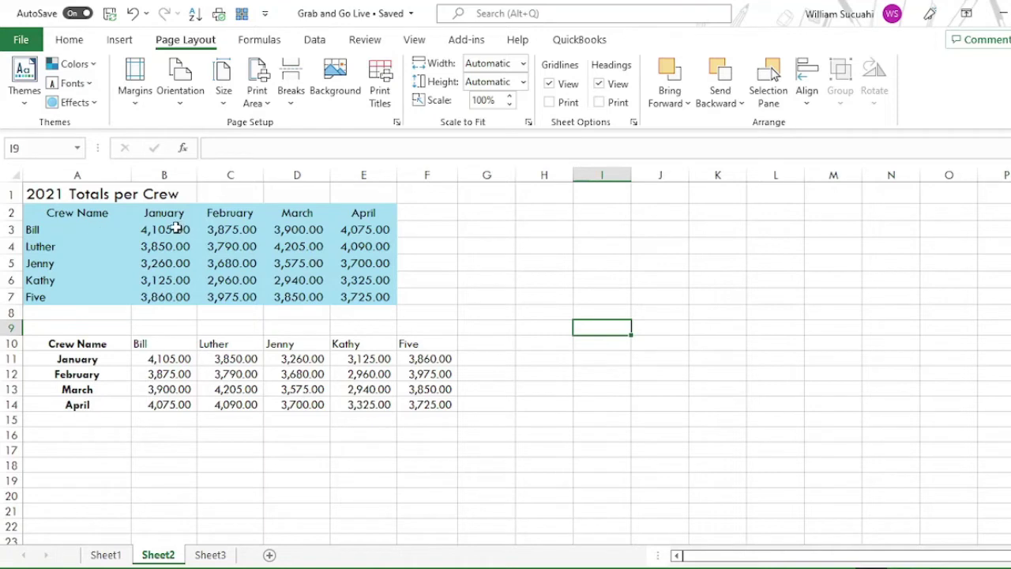
mouse_move(332, 420)
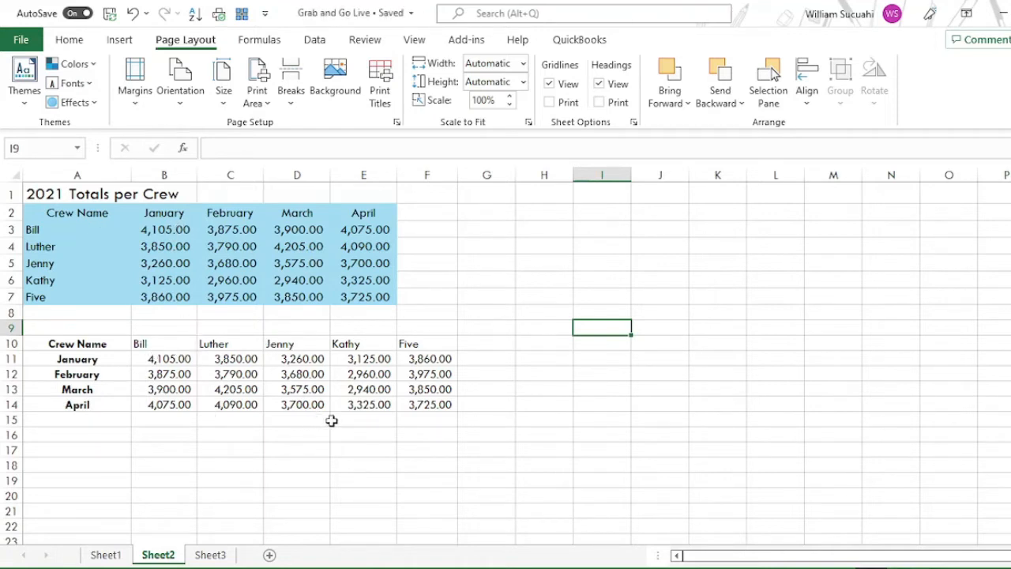
mouse_move(357, 398)
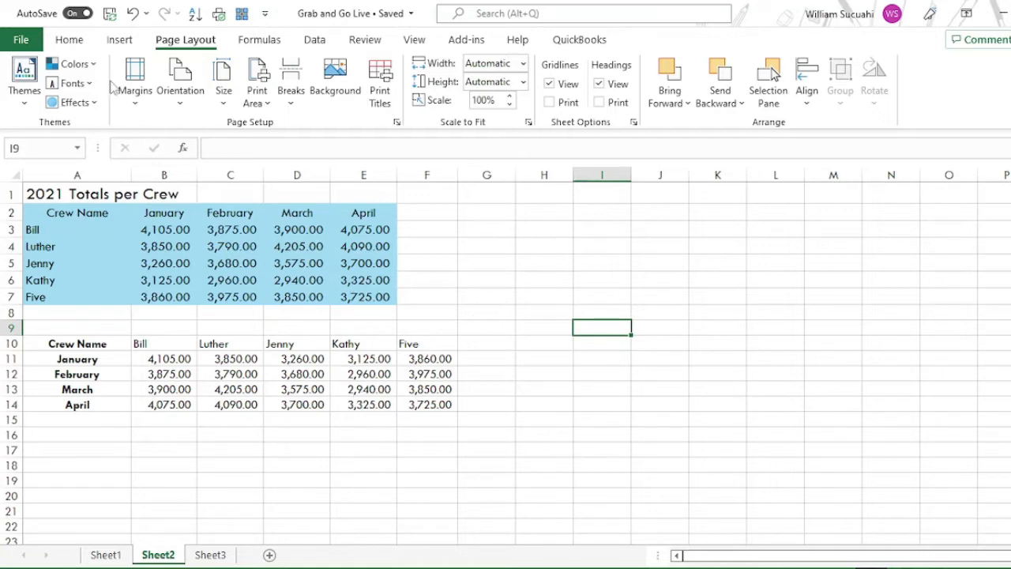
click(70, 63)
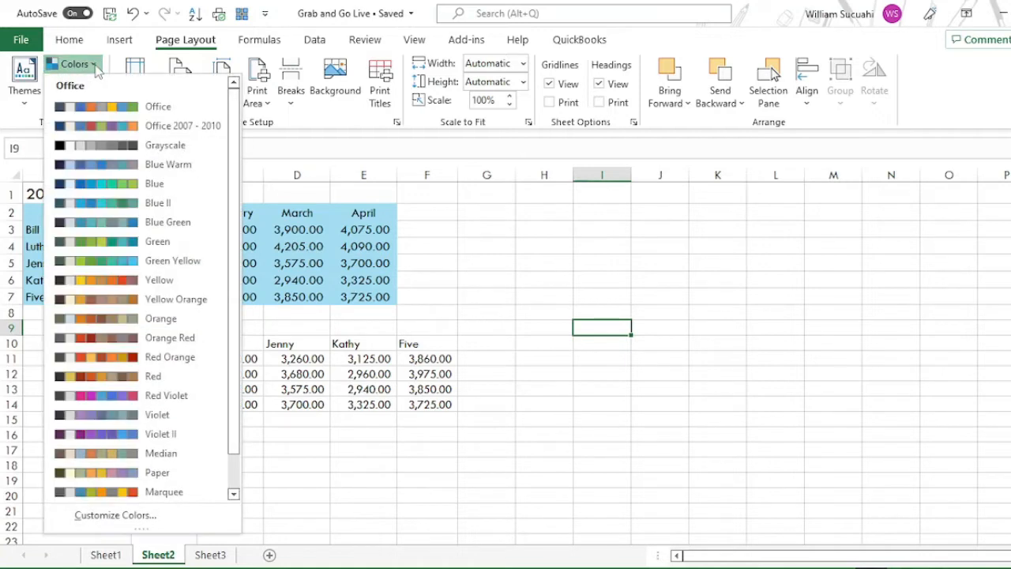
mouse_move(114, 126)
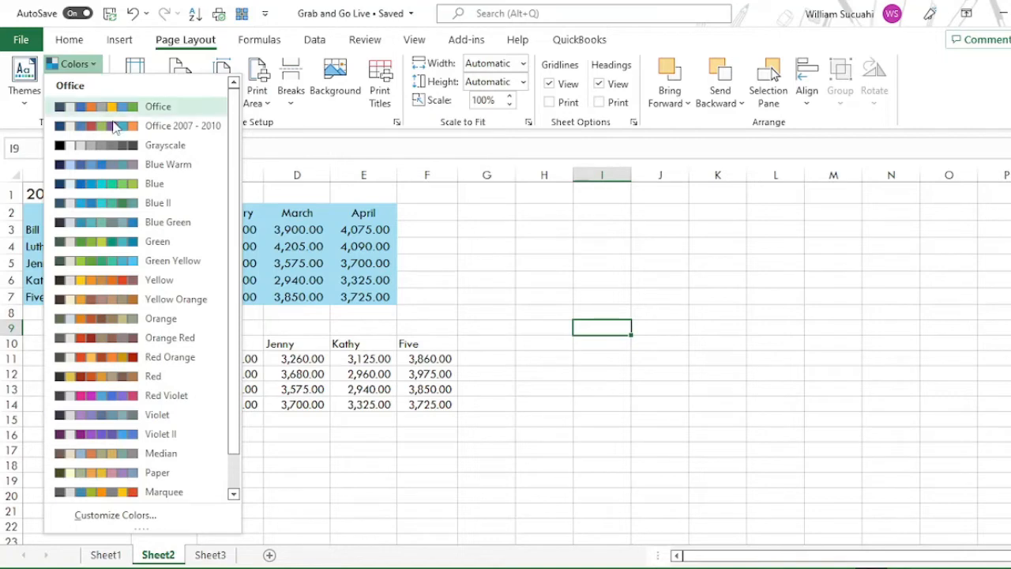
mouse_move(119, 261)
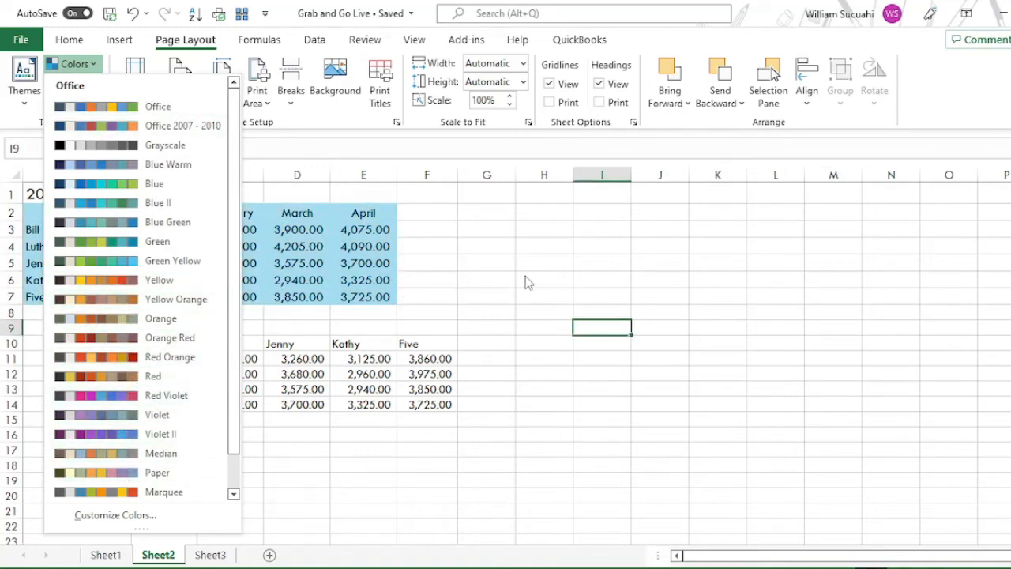
click(69, 82)
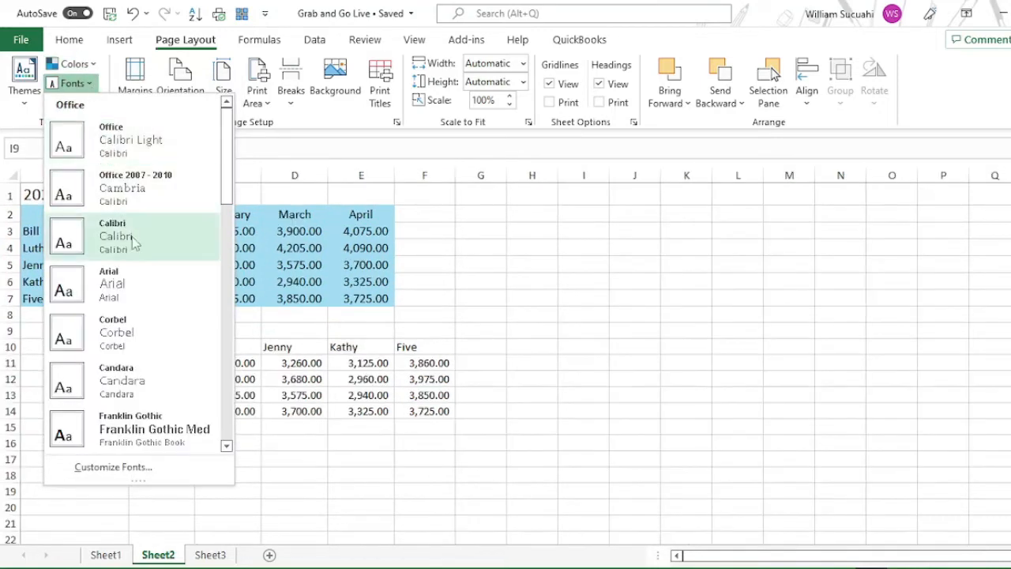
mouse_move(140, 284)
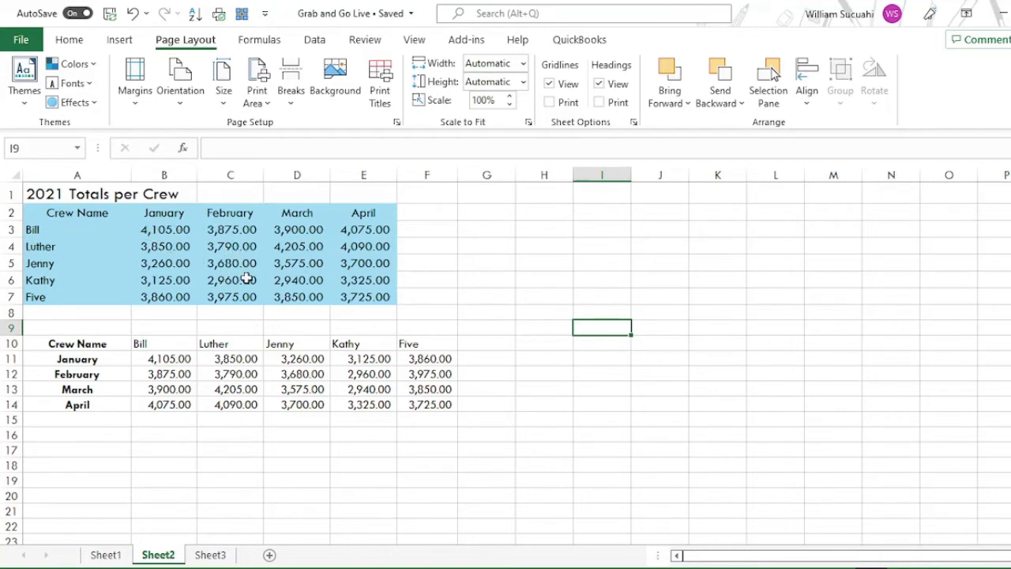
mouse_move(317, 246)
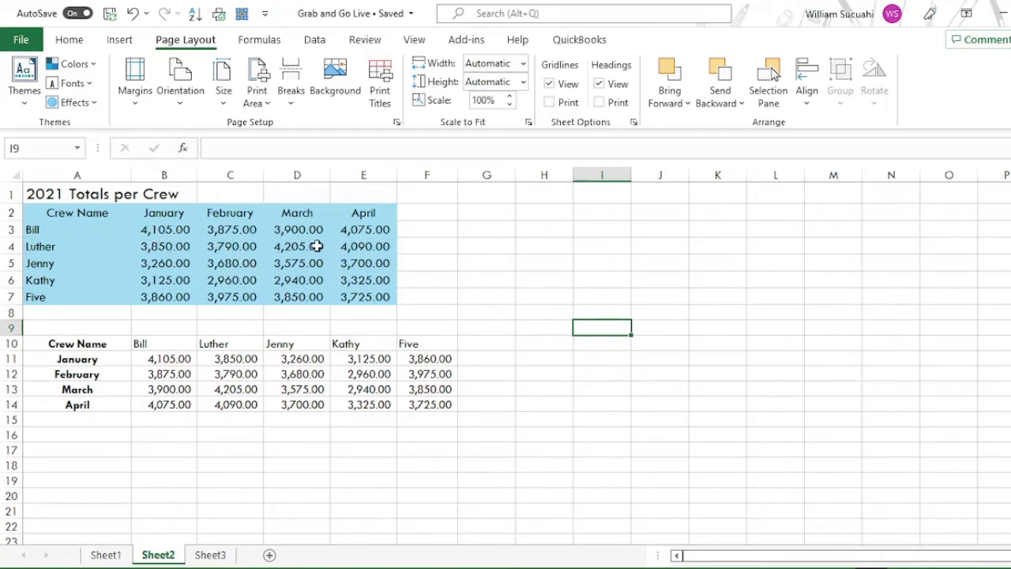
mouse_move(443, 262)
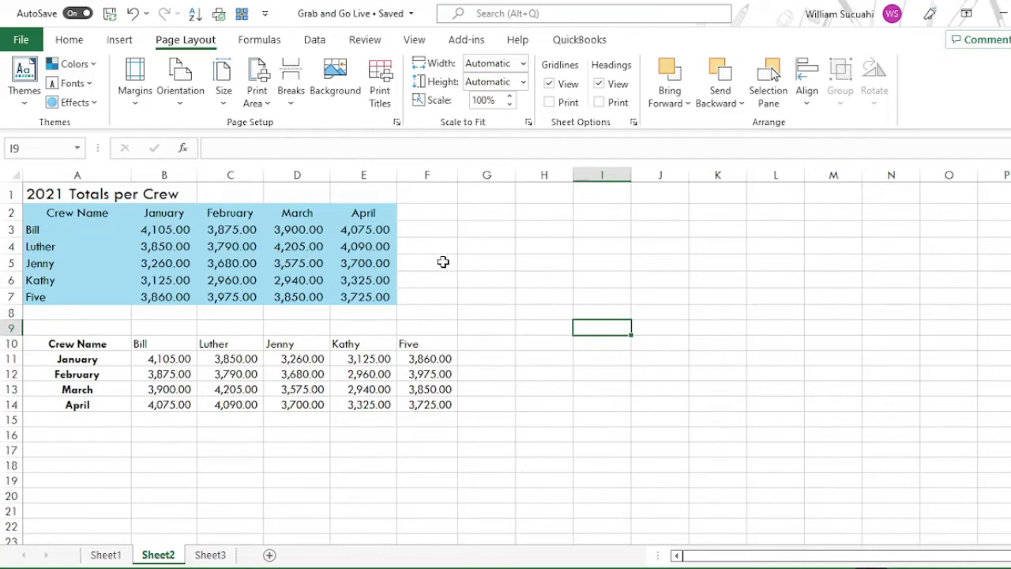
Switch to the Sheet3 delivery data and reach the Page Setup Header/Footer settings.
click(120, 40)
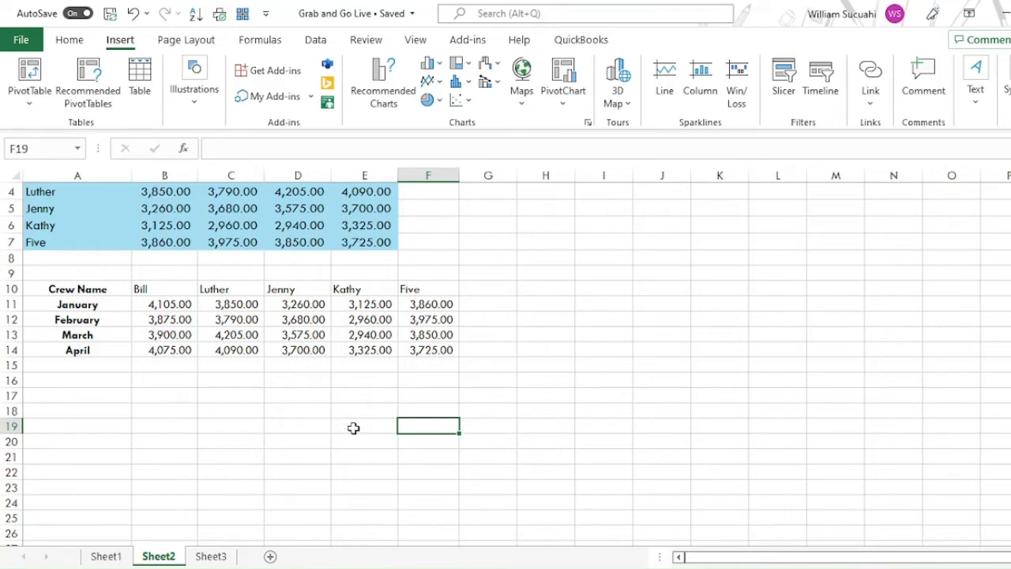
mouse_move(508, 449)
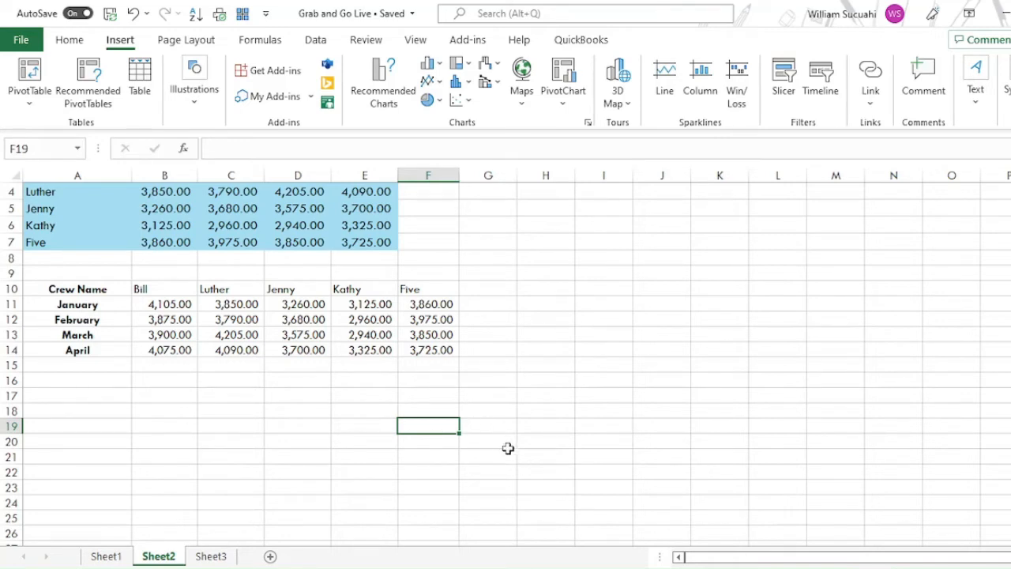
mouse_move(346, 445)
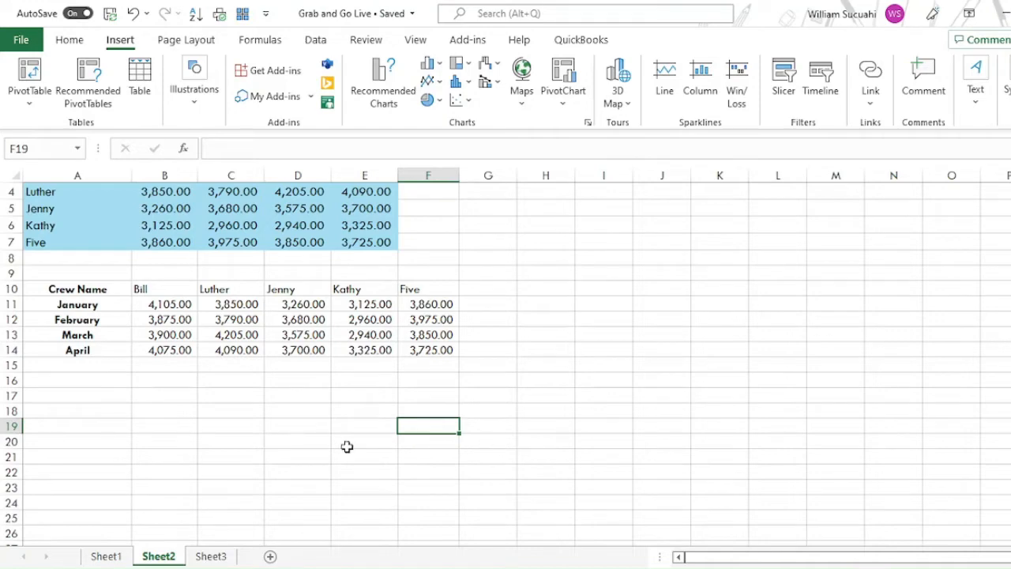
mouse_move(256, 496)
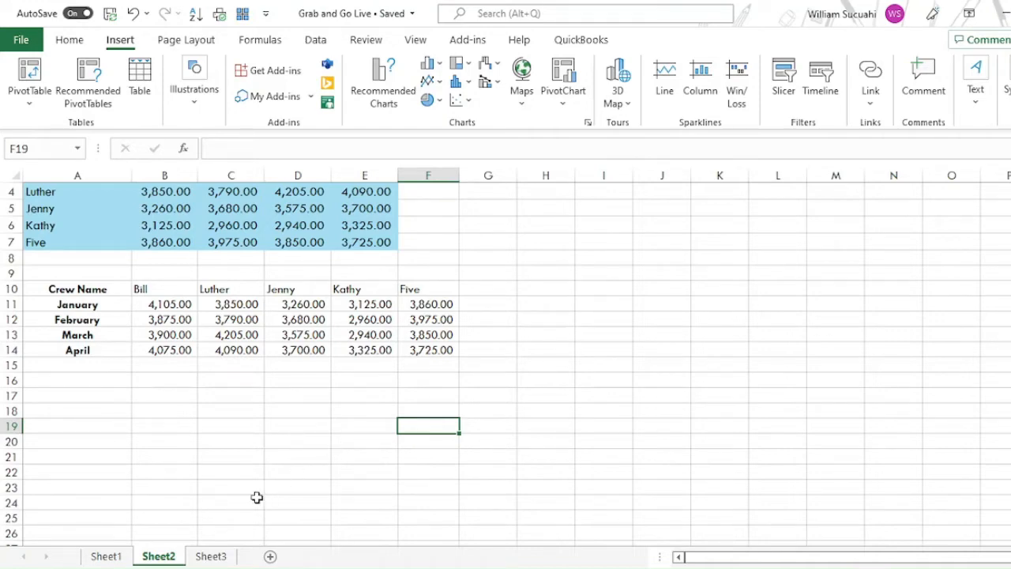
click(210, 556)
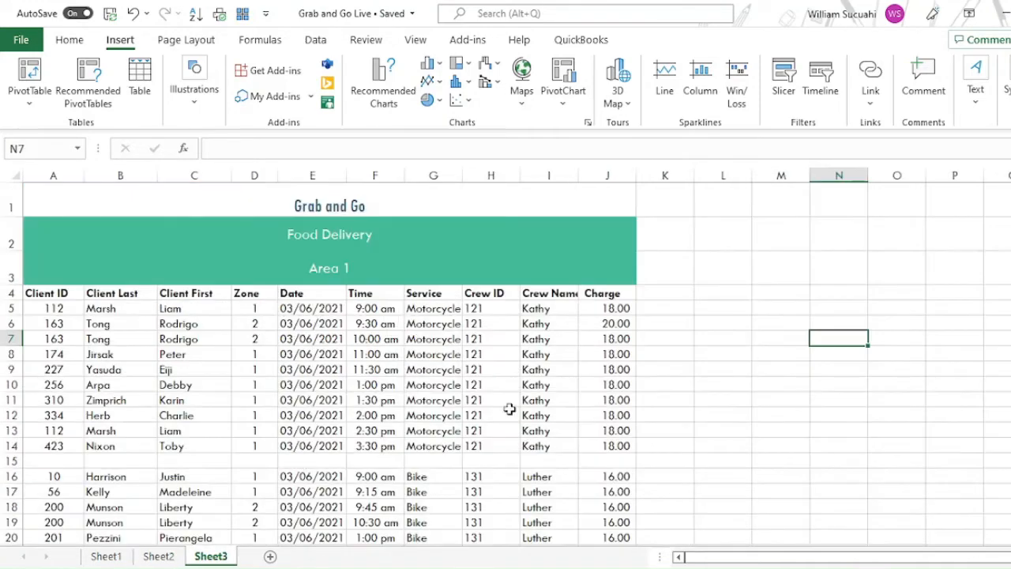
mouse_move(673, 384)
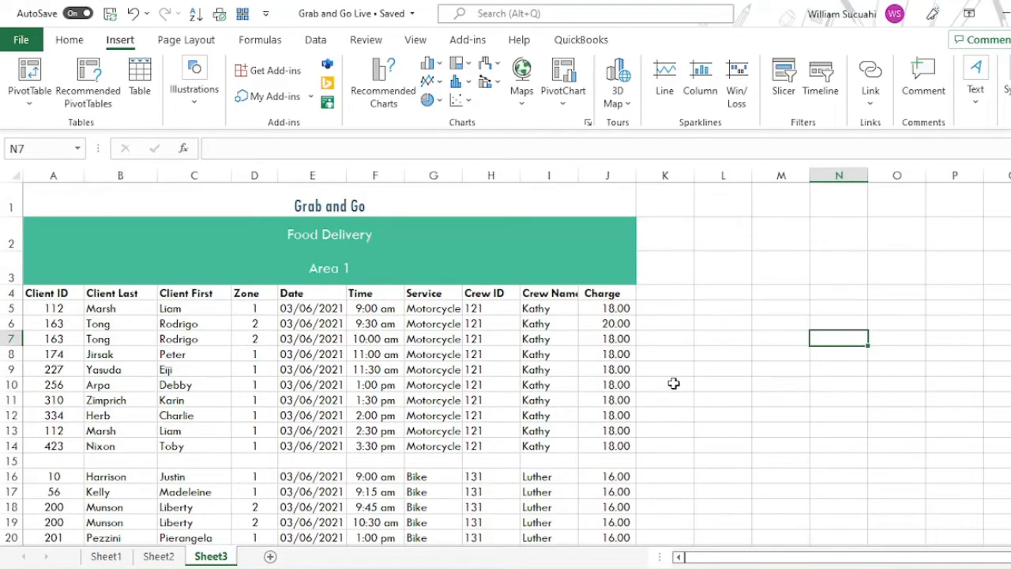
mouse_move(300, 215)
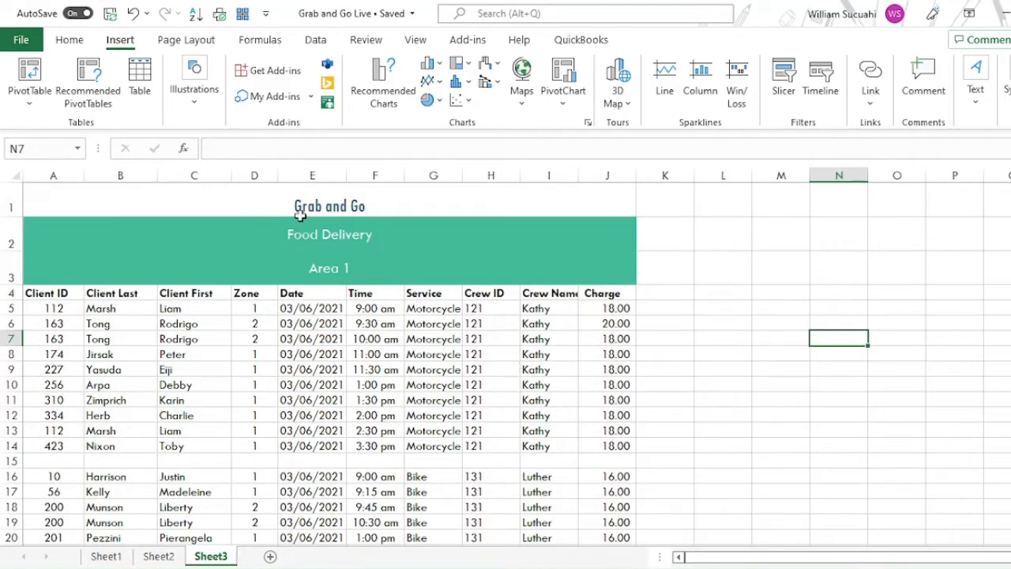
mouse_move(246, 275)
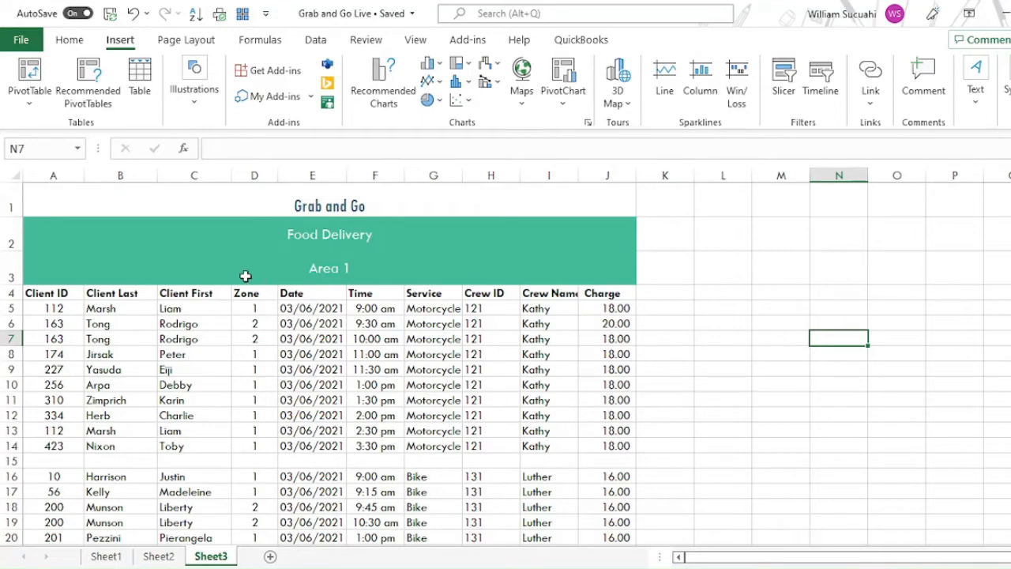
click(186, 40)
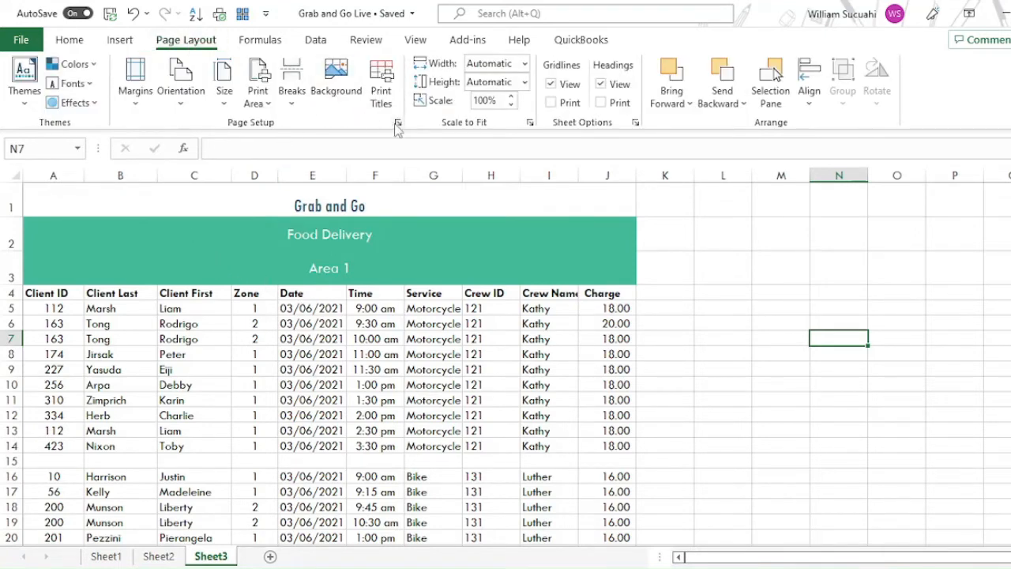
mouse_move(398, 123)
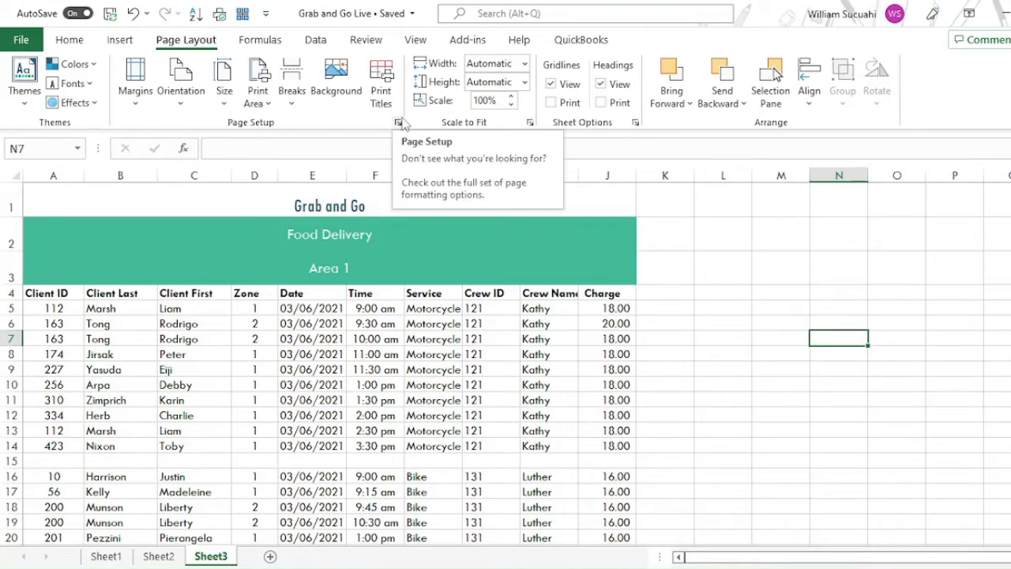
click(398, 124)
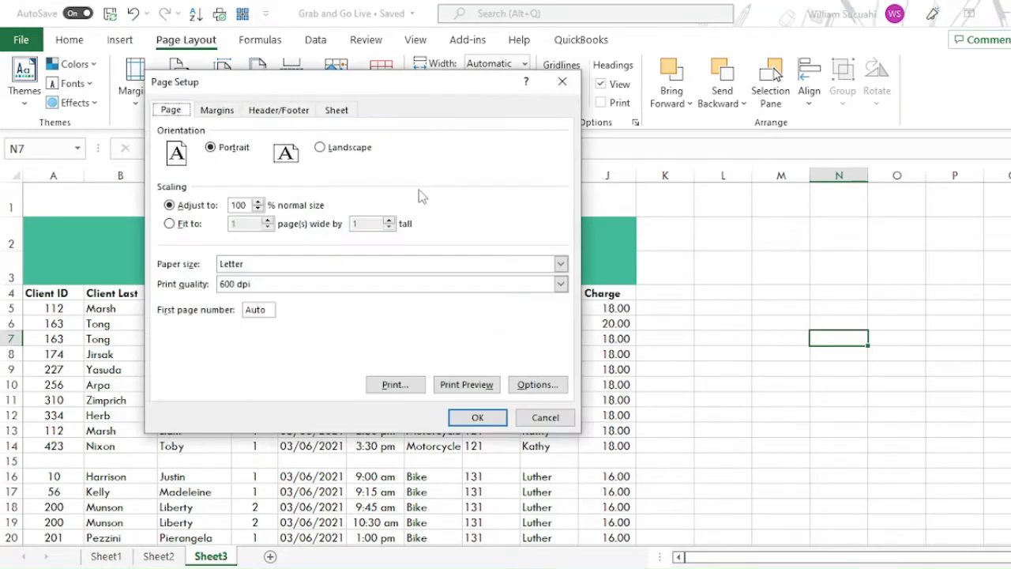
mouse_move(278, 116)
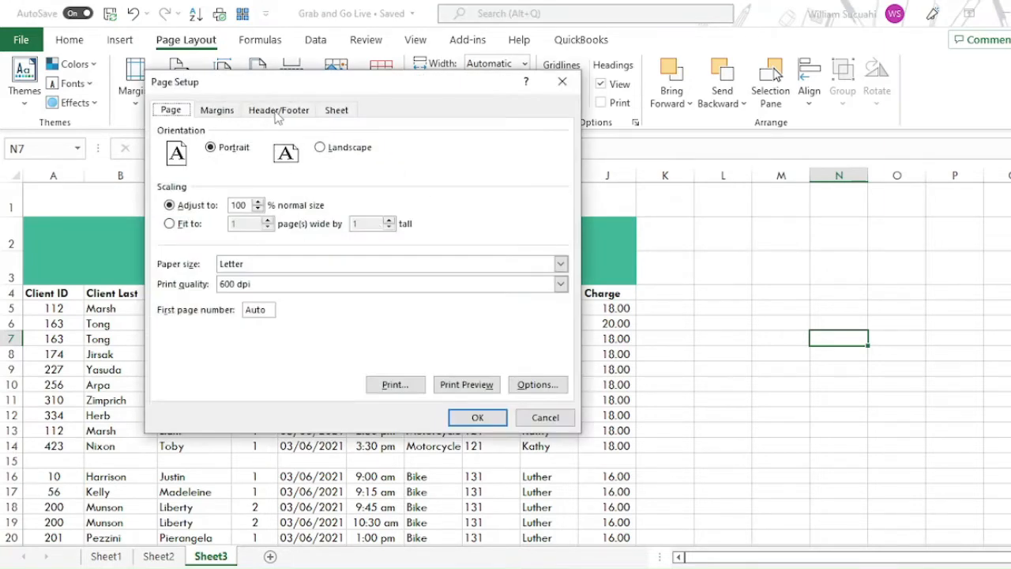
click(278, 111)
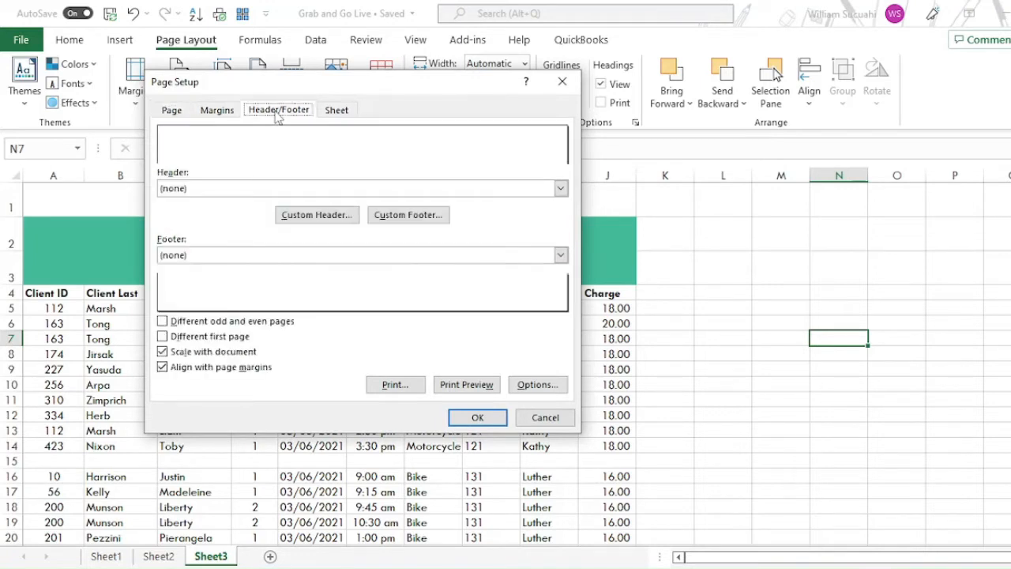
mouse_move(316, 215)
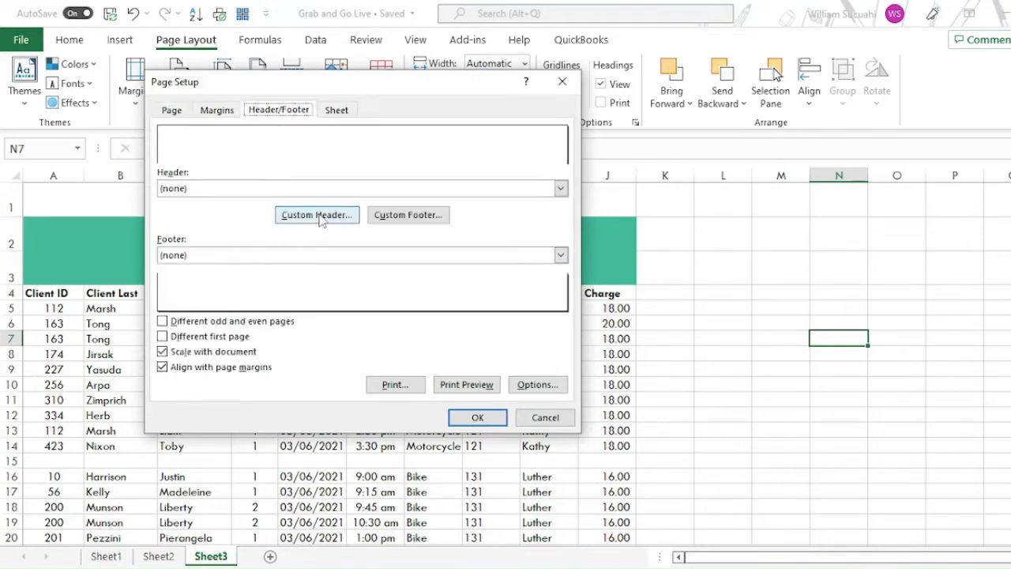
Set a custom header reading Yam in the left section.
click(316, 215)
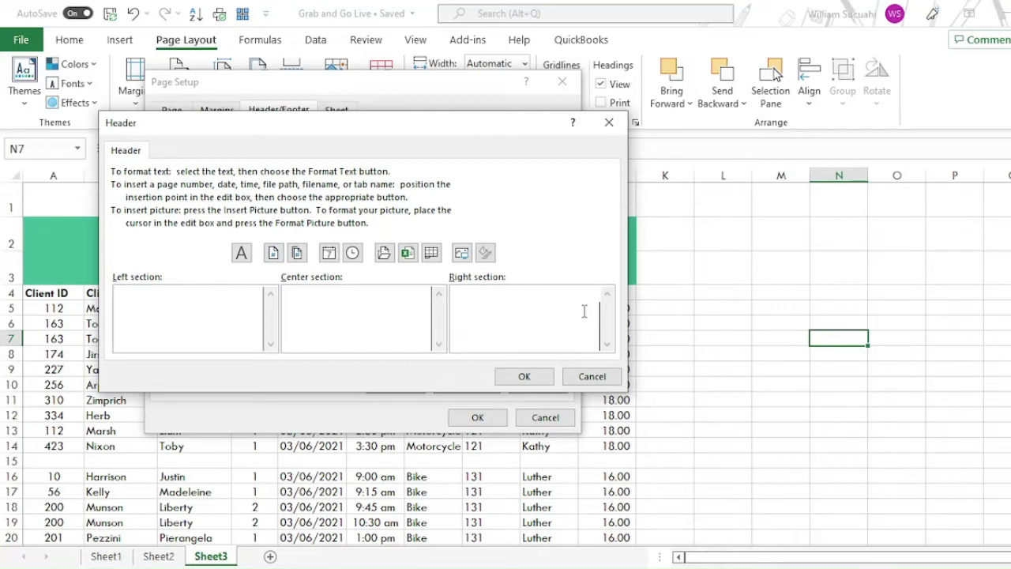
mouse_move(559, 313)
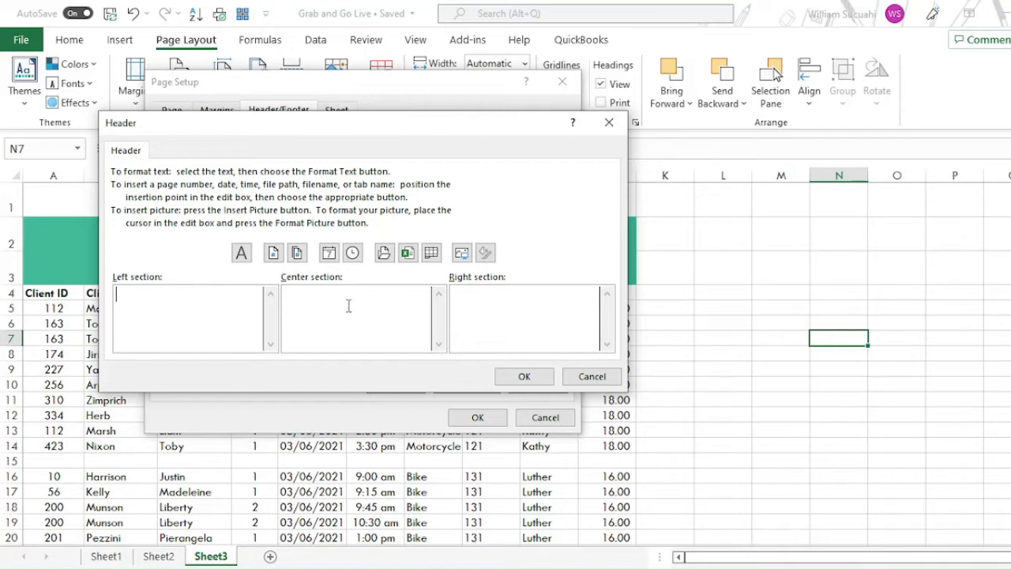
mouse_move(391, 313)
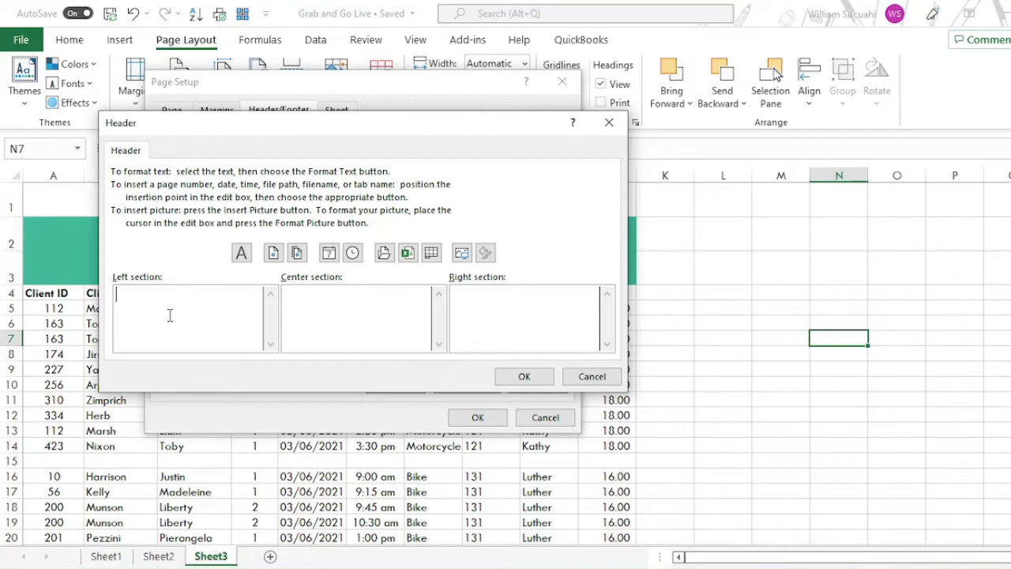
text(Yam)
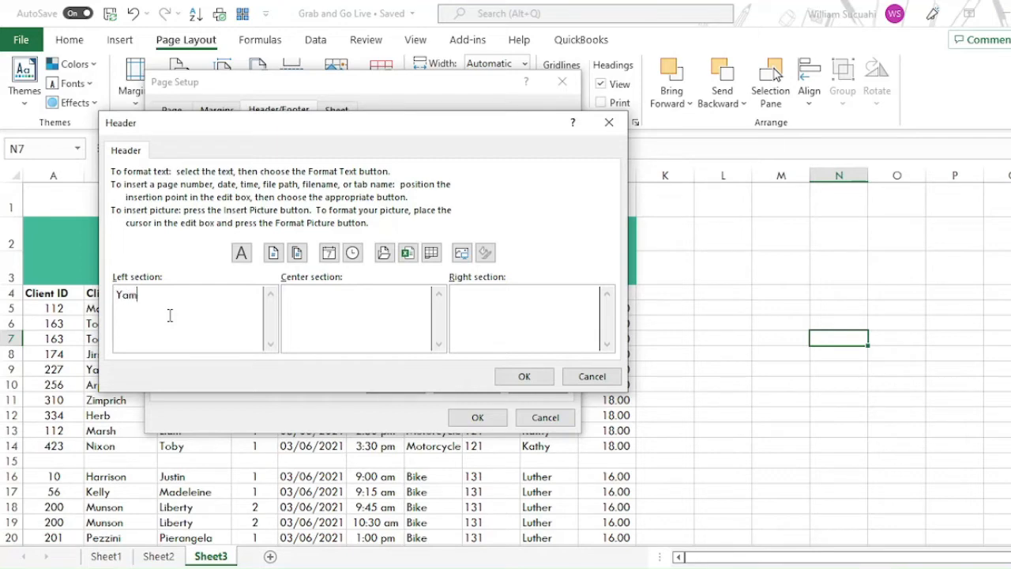
mouse_move(502, 332)
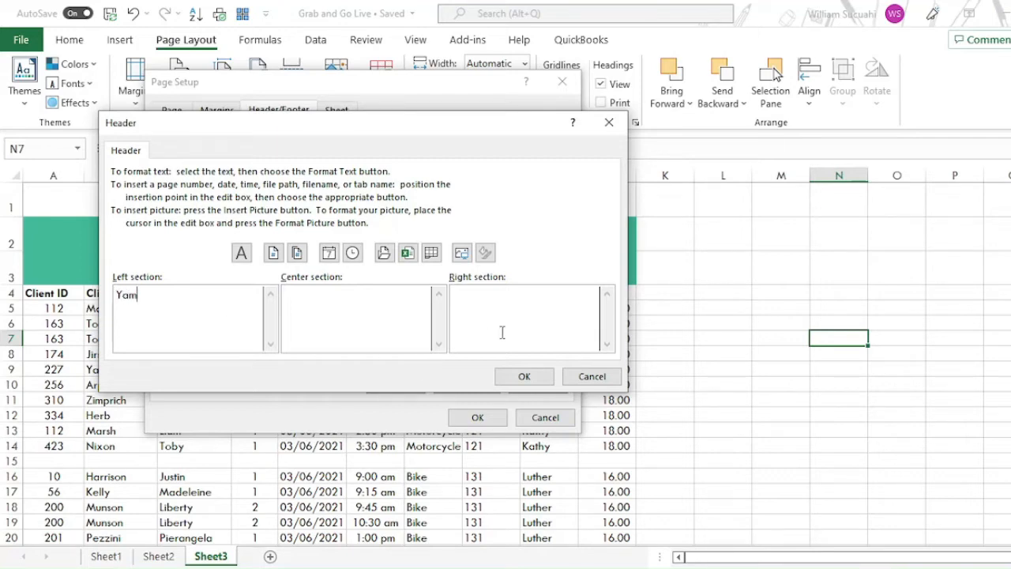
click(525, 376)
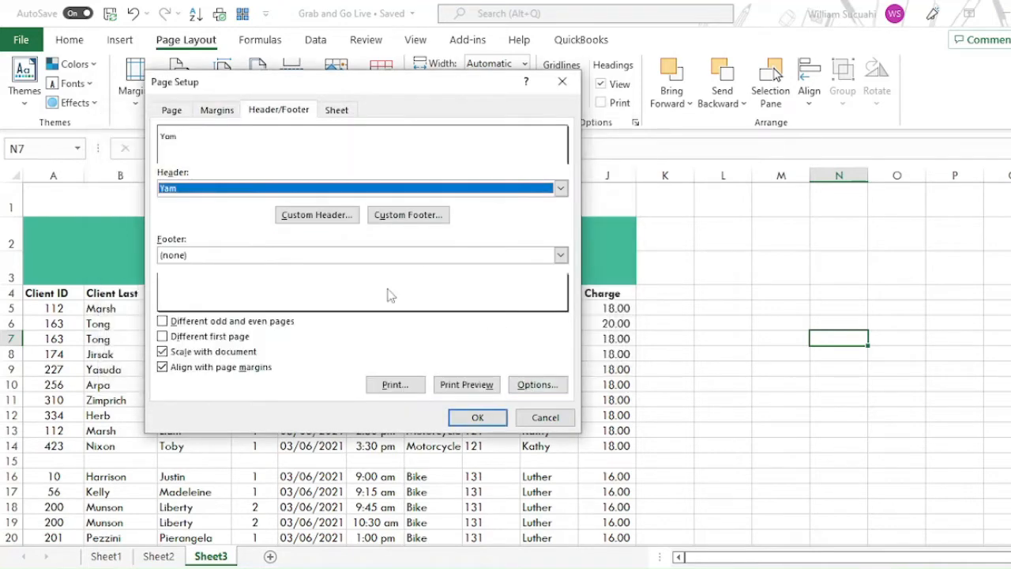
mouse_move(310, 361)
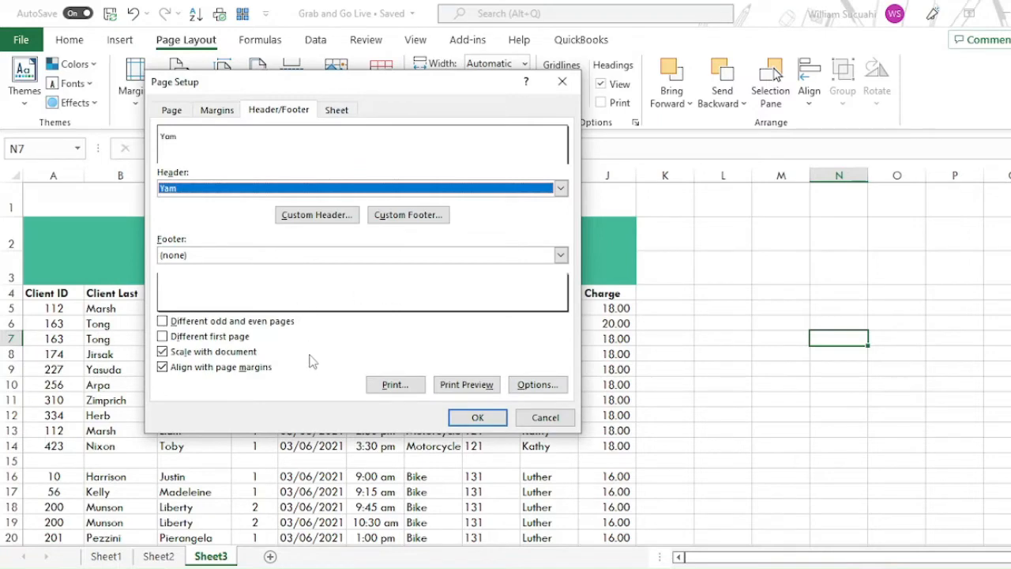
mouse_move(401, 251)
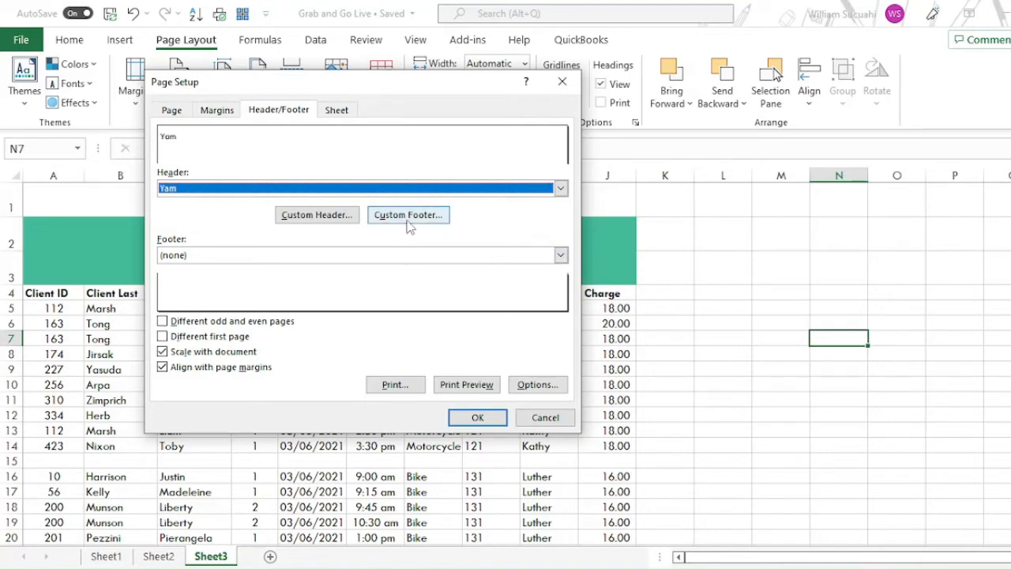
Set a custom footer with Confidential at the left and the page number at the right.
click(408, 214)
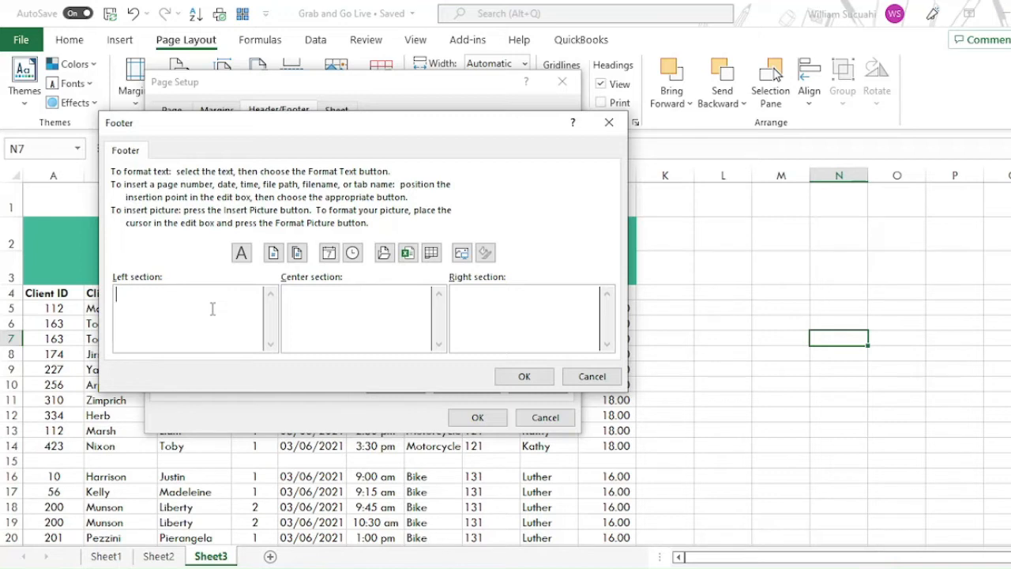
text(Con)
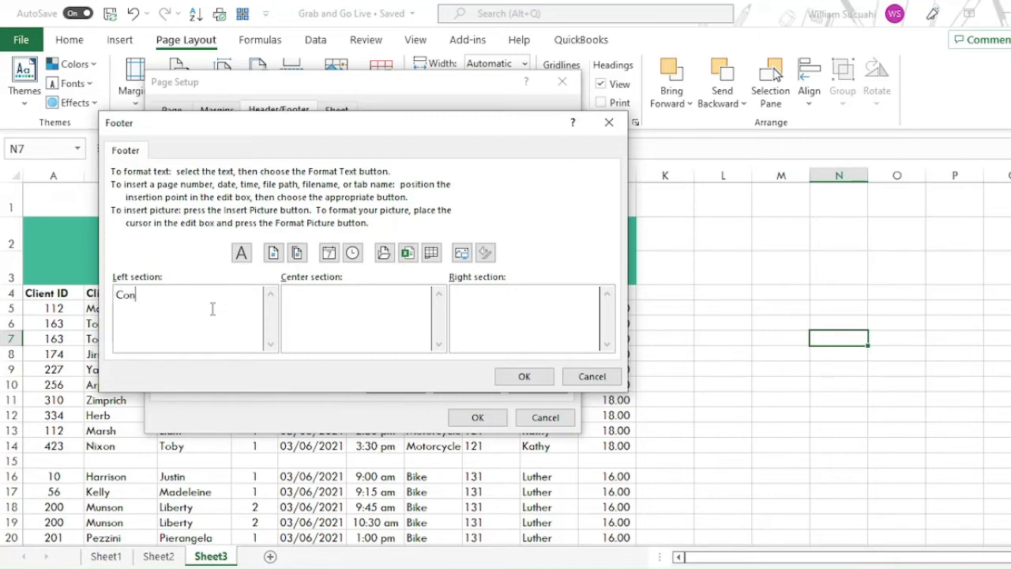
text(fident)
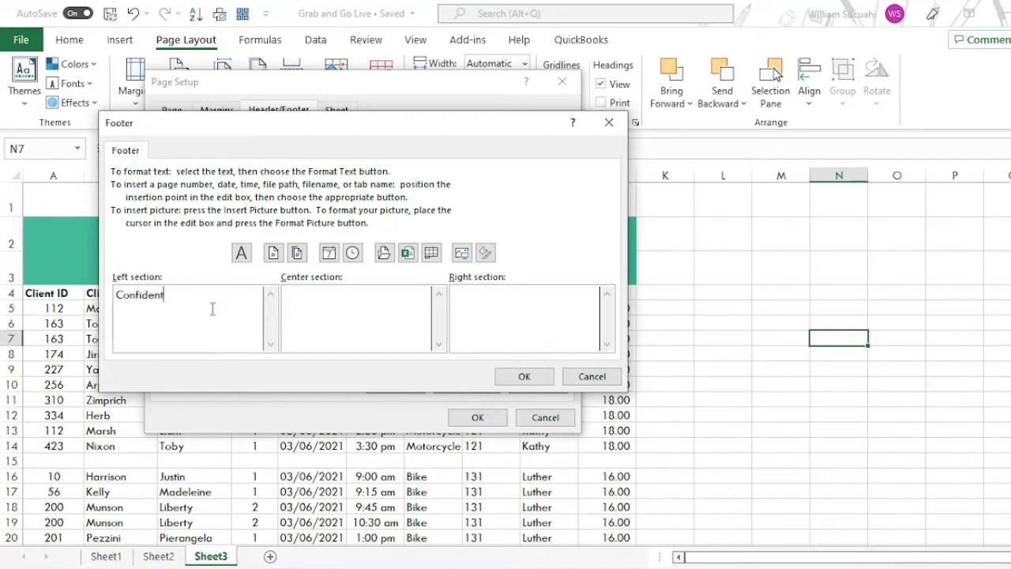
text(ial)
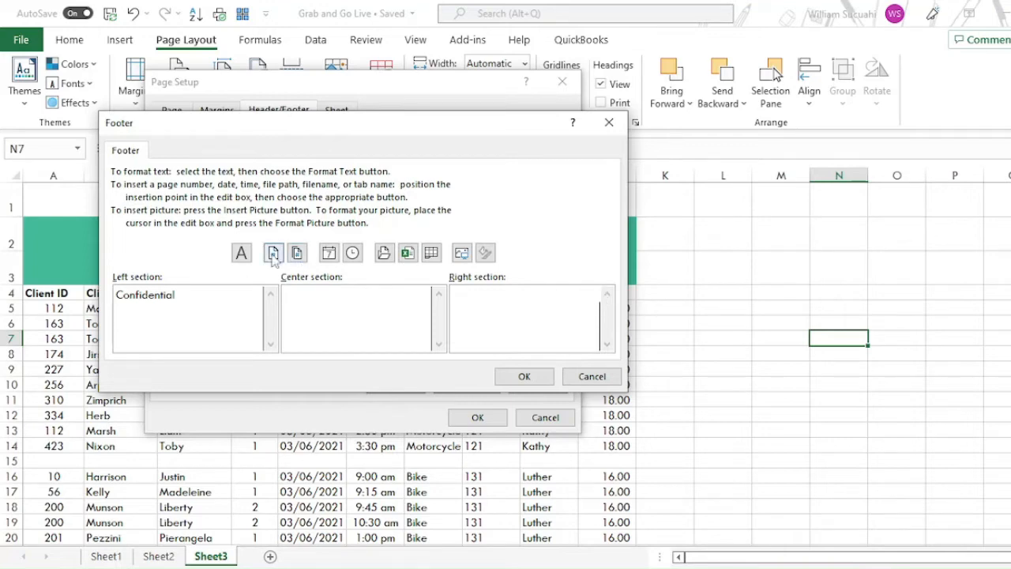
mouse_move(297, 253)
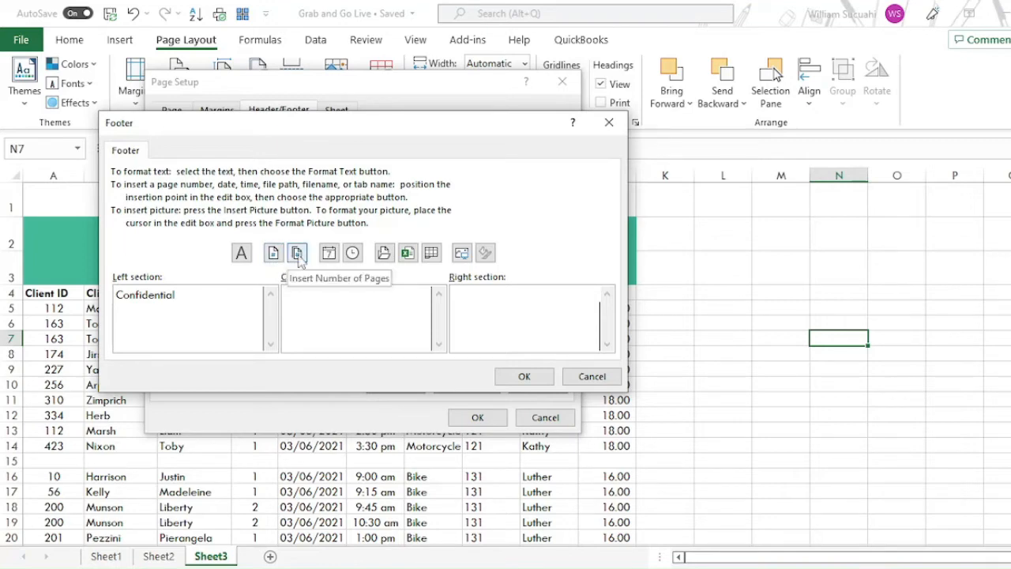
mouse_move(273, 253)
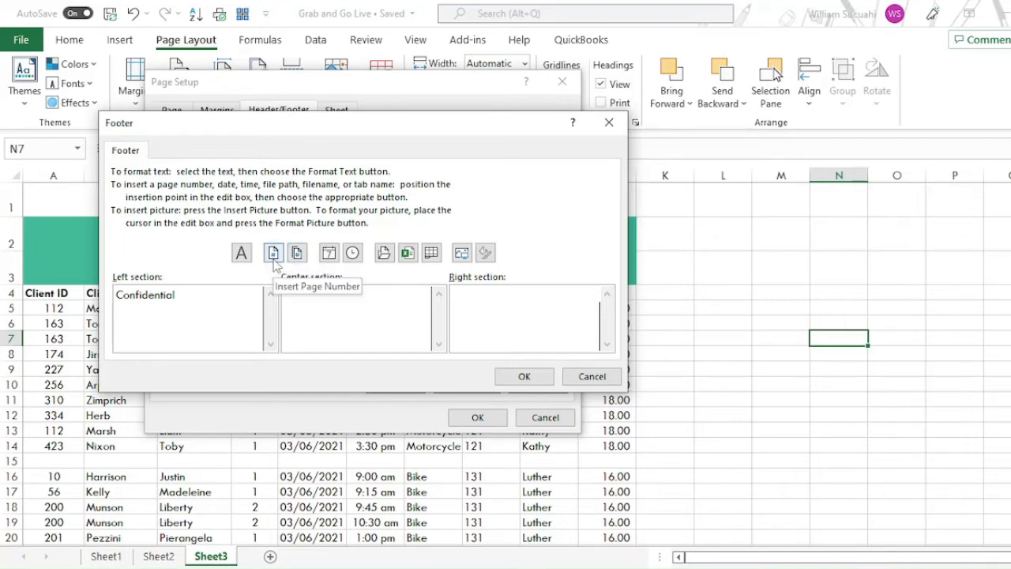
click(273, 253)
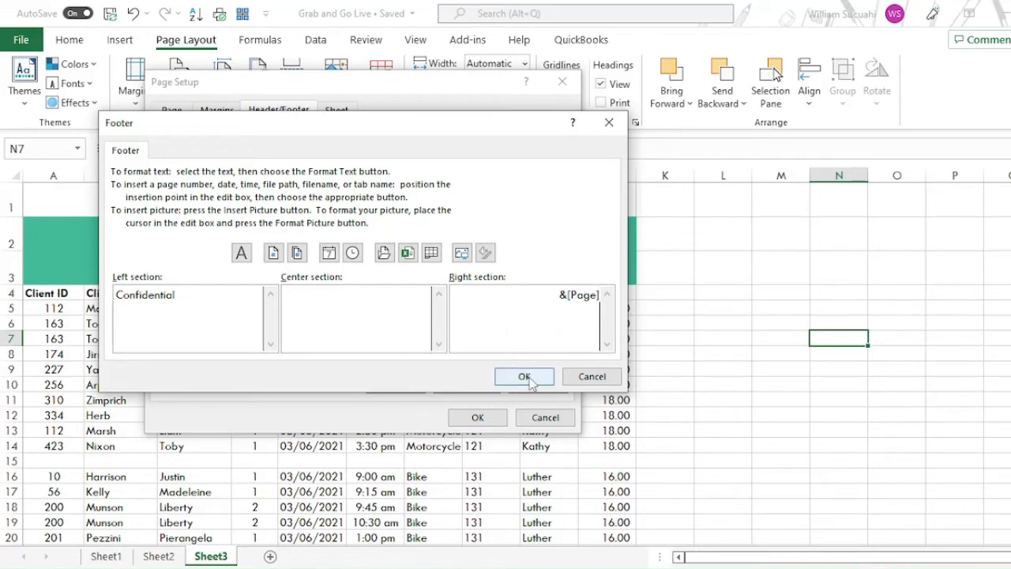
click(524, 376)
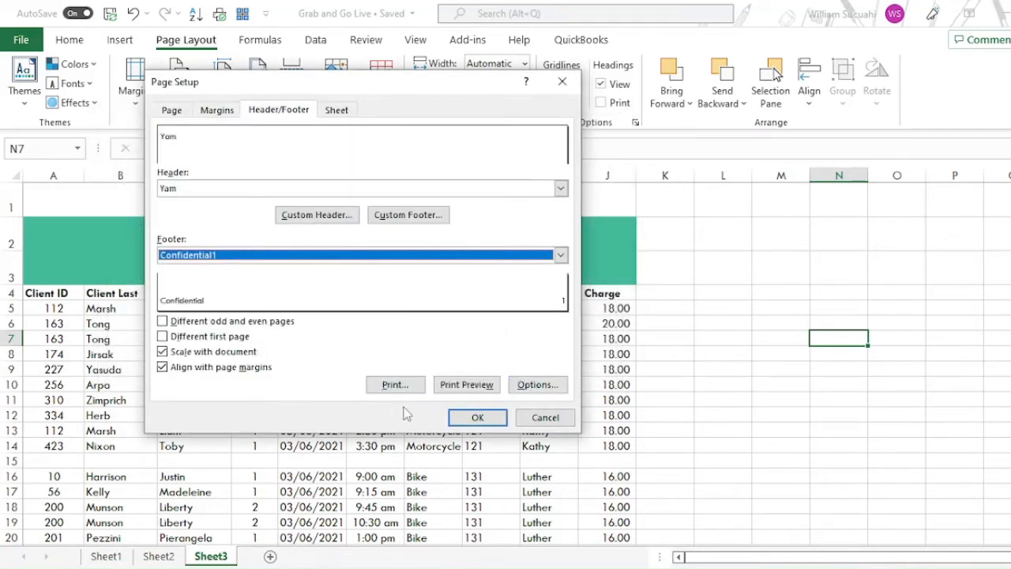
mouse_move(433, 411)
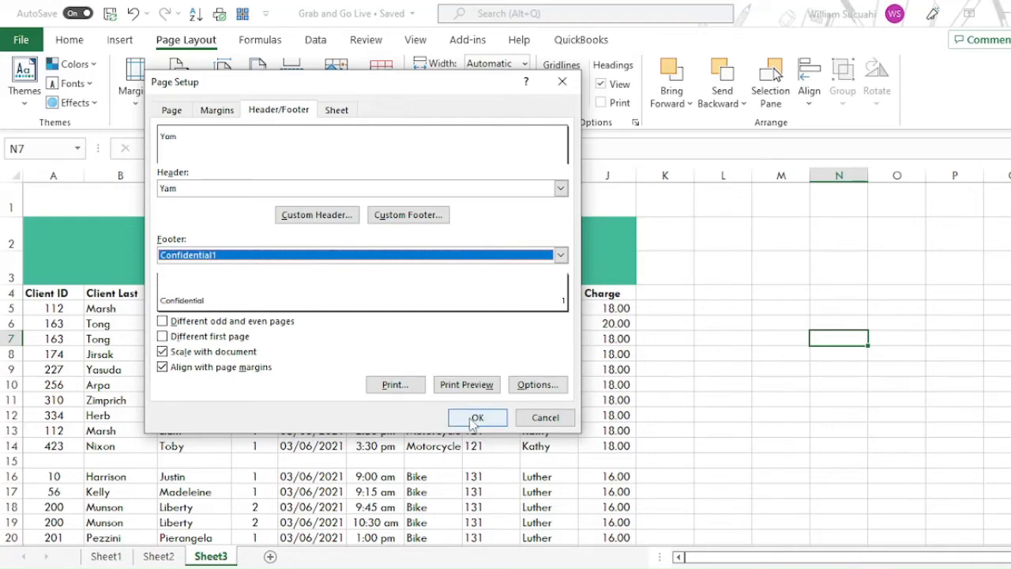
Apply the page setup and review the client sheet with header and footer in place.
click(477, 417)
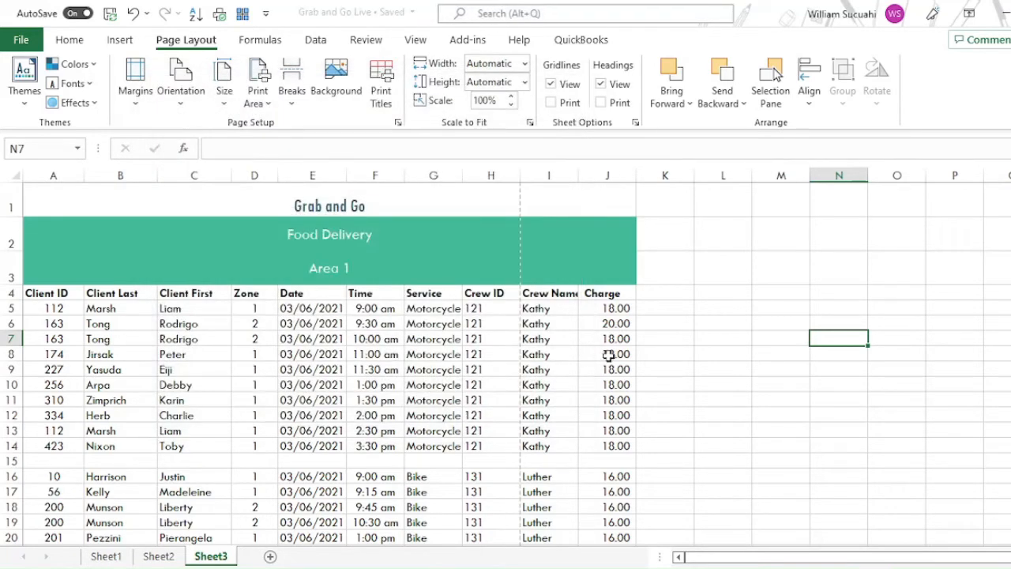
scroll(down, 3)
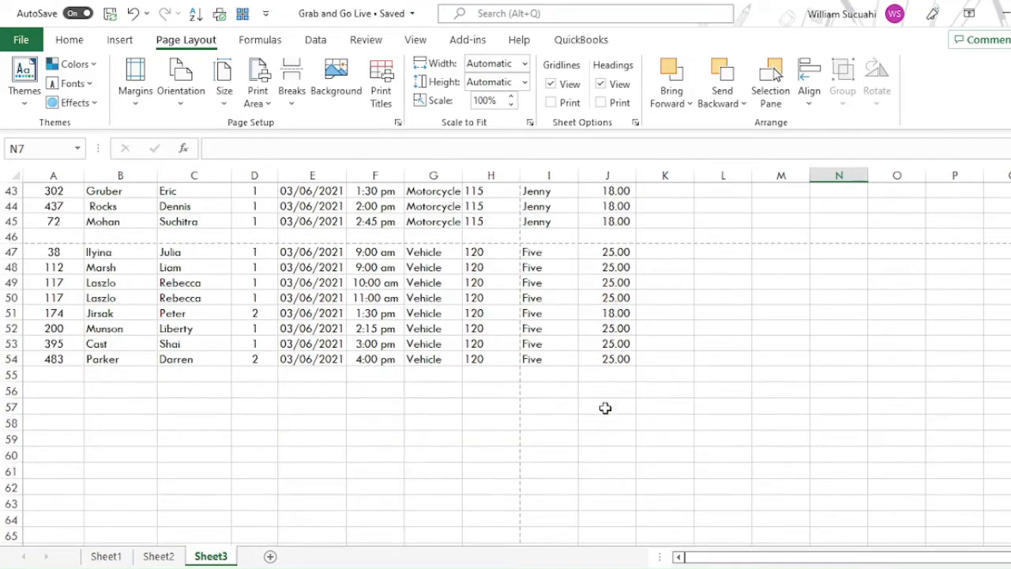
scroll(up, 3)
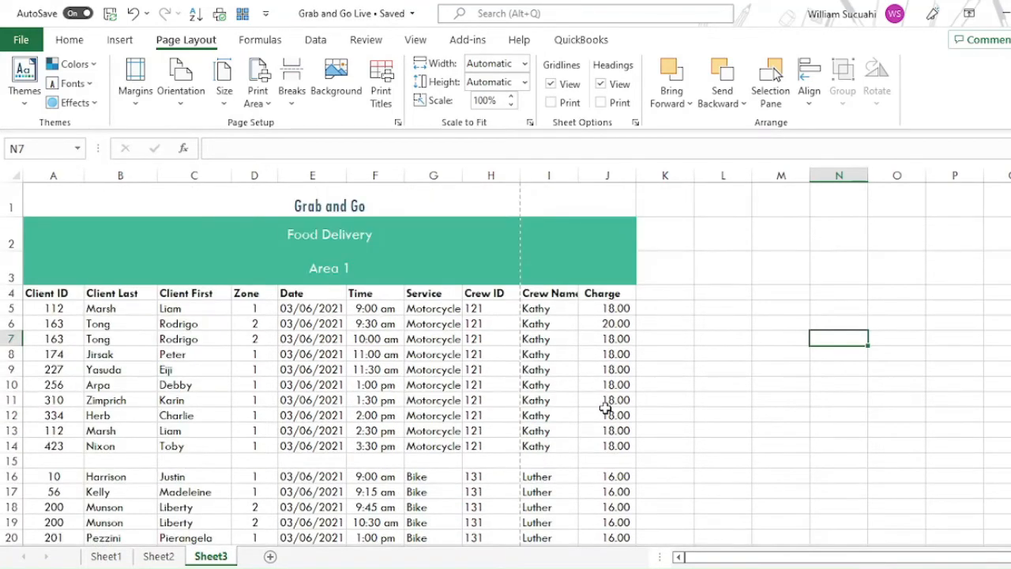
mouse_move(471, 251)
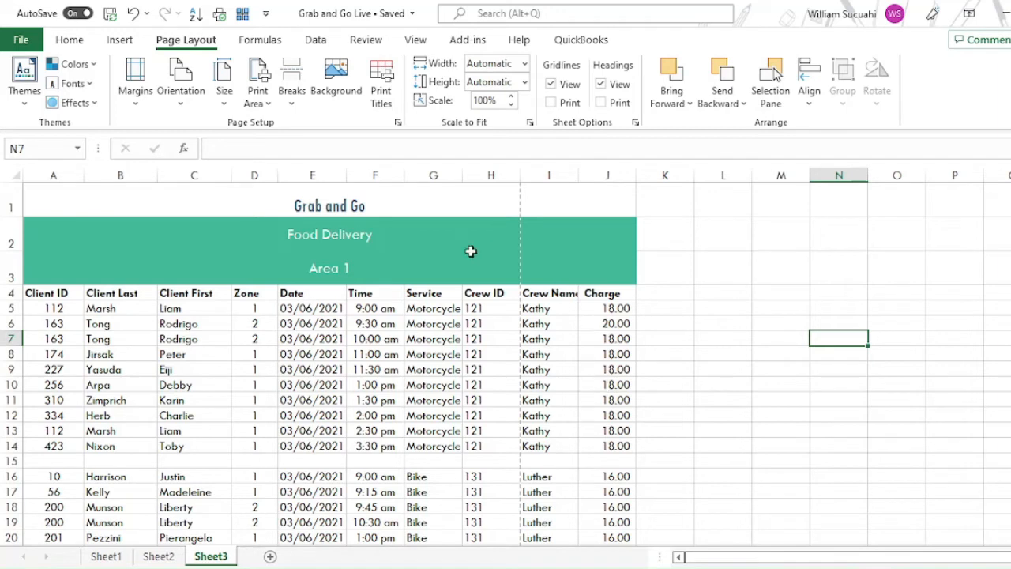
mouse_move(368, 239)
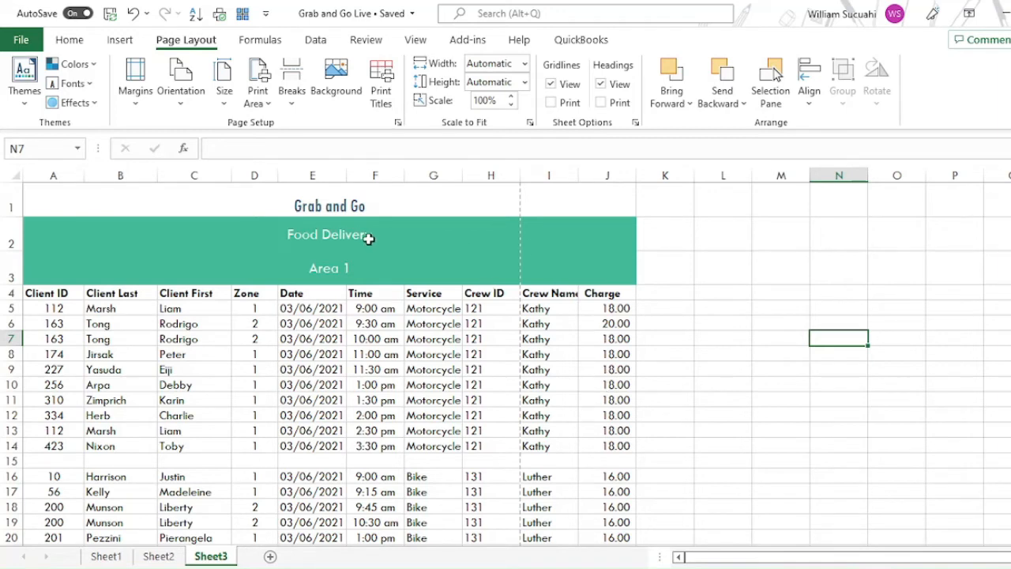
mouse_move(512, 292)
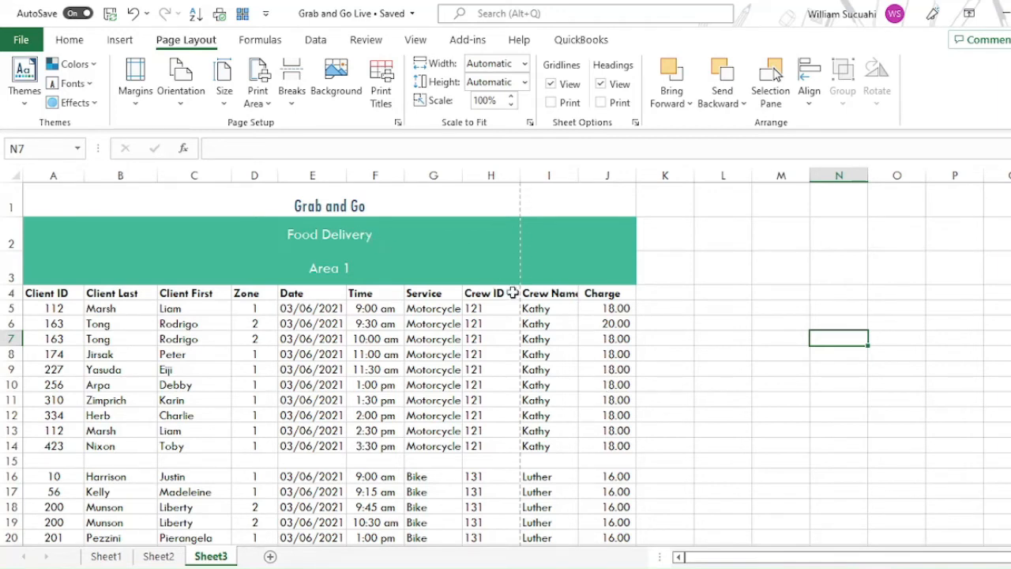
mouse_move(527, 251)
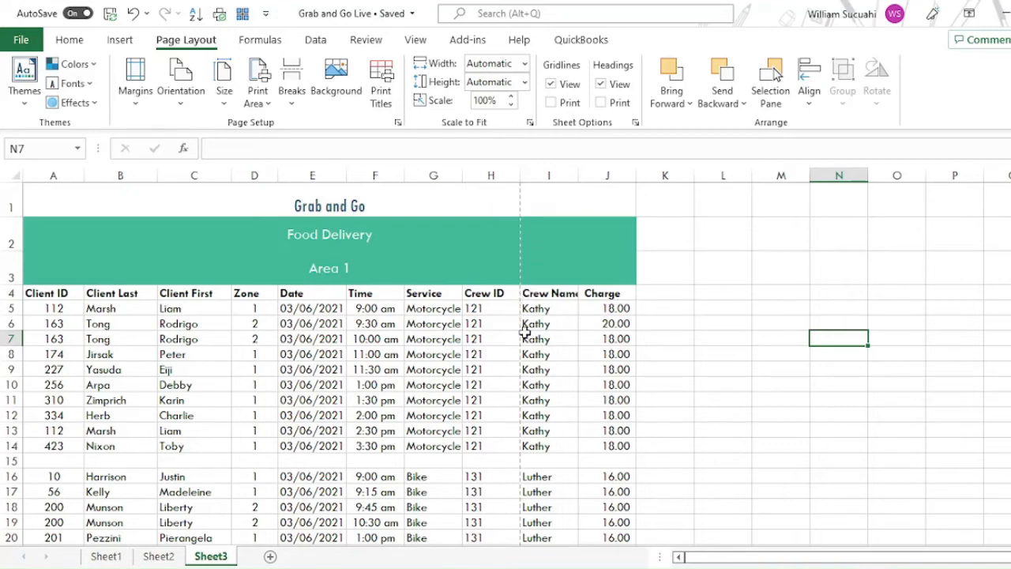
mouse_move(467, 240)
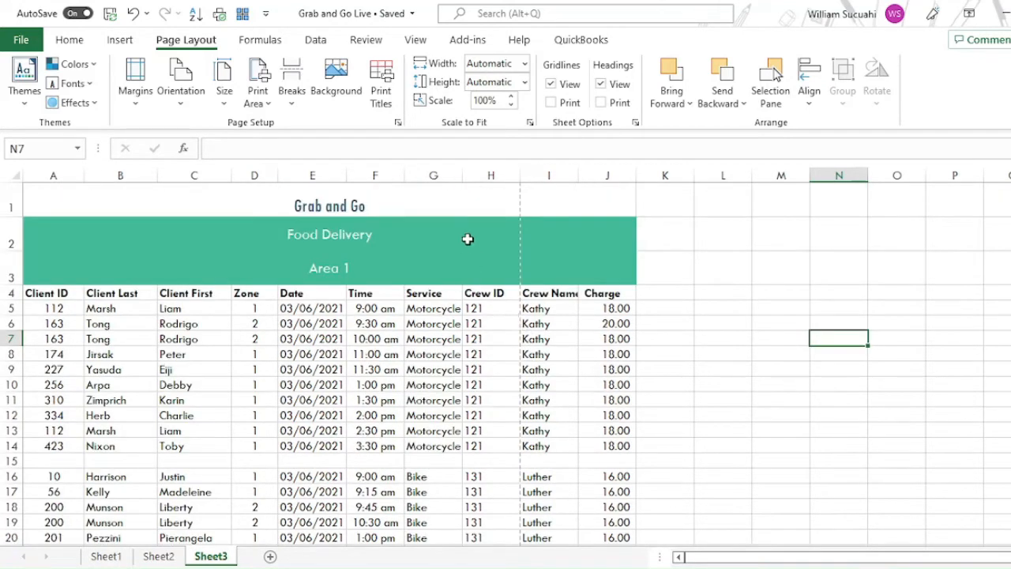
mouse_move(528, 216)
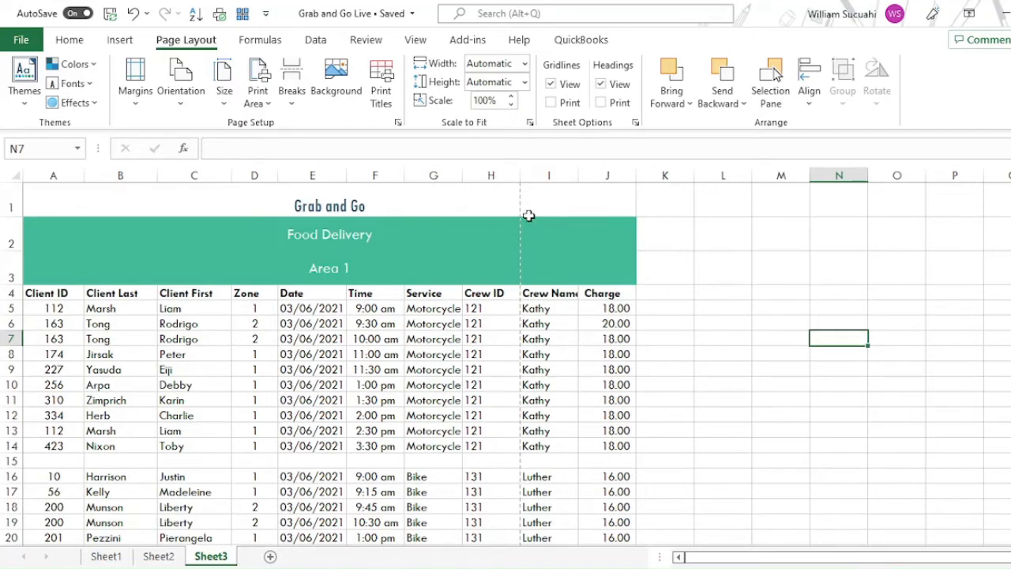
mouse_move(493, 265)
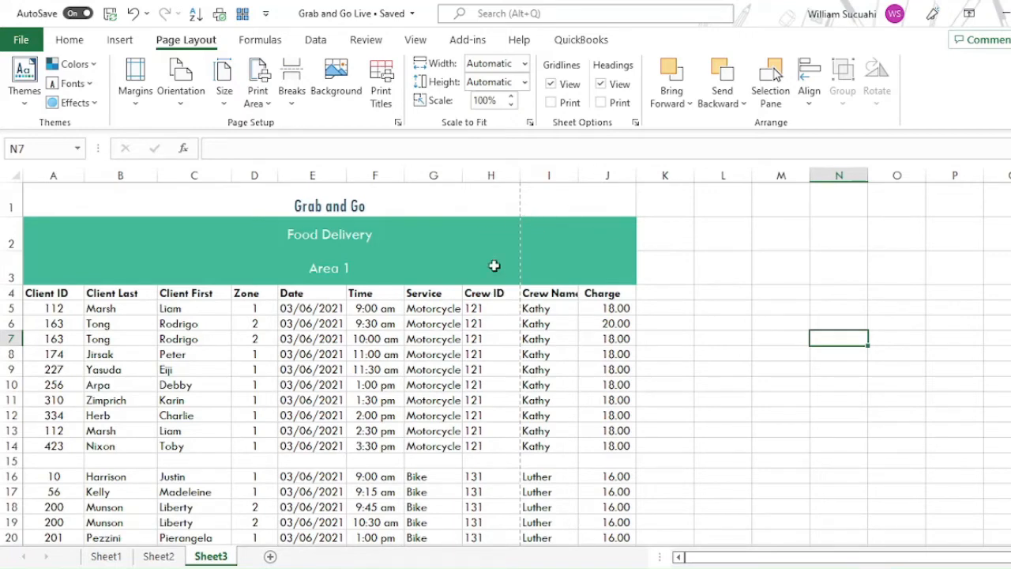
mouse_move(322, 240)
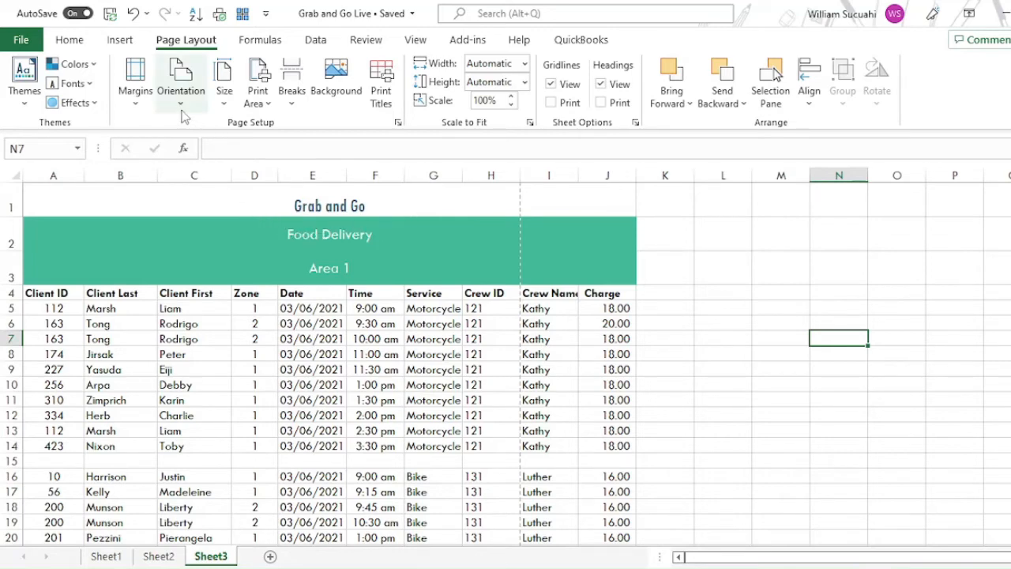
mouse_move(136, 76)
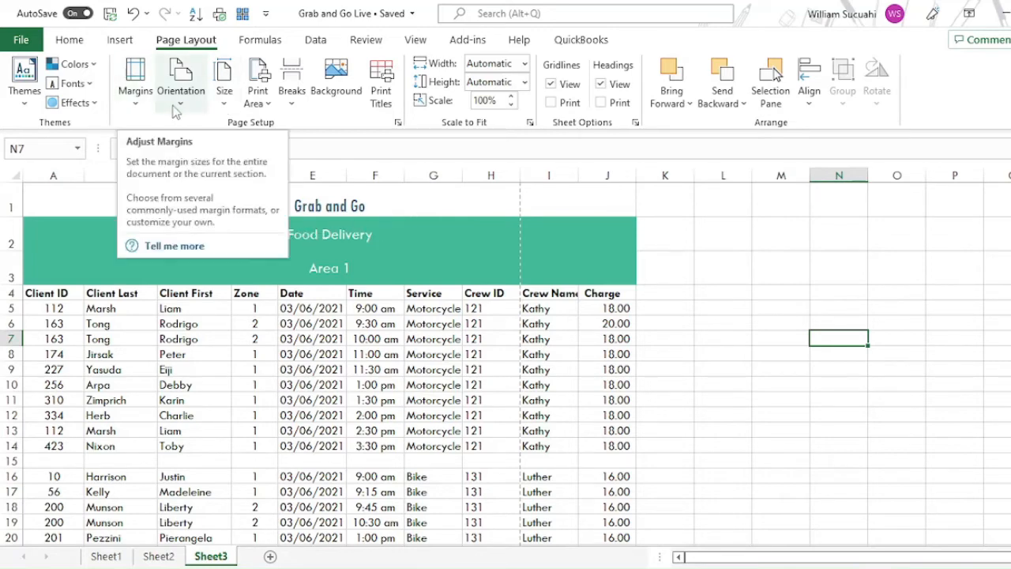
mouse_move(181, 76)
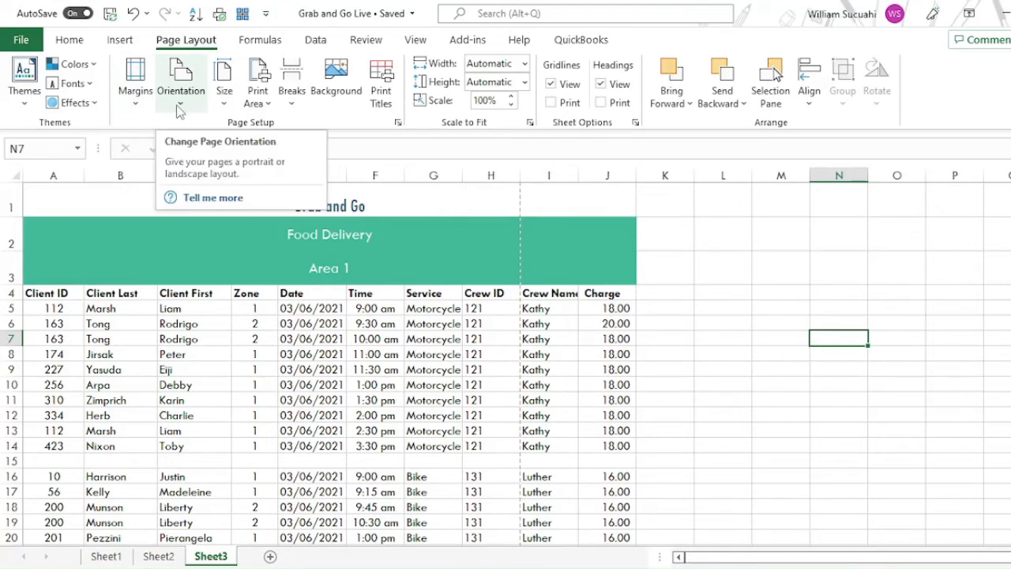
Switch the printed page to Landscape orientation and check the page-break line through the rows.
click(225, 79)
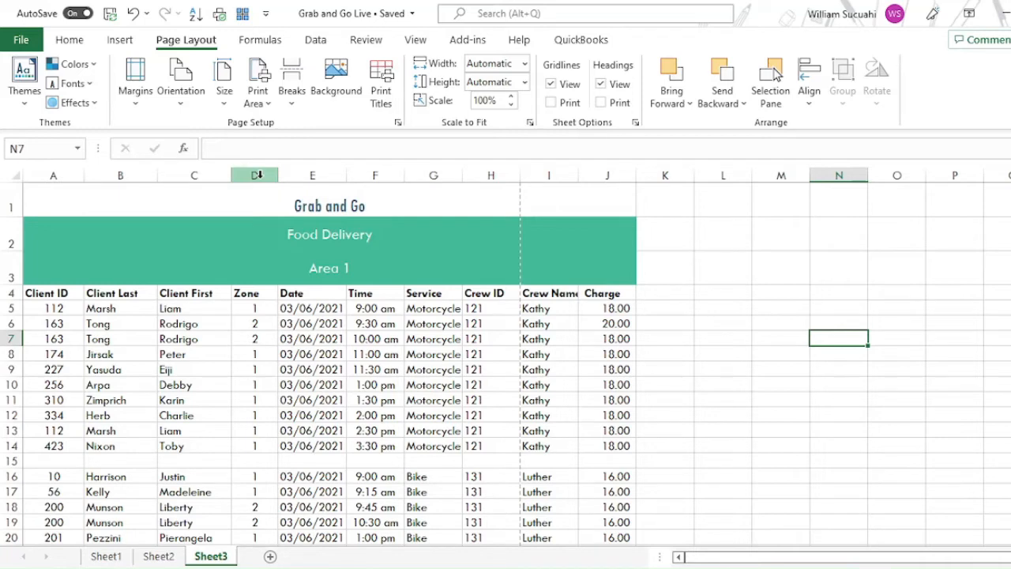
mouse_move(588, 377)
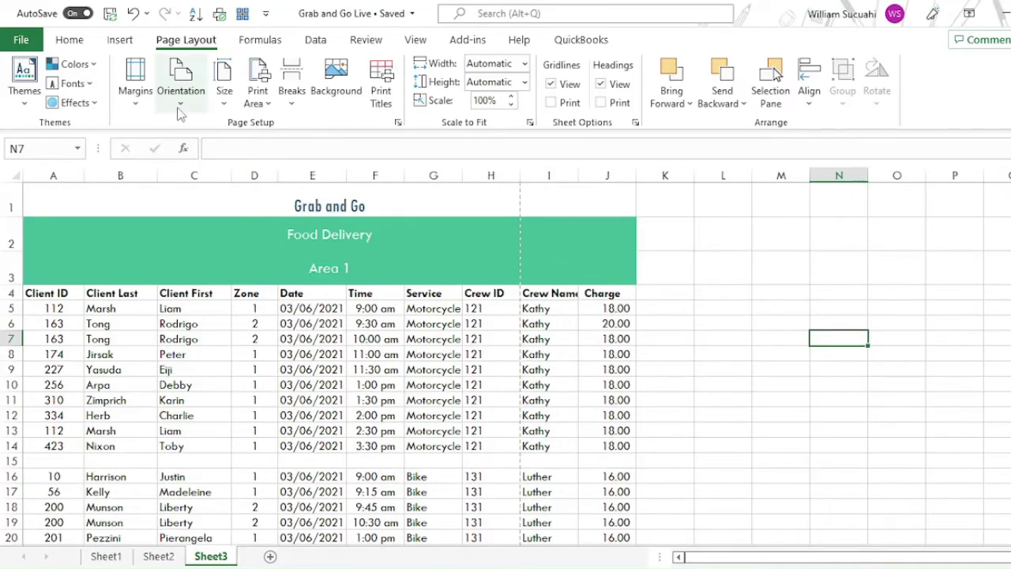
click(180, 82)
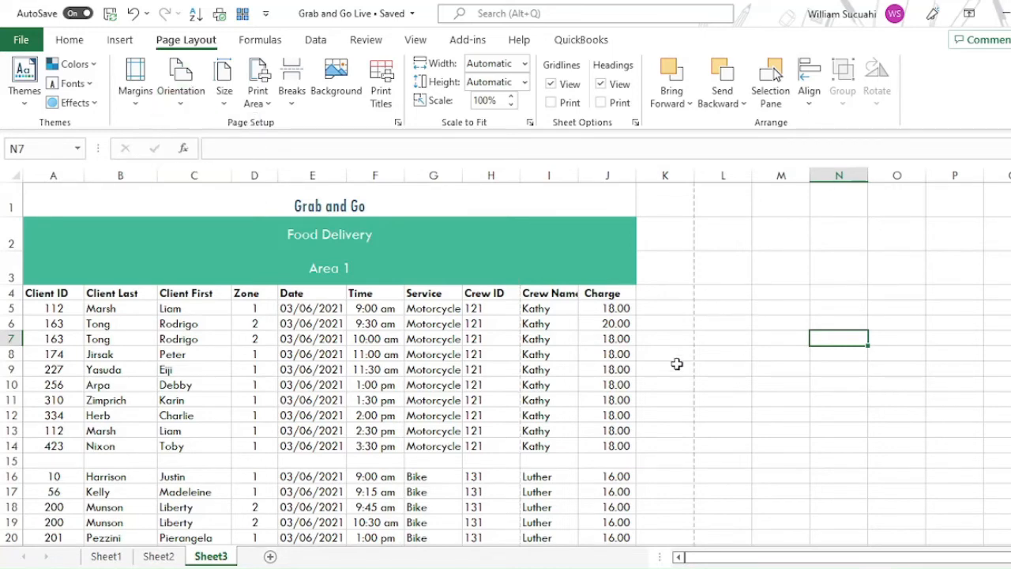
scroll(down, 3)
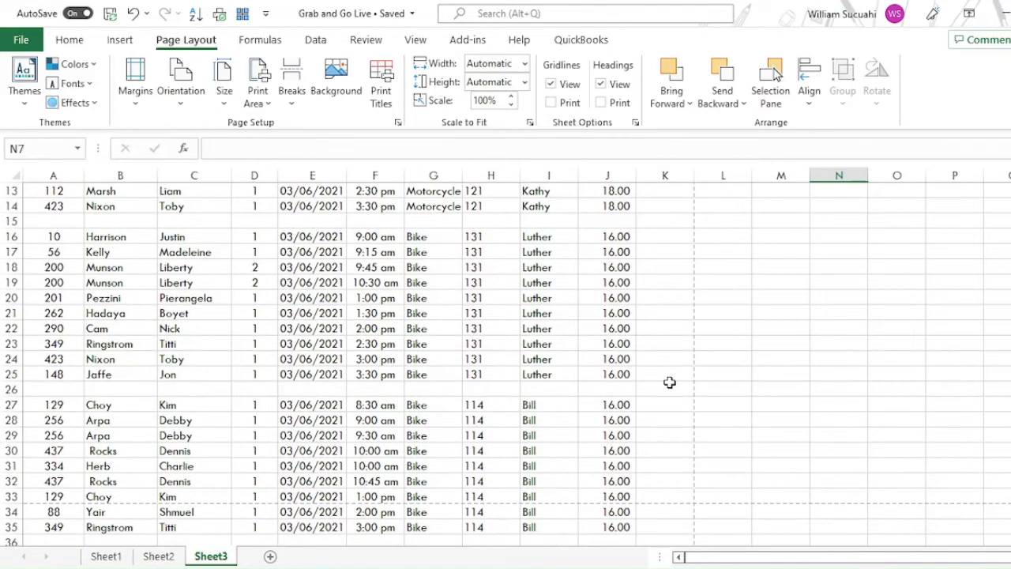
scroll(down, 3)
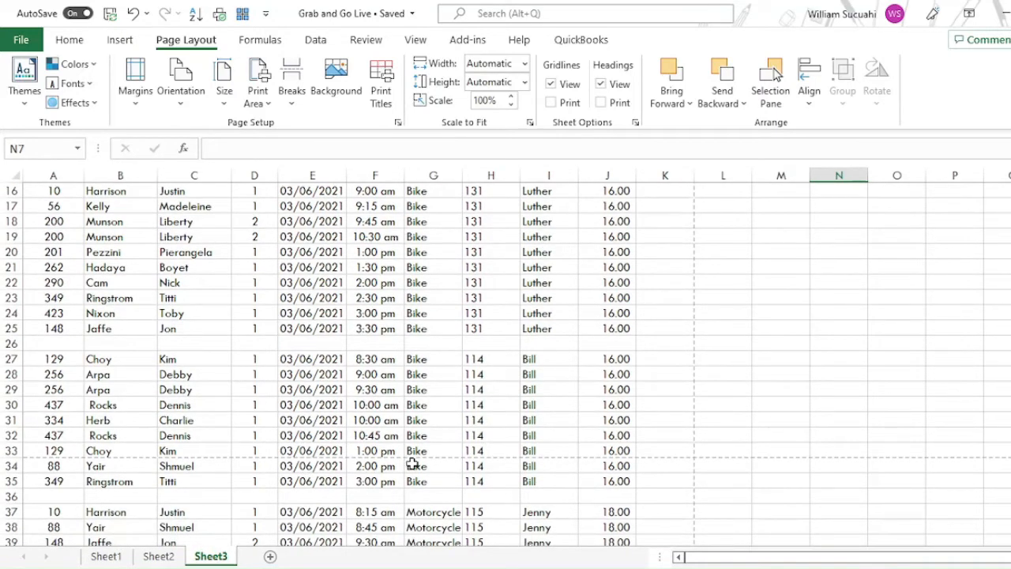
mouse_move(591, 461)
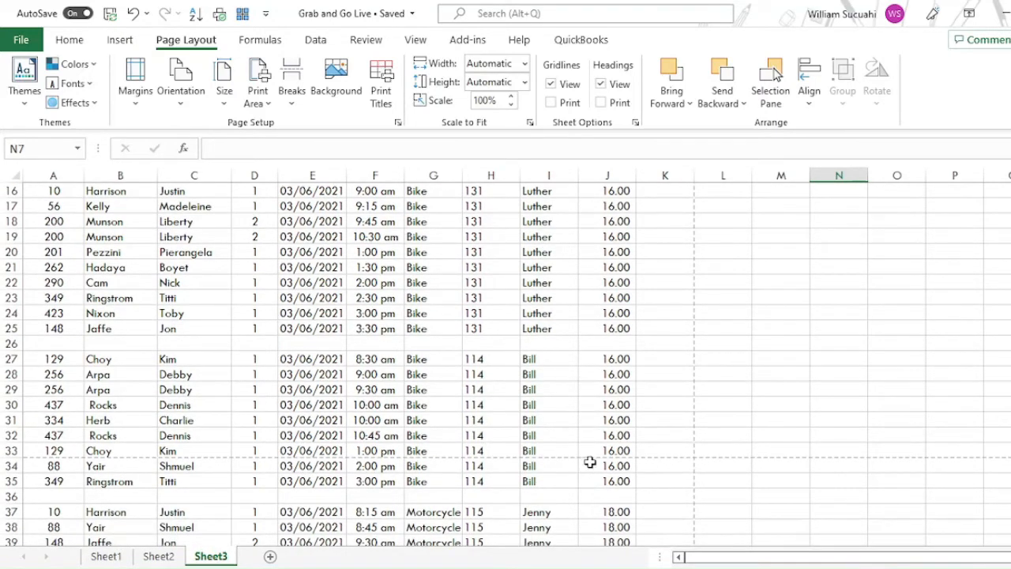
scroll(up, 3)
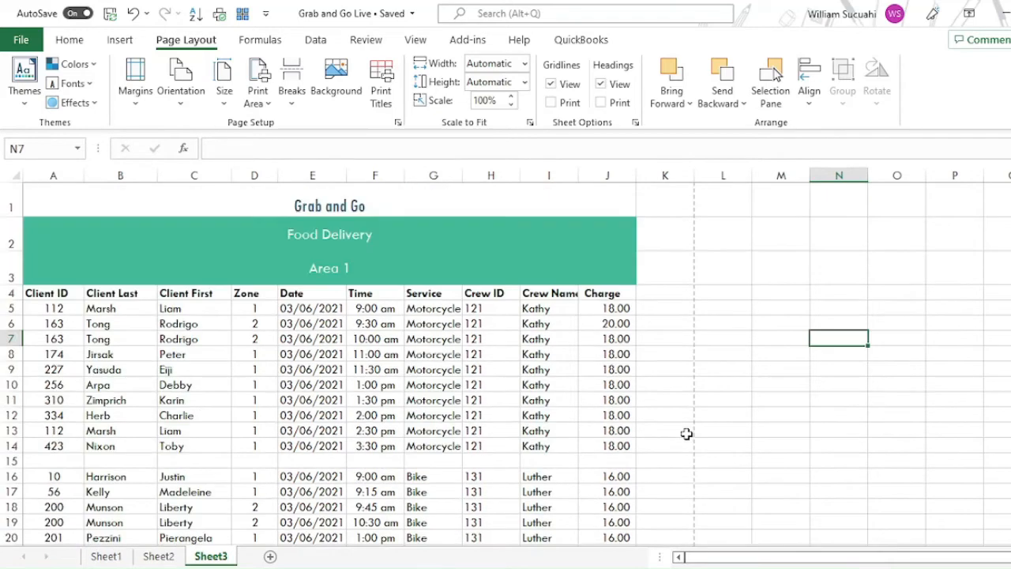
mouse_move(114, 150)
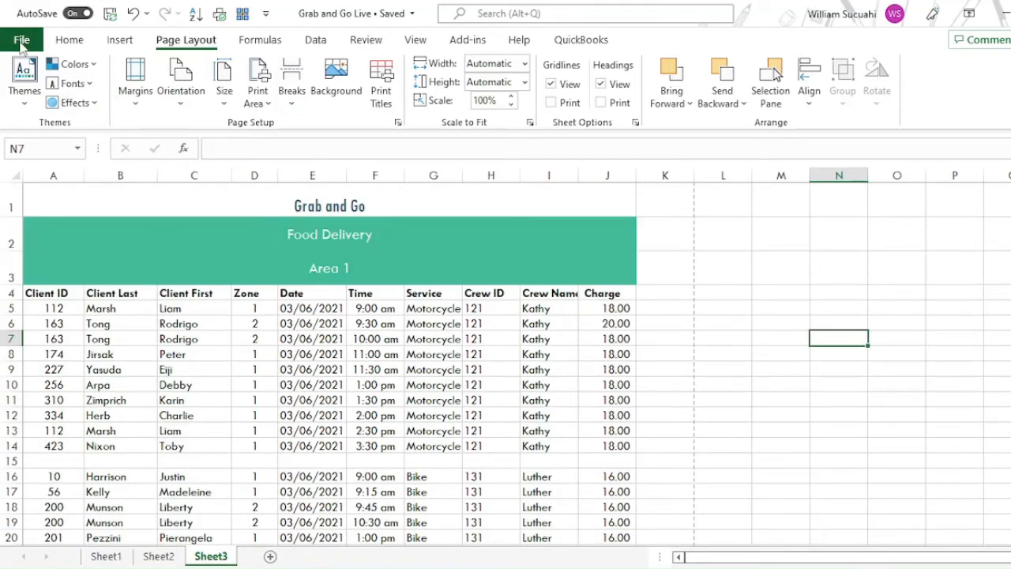
click(22, 40)
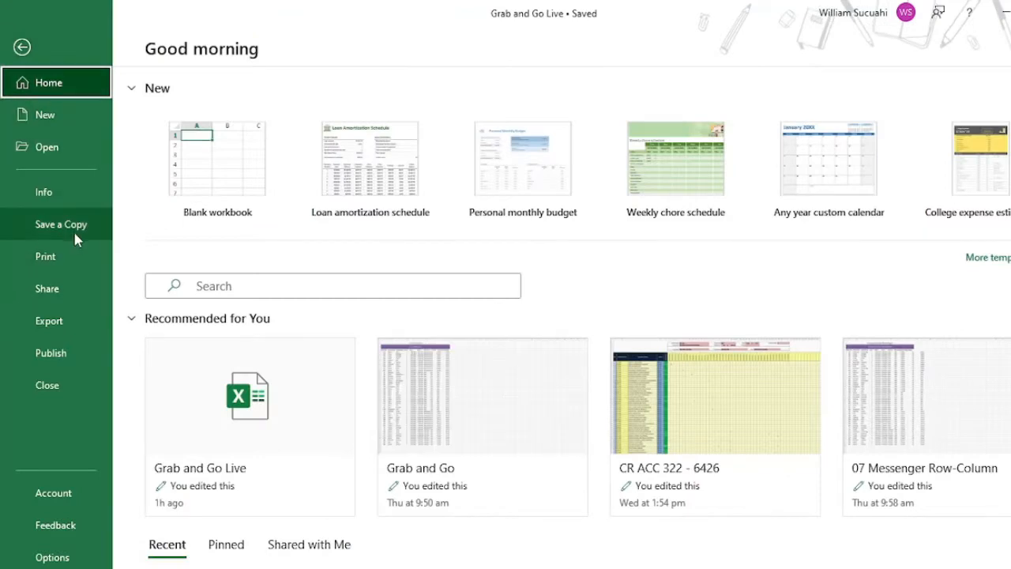
click(44, 256)
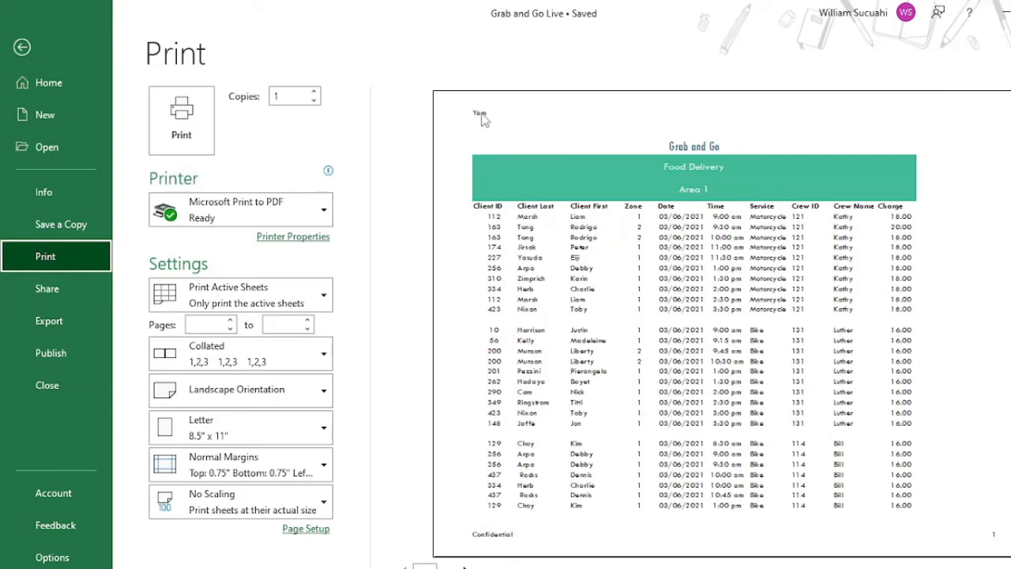
mouse_move(519, 541)
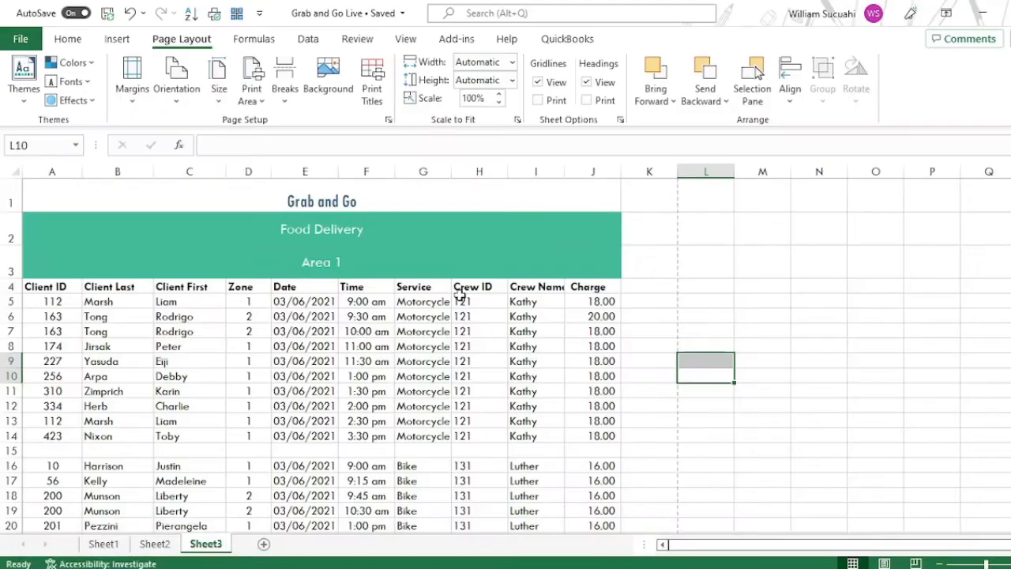
mouse_move(382, 295)
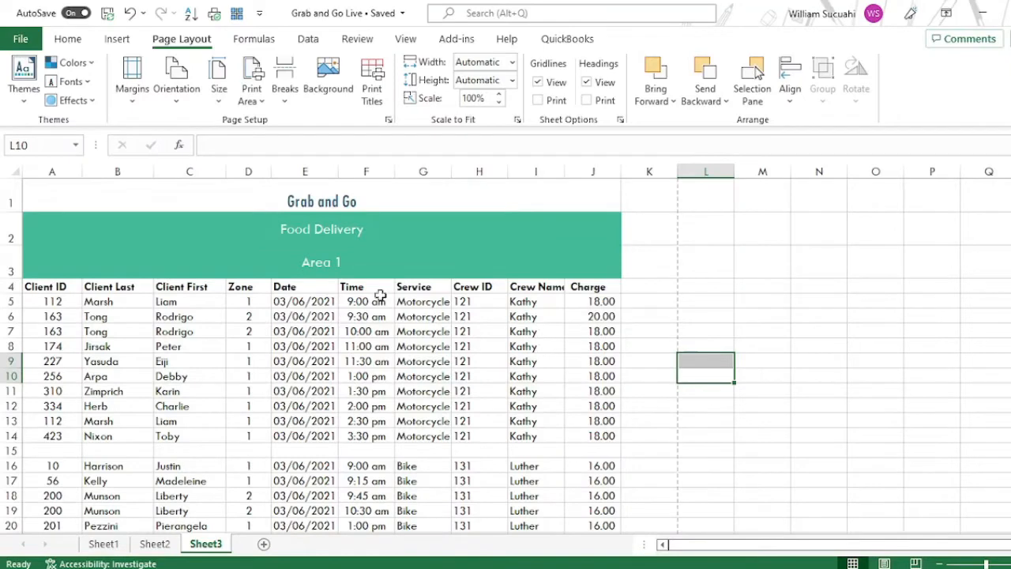
mouse_move(478, 306)
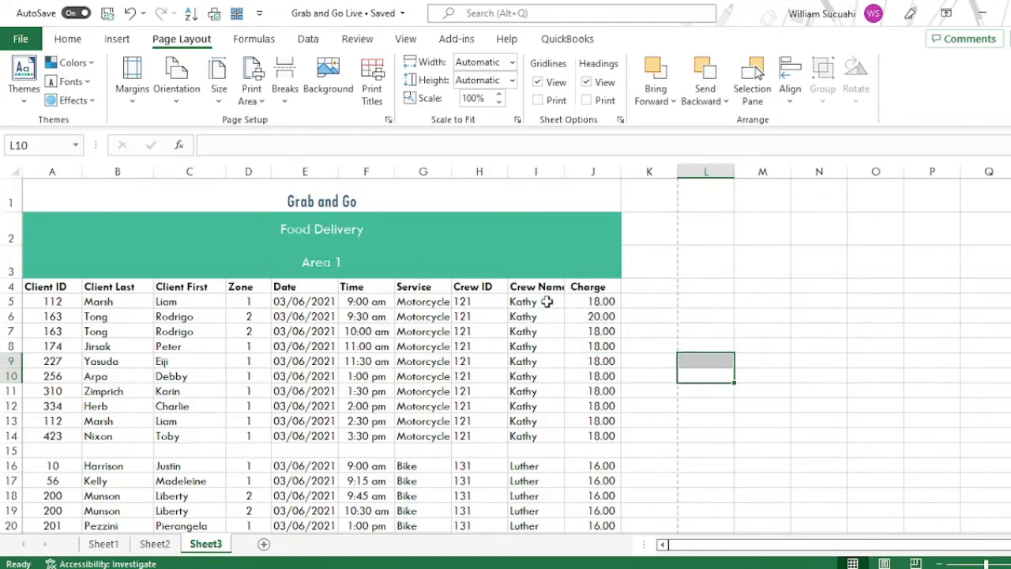
mouse_move(385, 354)
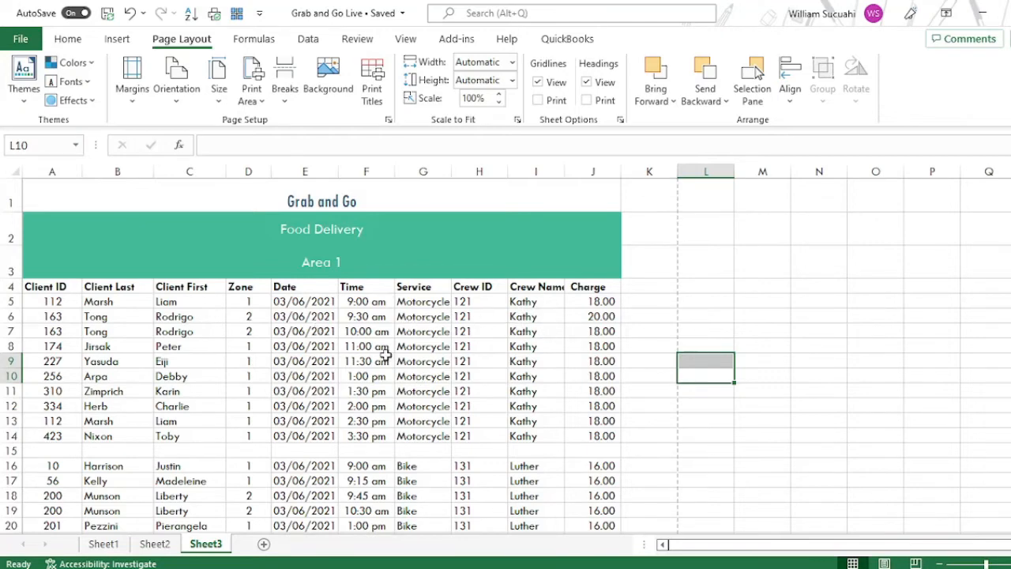
mouse_move(261, 345)
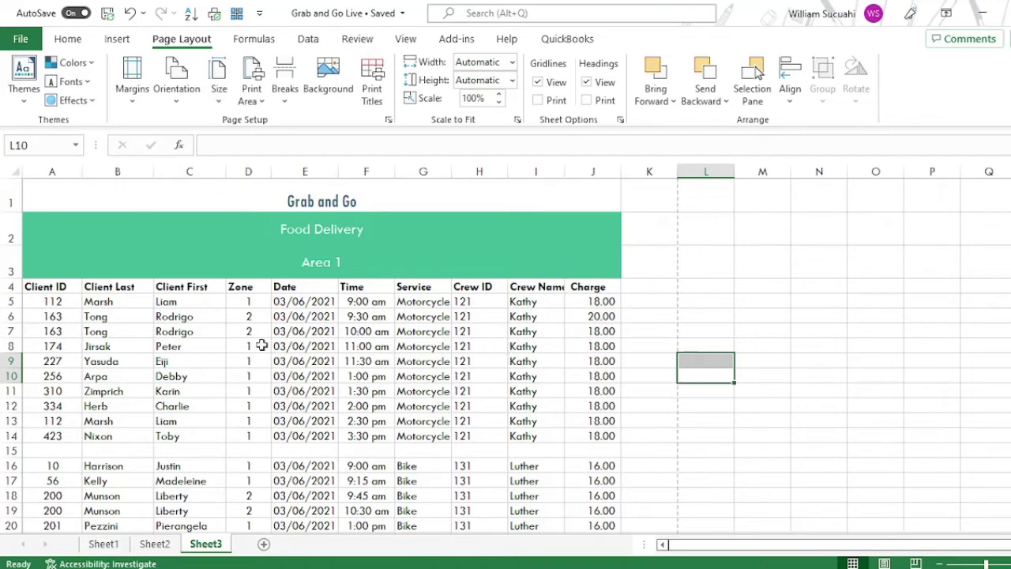
mouse_move(528, 312)
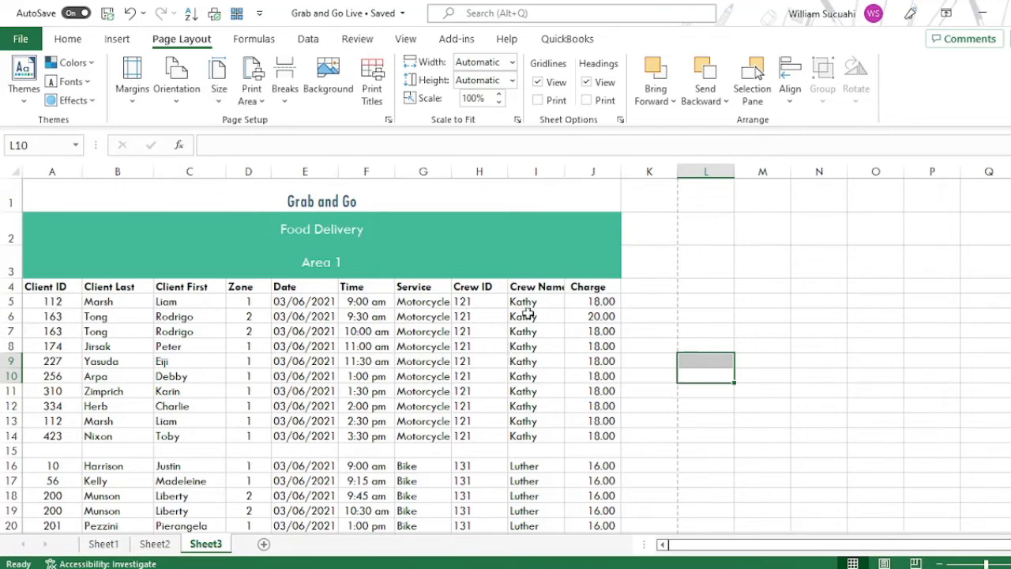
scroll(down, 3)
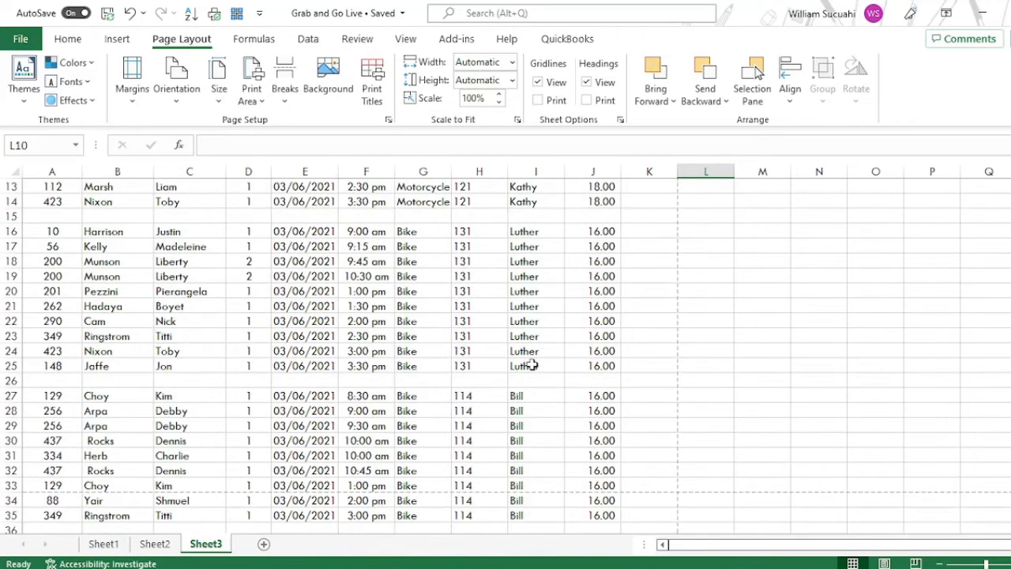
scroll(up, 3)
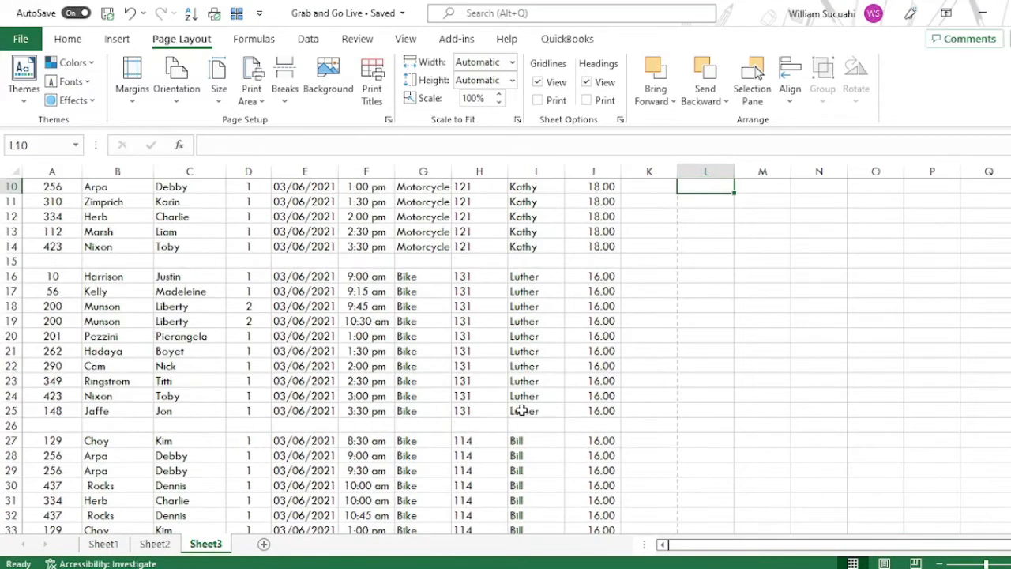
scroll(up, 3)
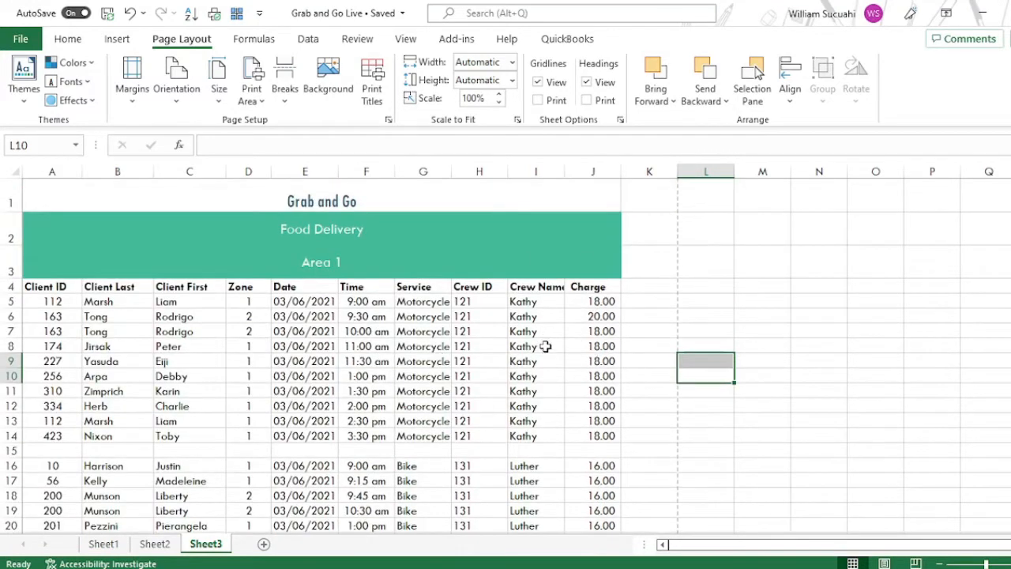
mouse_move(310, 229)
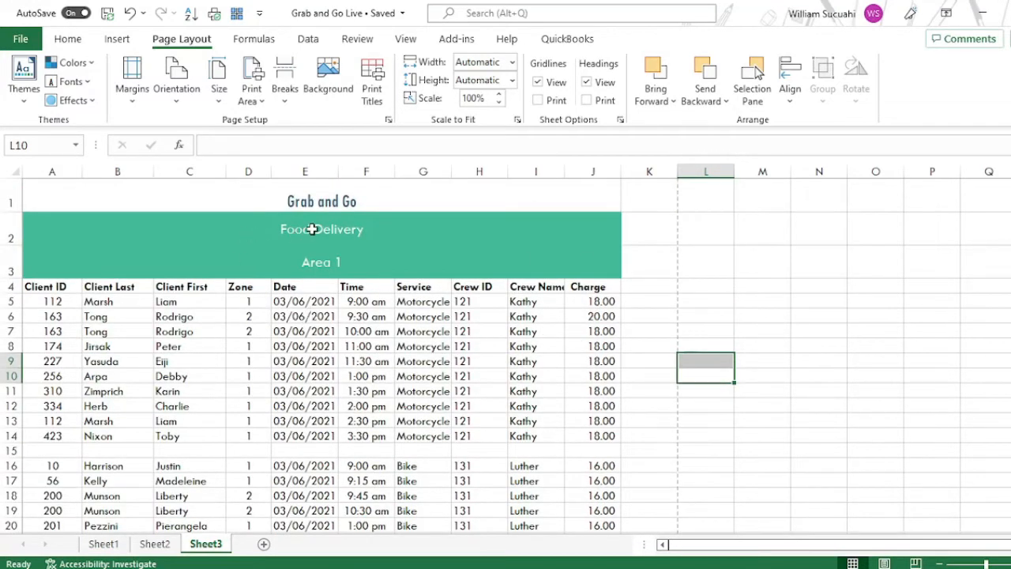
mouse_move(379, 208)
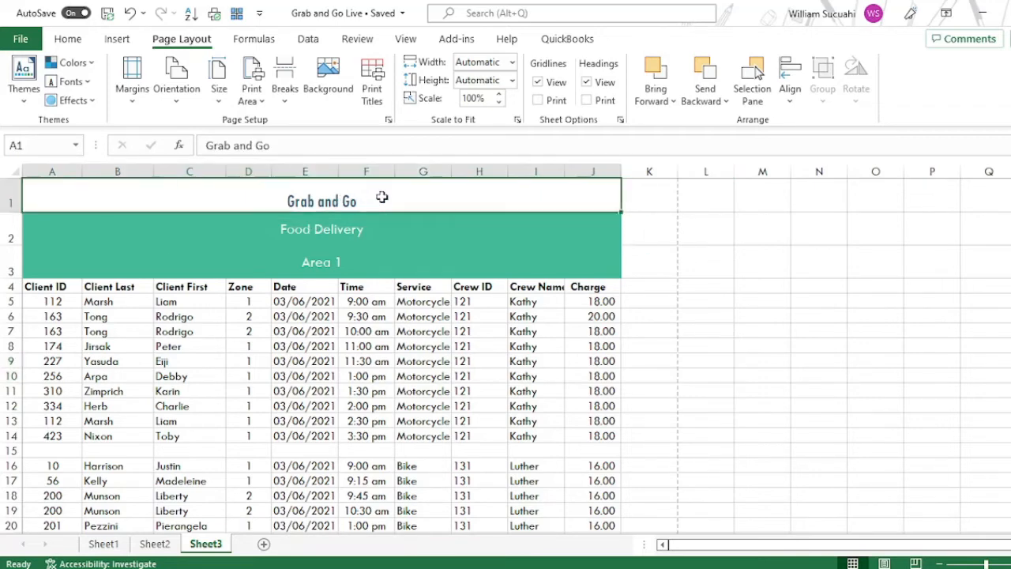
drag(322, 201, 322, 229)
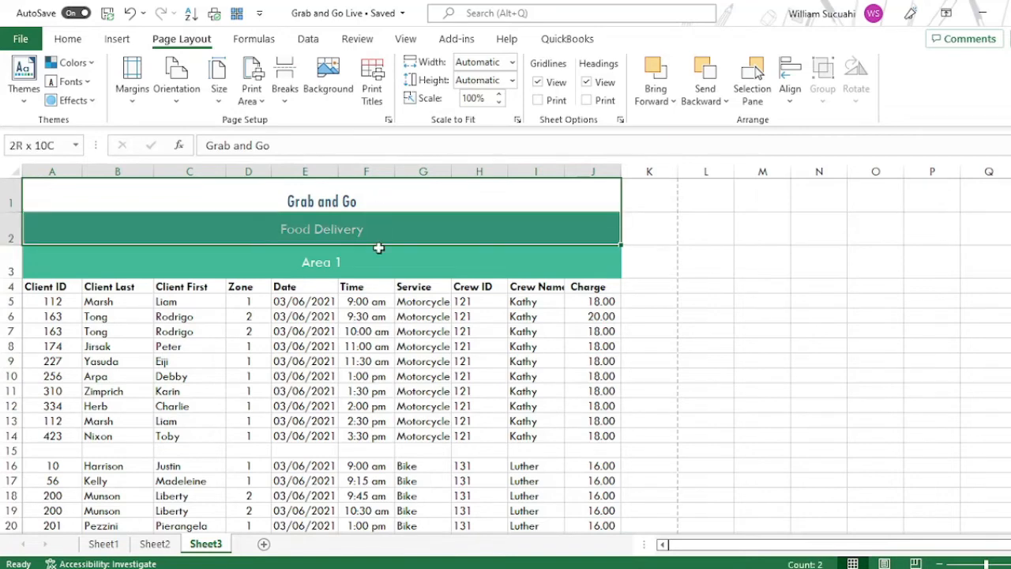
scroll(down, 3)
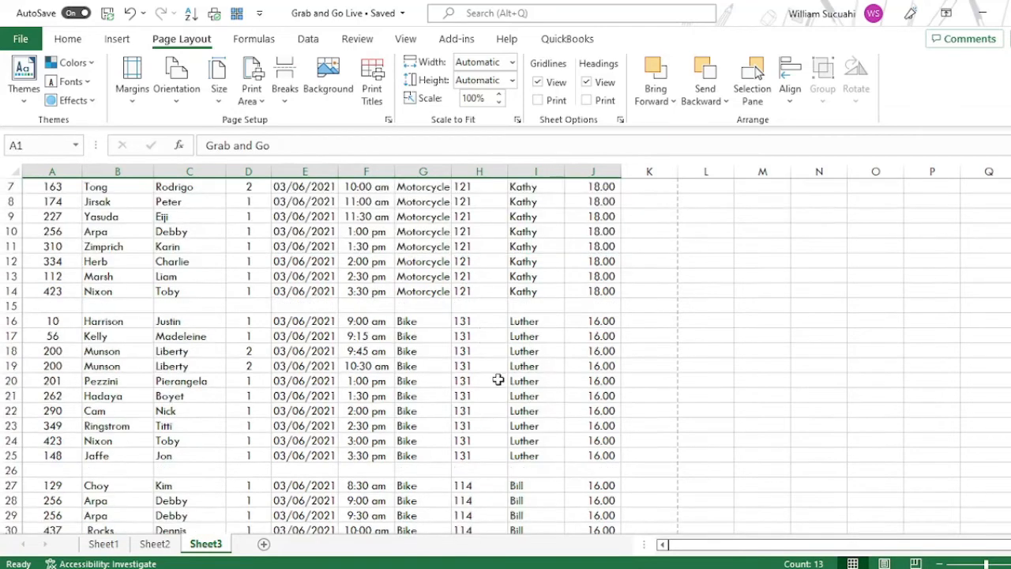
scroll(up, 3)
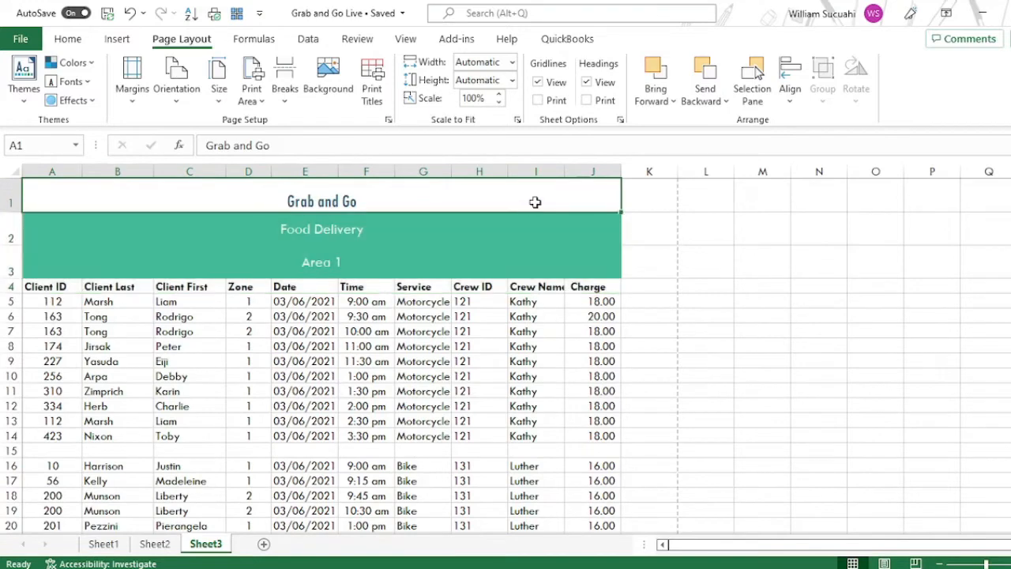
mouse_move(228, 256)
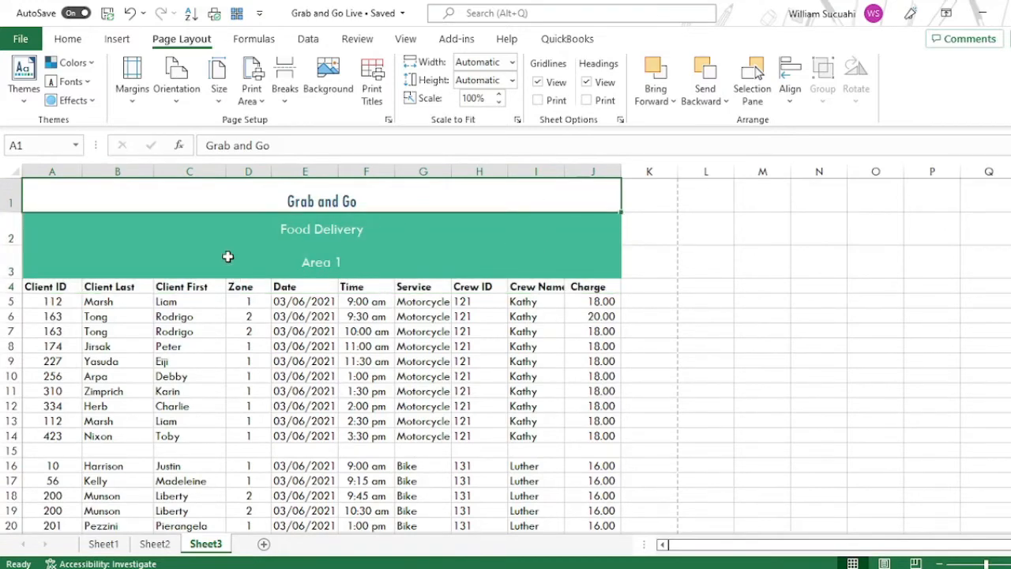
mouse_move(389, 252)
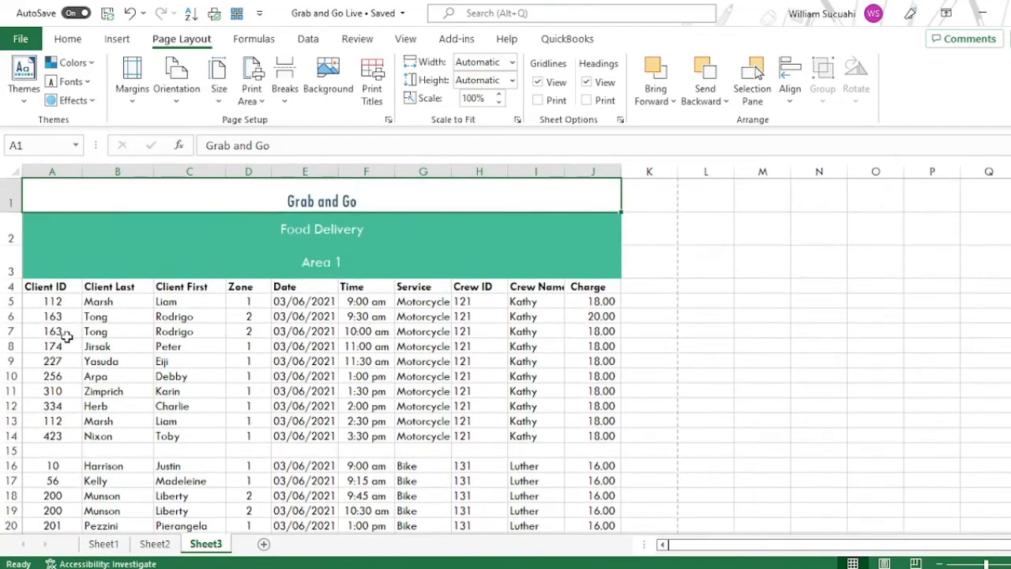
mouse_move(44, 302)
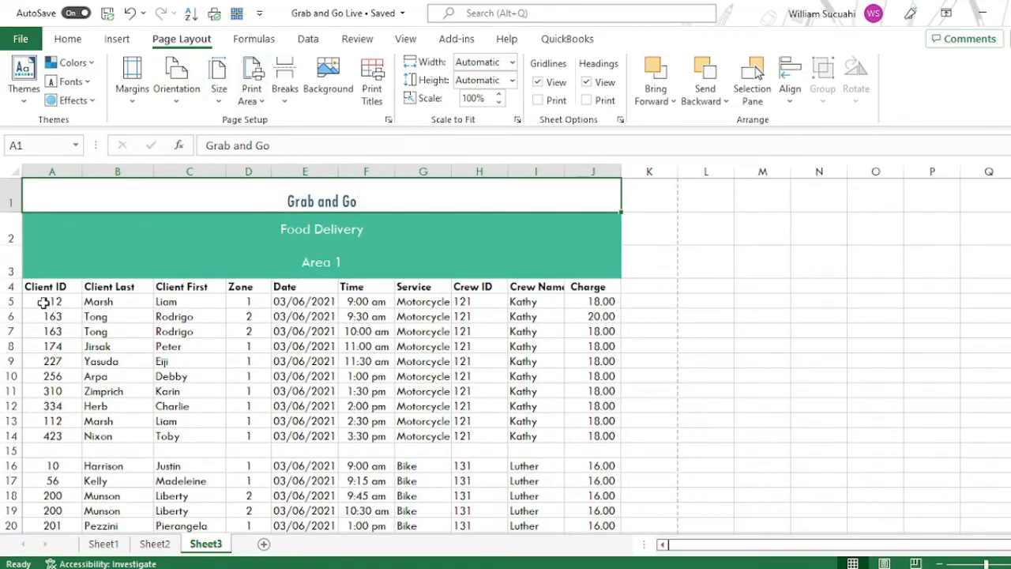
Add the crew 121 rows with column headings to the print area as their own page.
drag(51, 300, 50, 436)
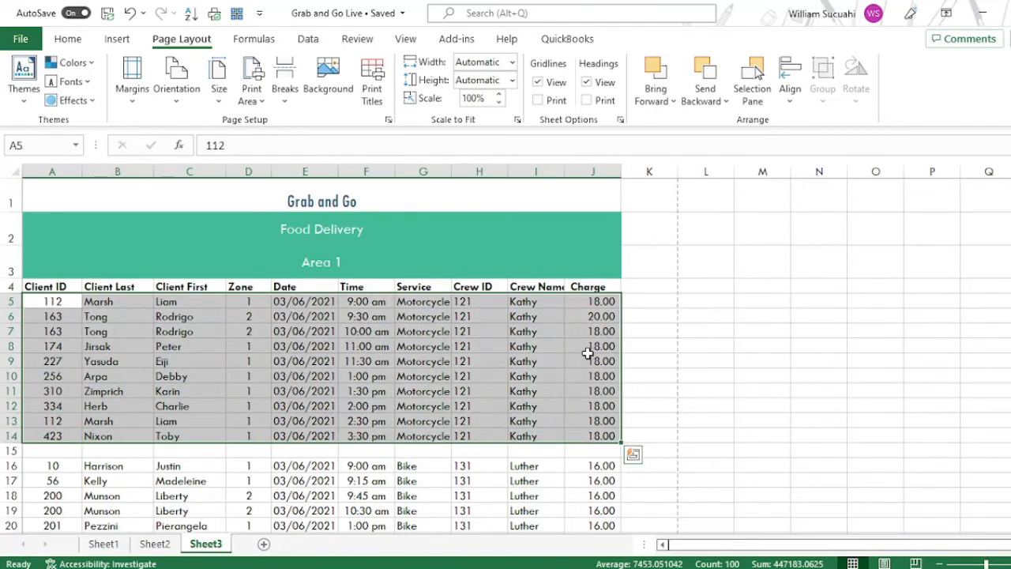
mouse_move(111, 233)
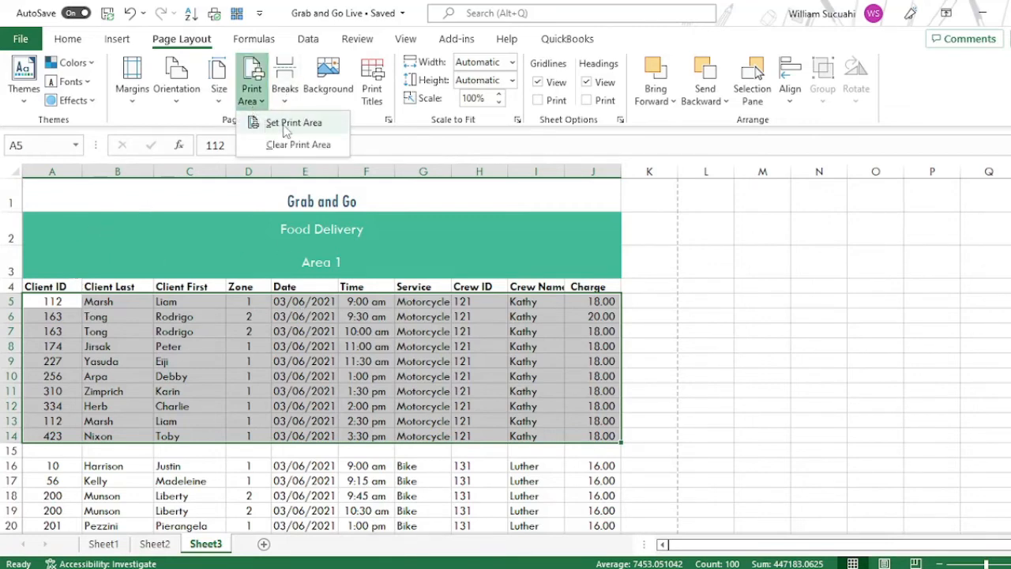
click(294, 124)
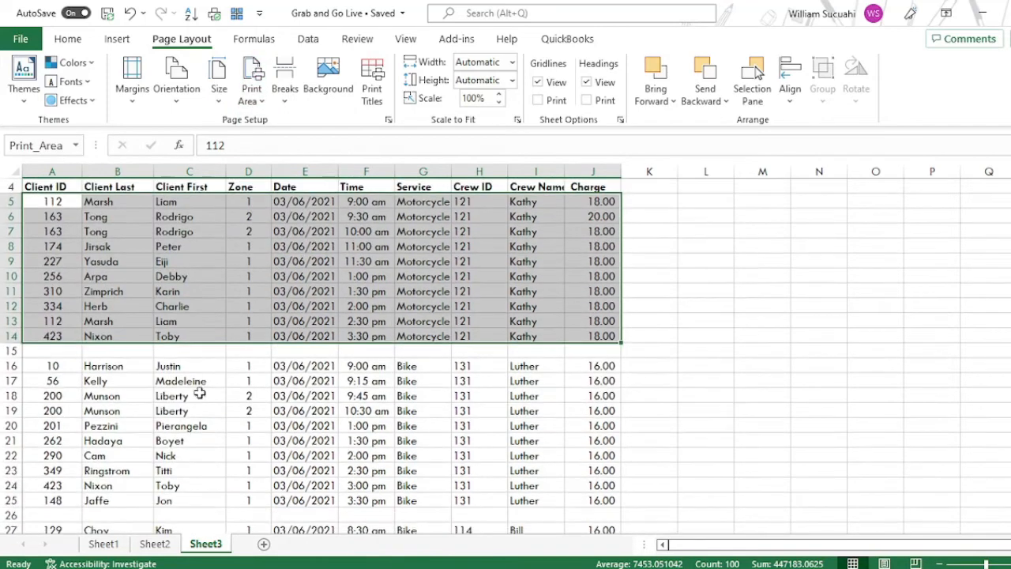
drag(50, 365, 305, 499)
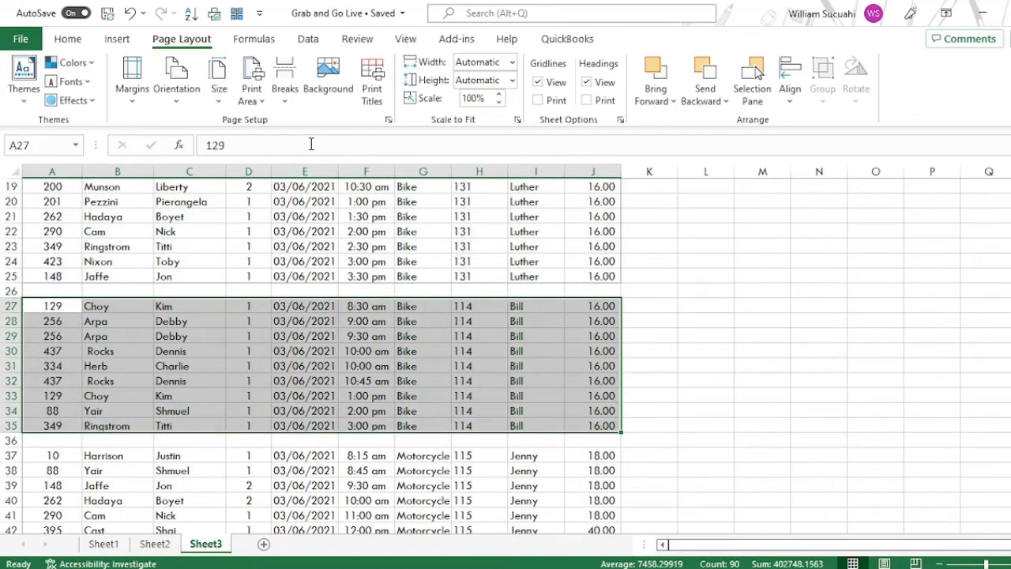
click(251, 76)
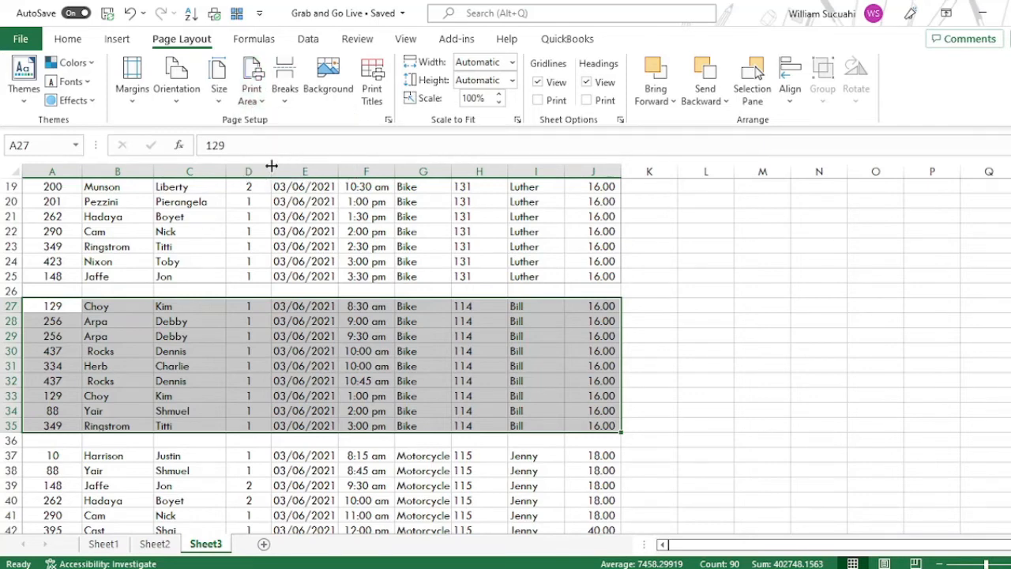
scroll(up, 3)
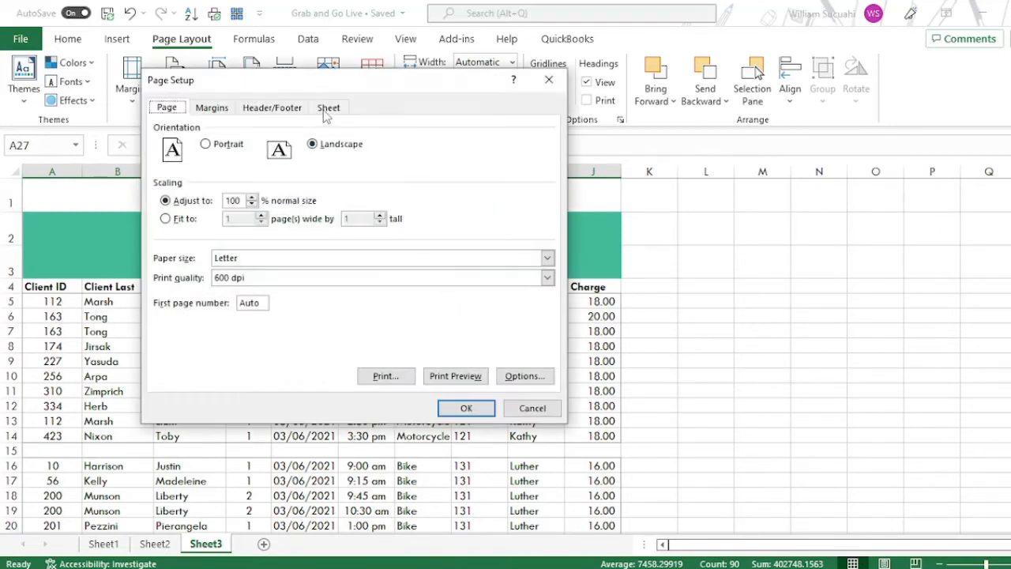
Set rows $1:$4 with the title and column headings to repeat atop every printed page.
click(329, 107)
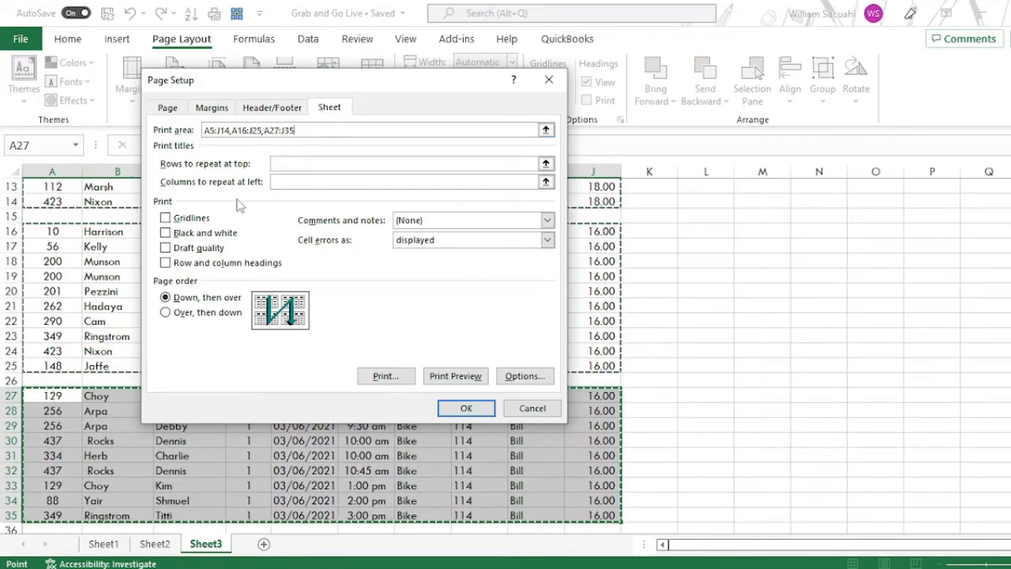
mouse_move(207, 175)
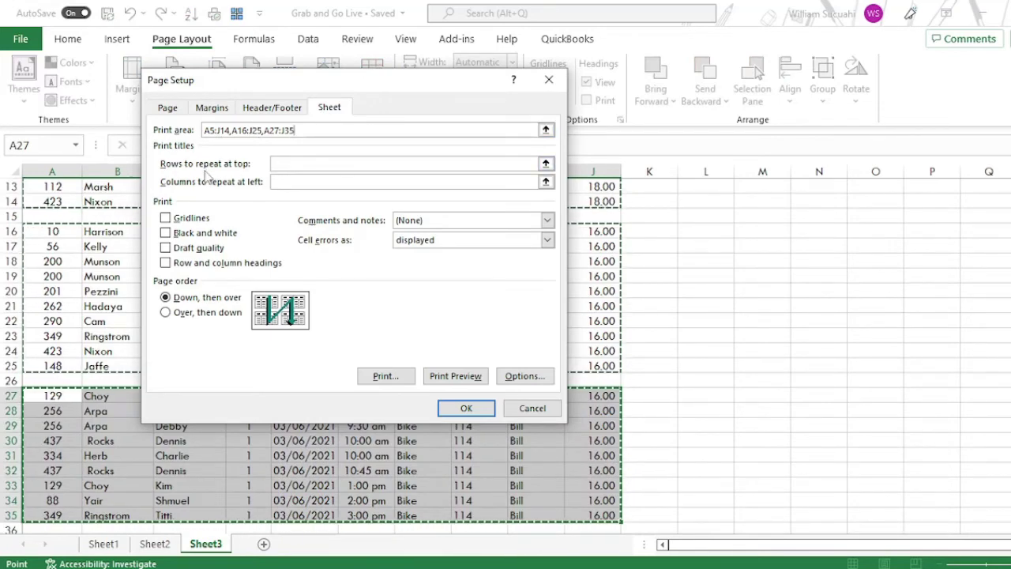
mouse_move(546, 163)
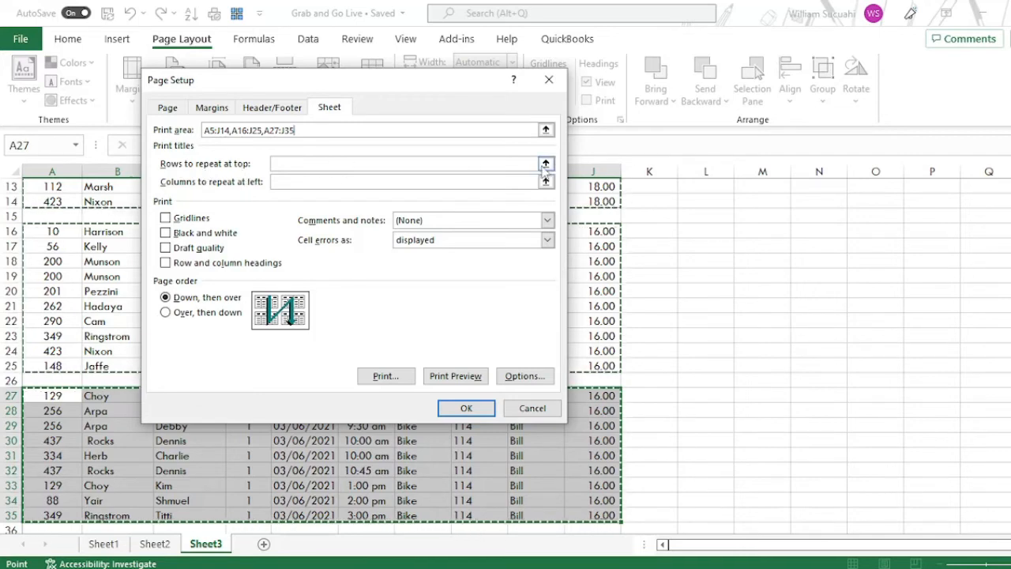
click(545, 163)
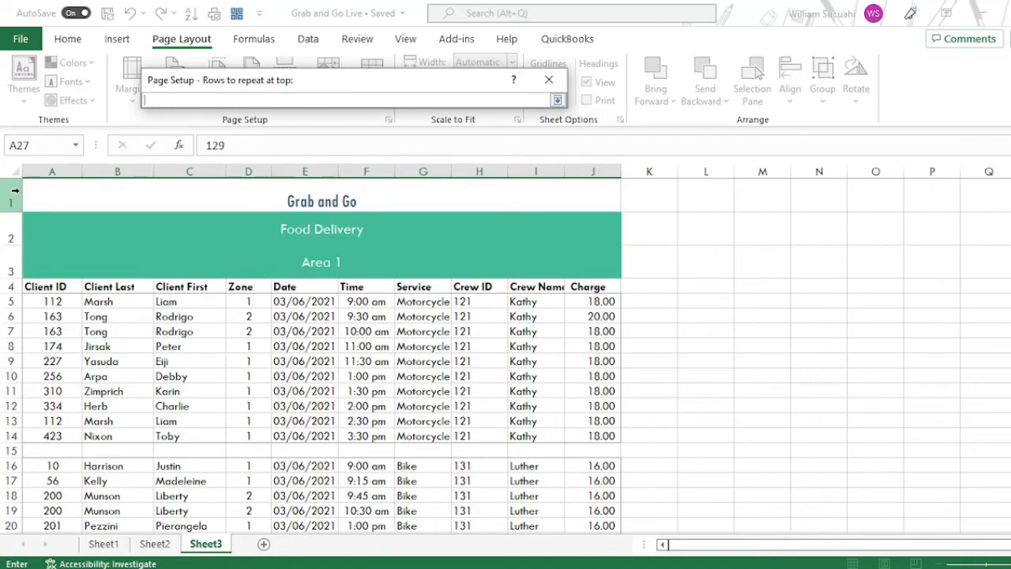
drag(11, 202, 11, 270)
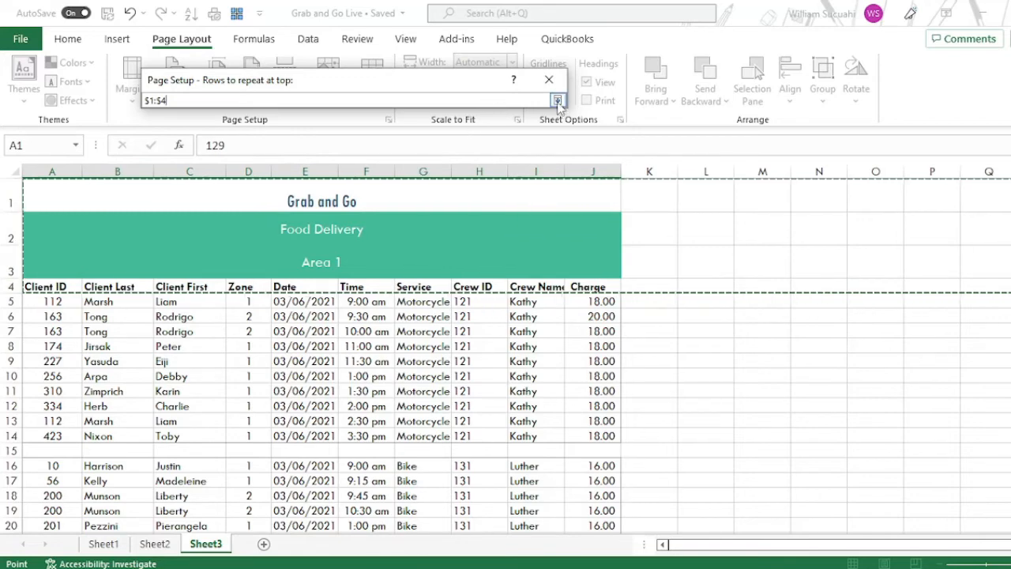
click(558, 101)
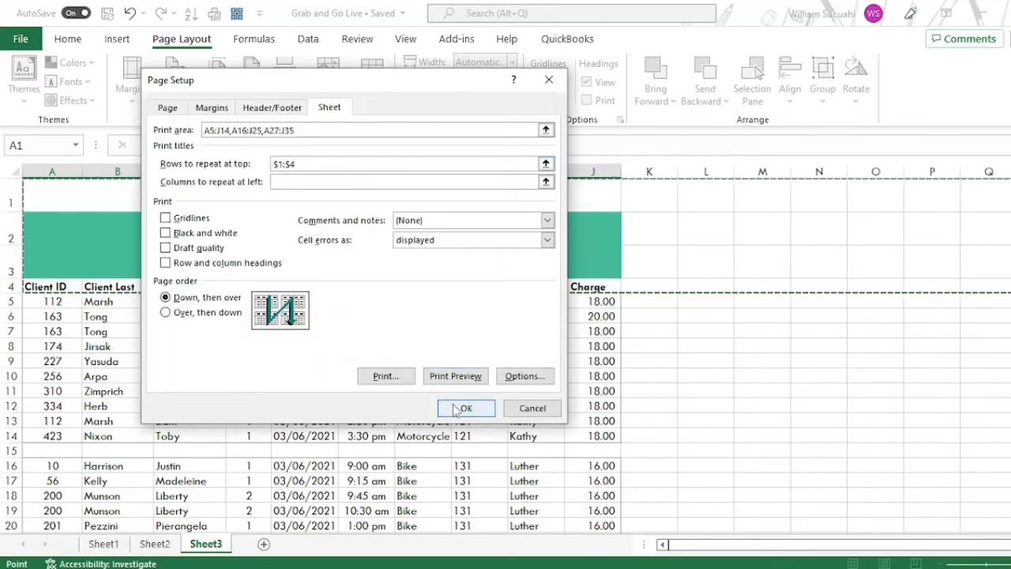
click(464, 407)
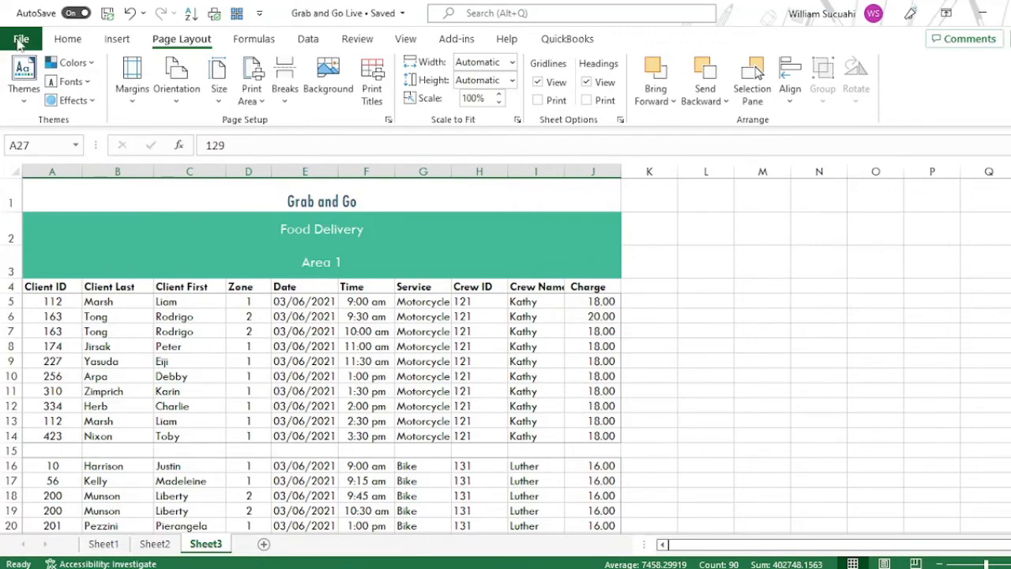
click(20, 38)
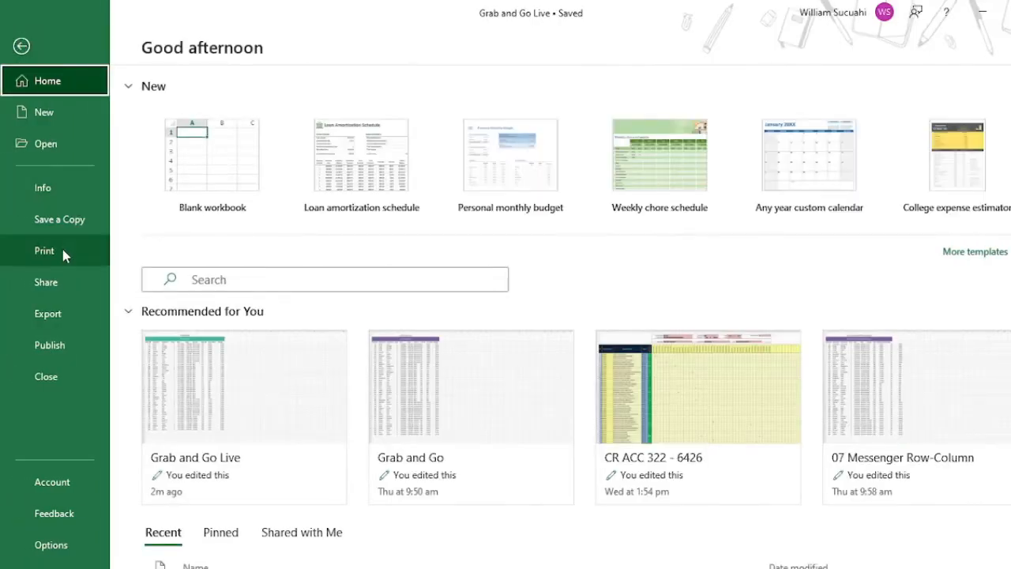
click(44, 250)
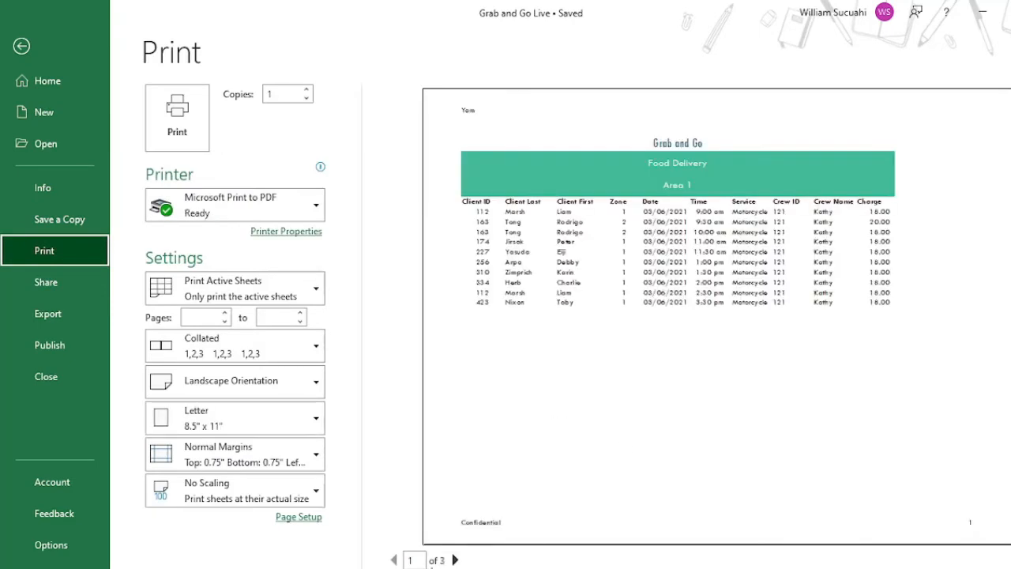
mouse_move(757, 234)
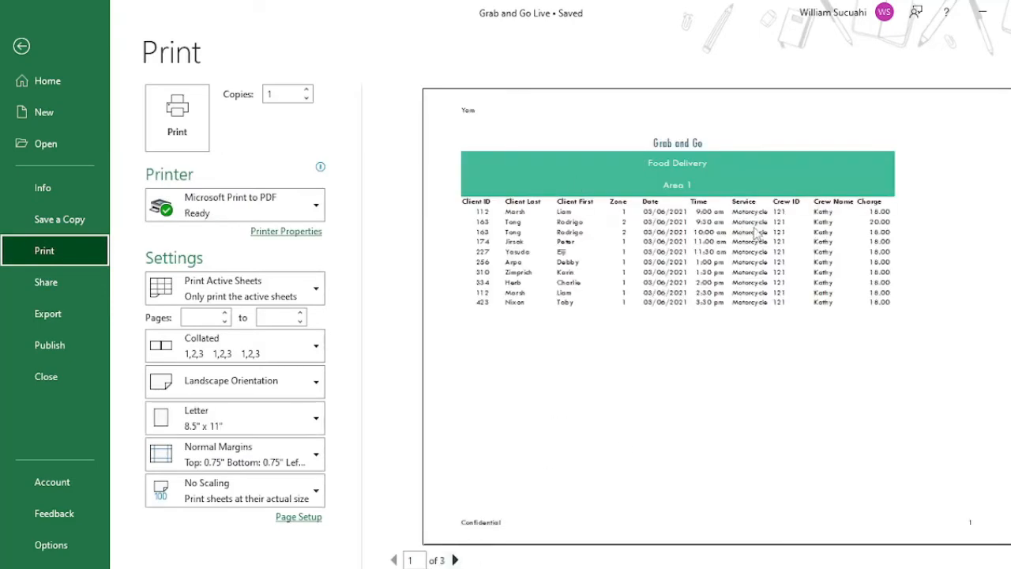
mouse_move(477, 564)
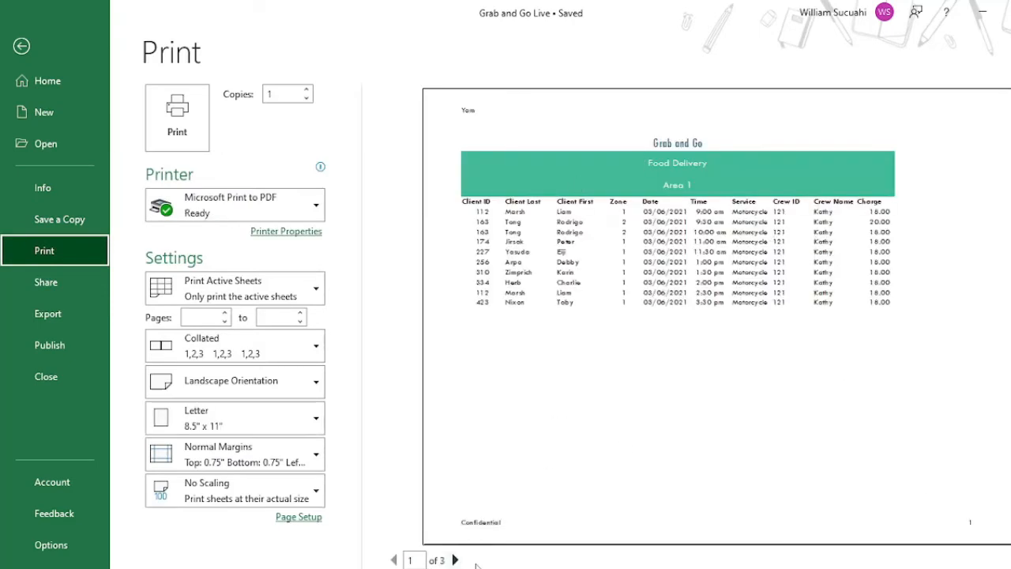
click(455, 559)
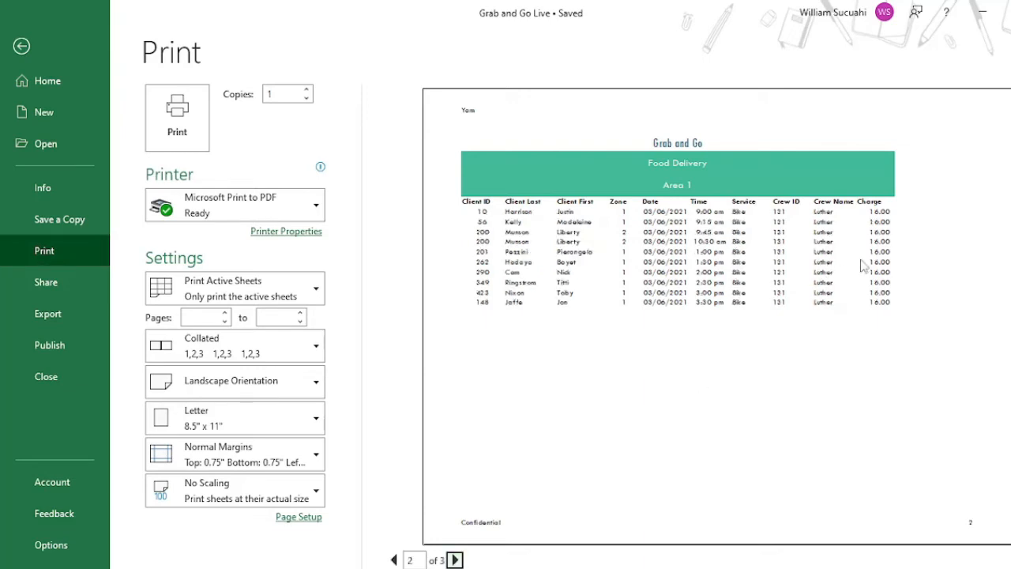
mouse_move(635, 156)
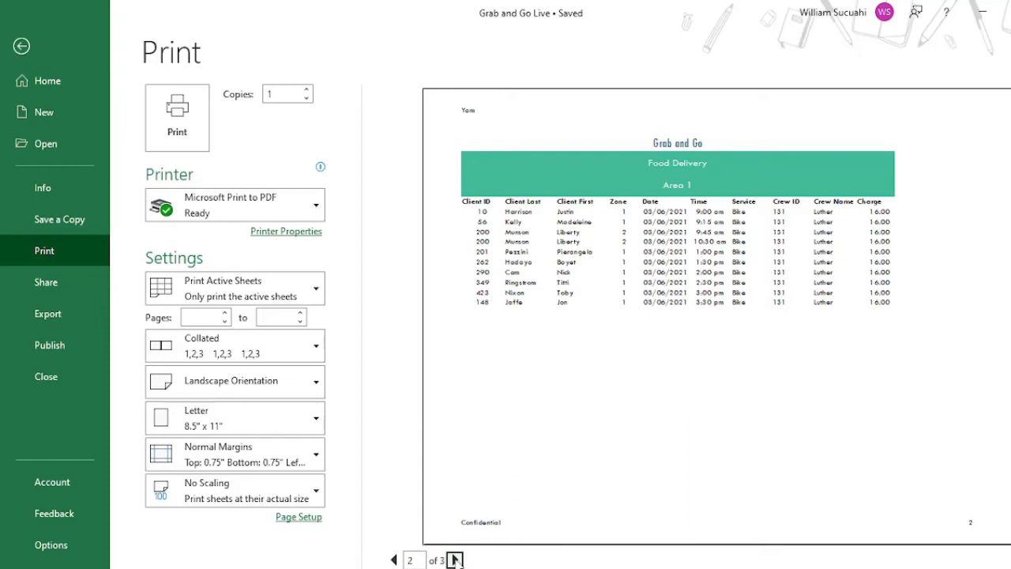
click(455, 559)
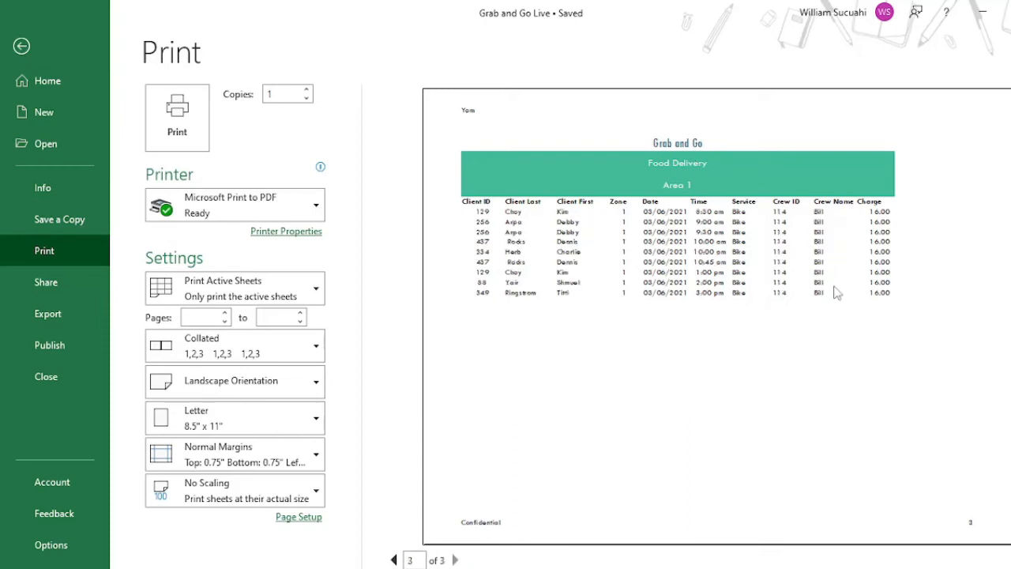
mouse_move(669, 331)
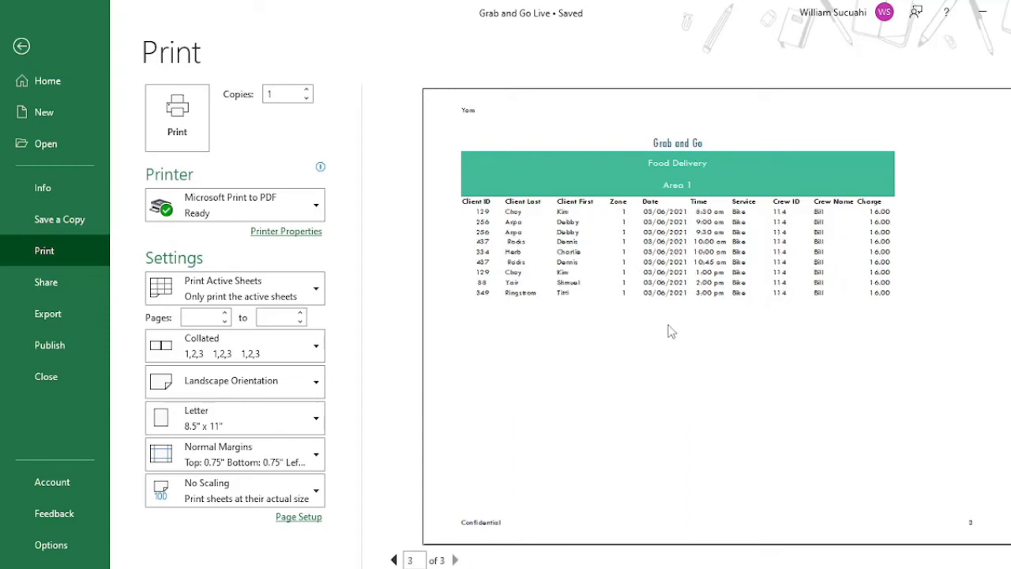
mouse_move(739, 371)
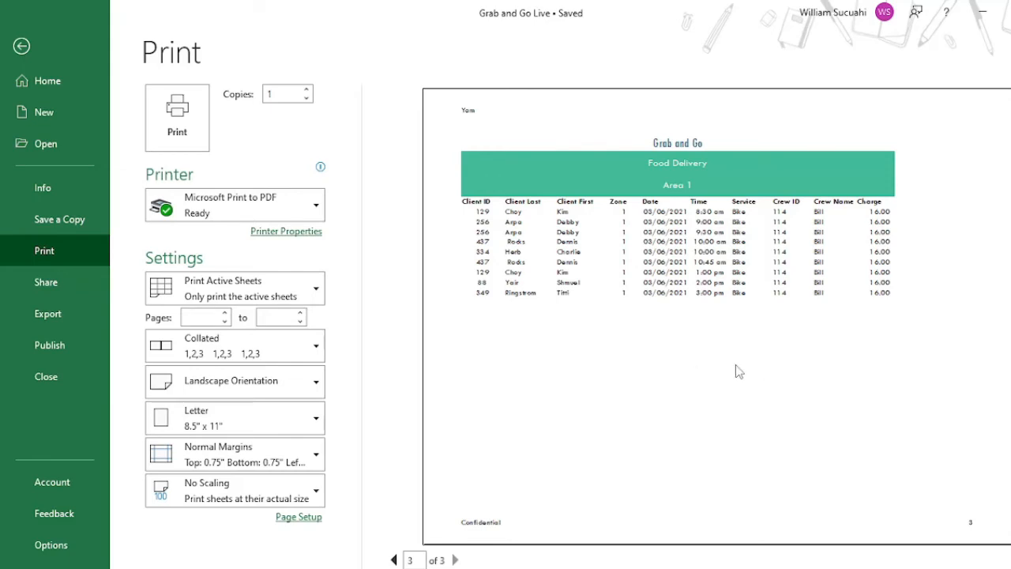
mouse_move(620, 167)
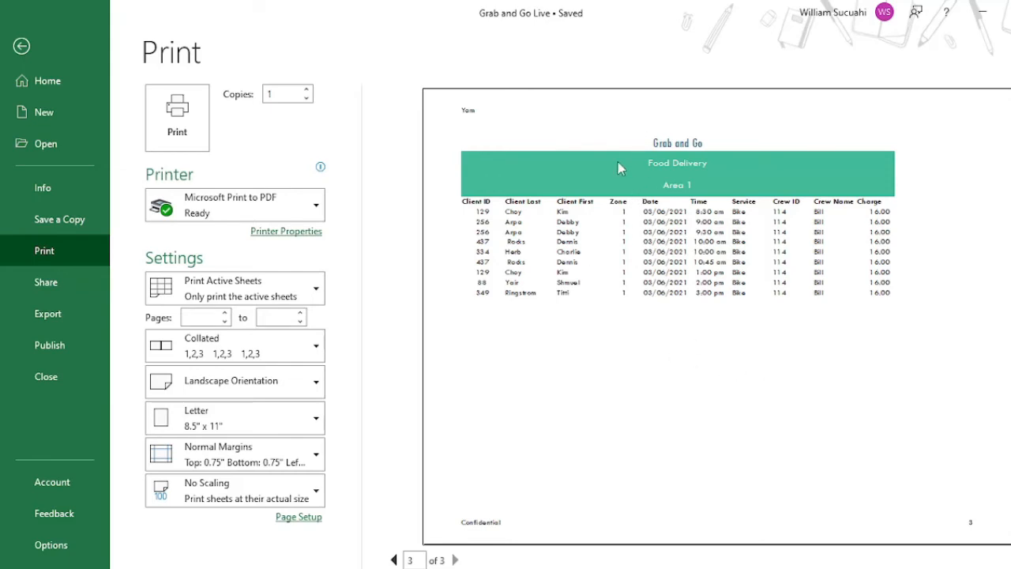
mouse_move(610, 235)
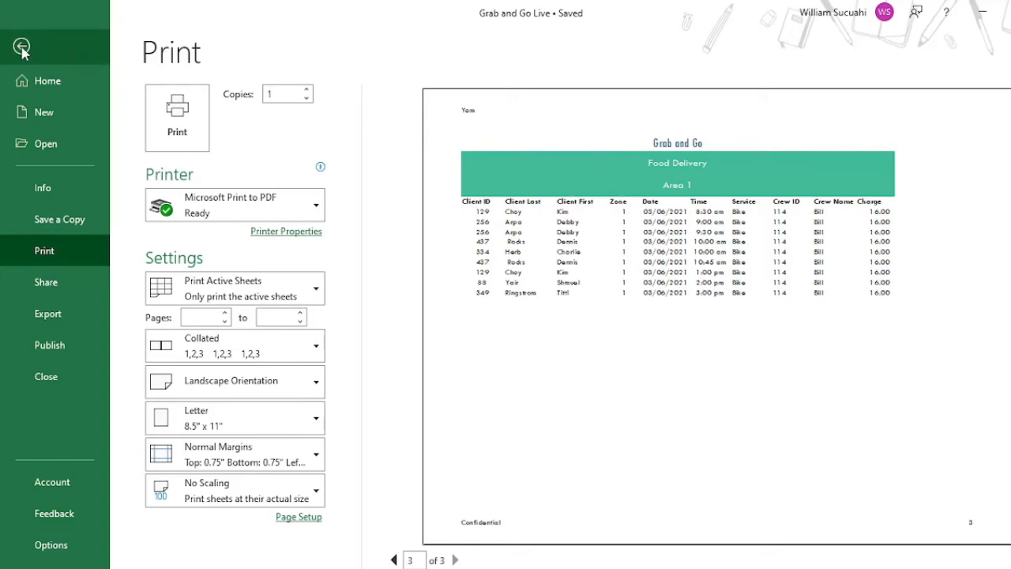
click(20, 47)
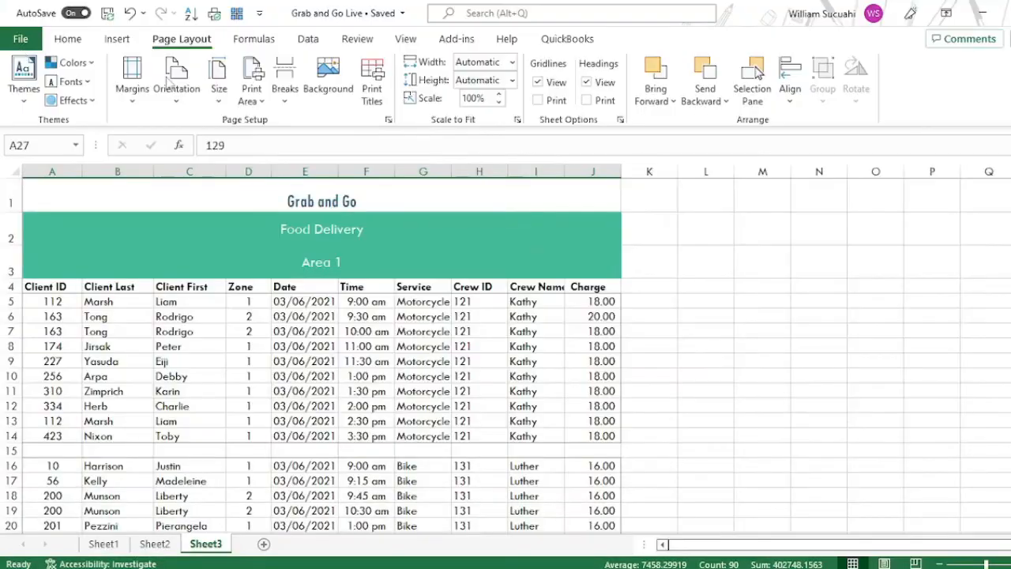
click(654, 349)
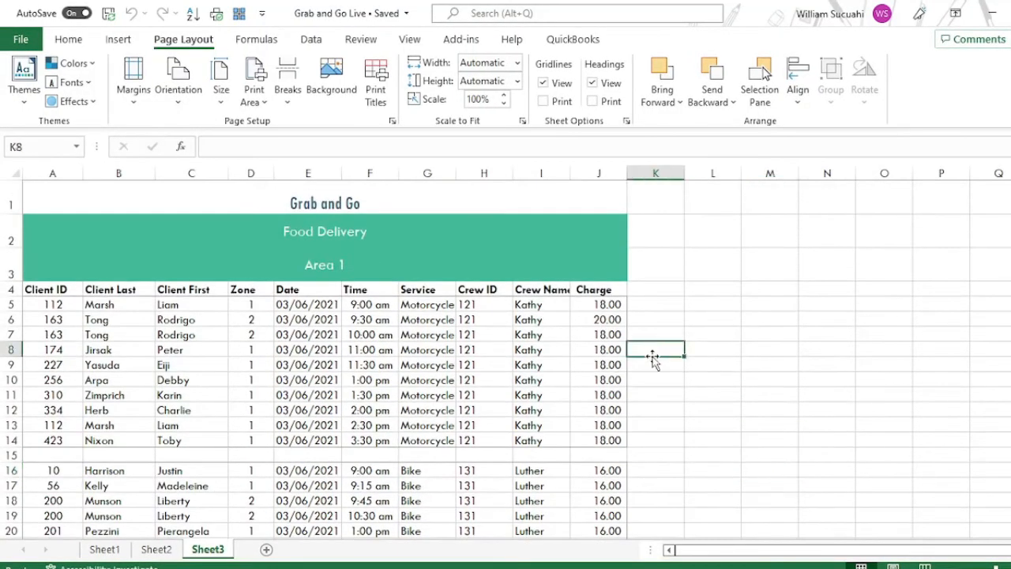
scroll(down, 3)
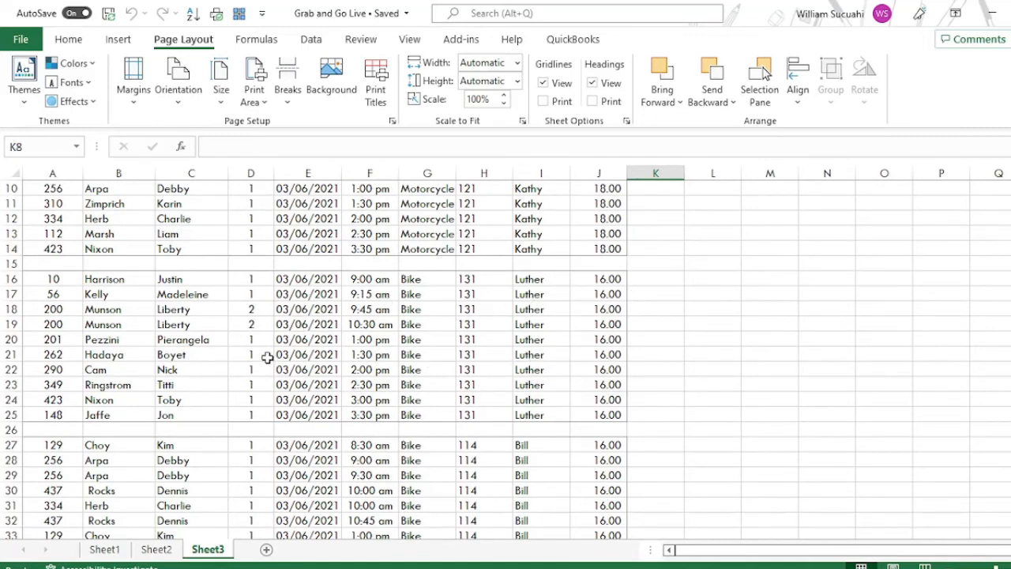
scroll(up, 3)
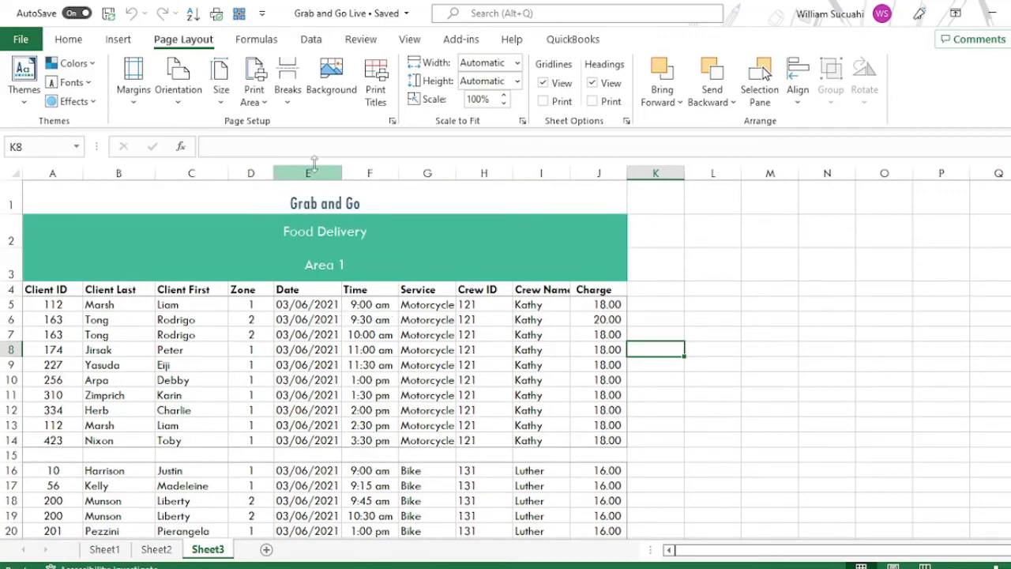
click(253, 79)
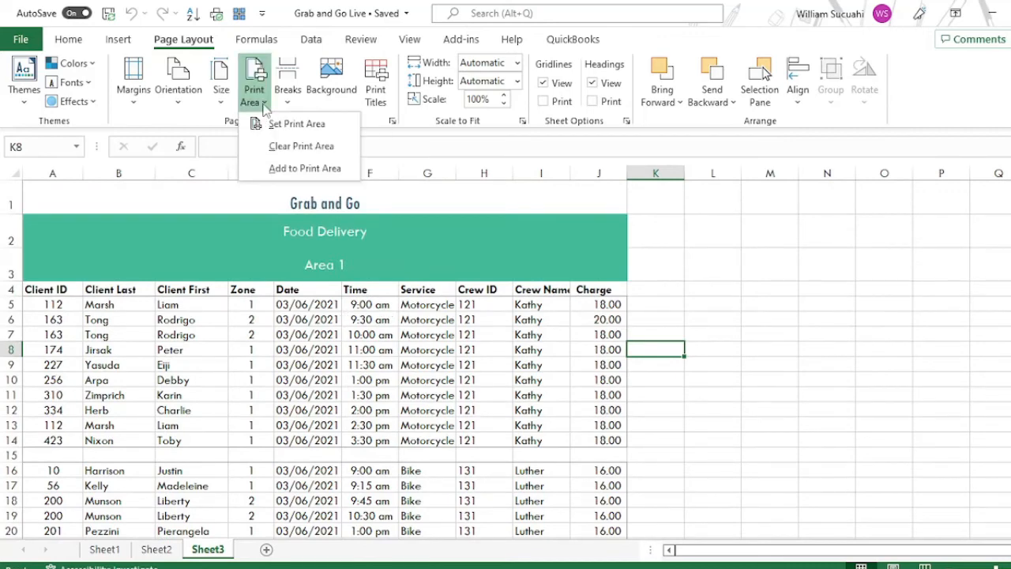
mouse_move(301, 146)
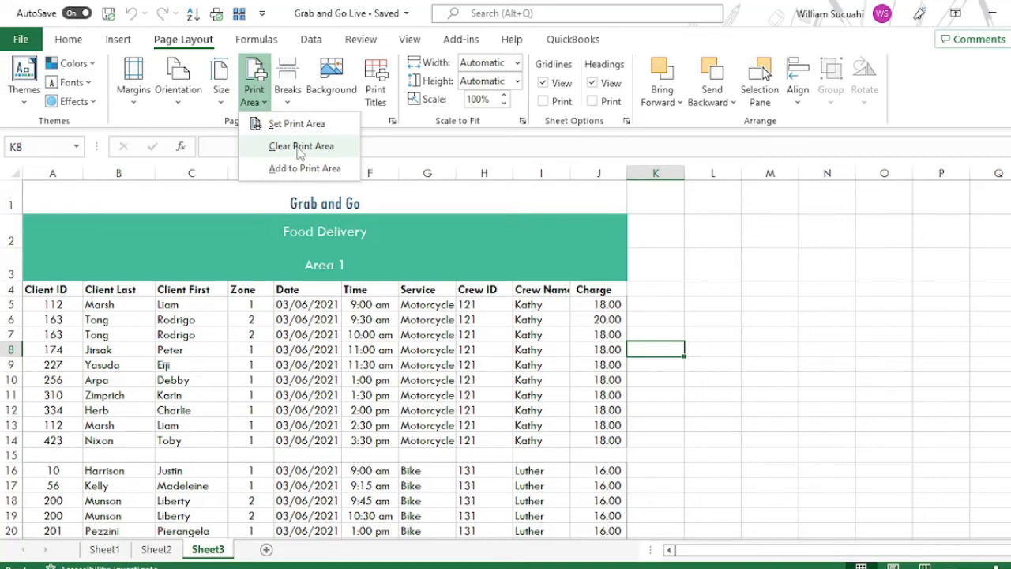
click(300, 146)
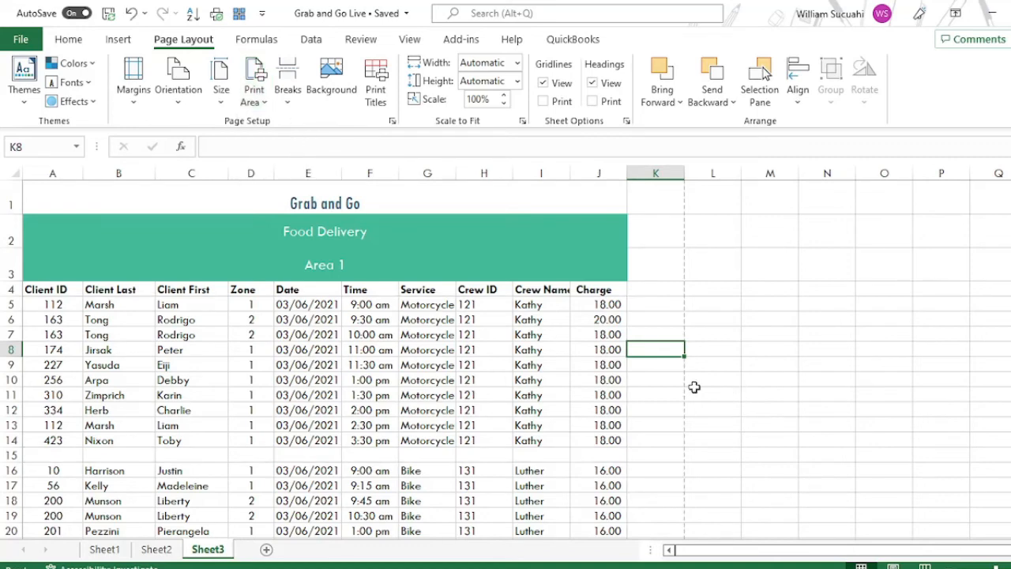
scroll(down, 3)
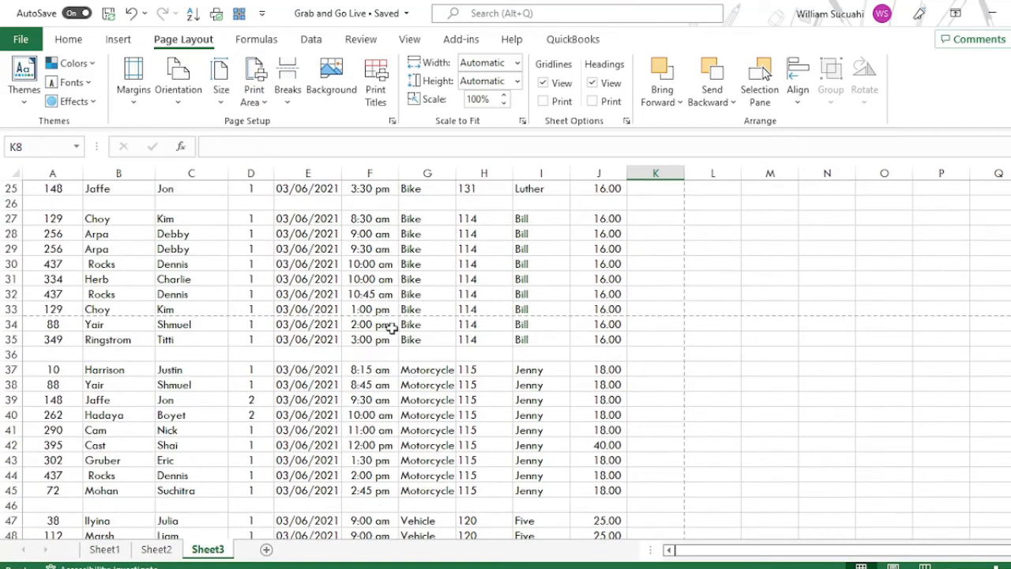
scroll(down, 3)
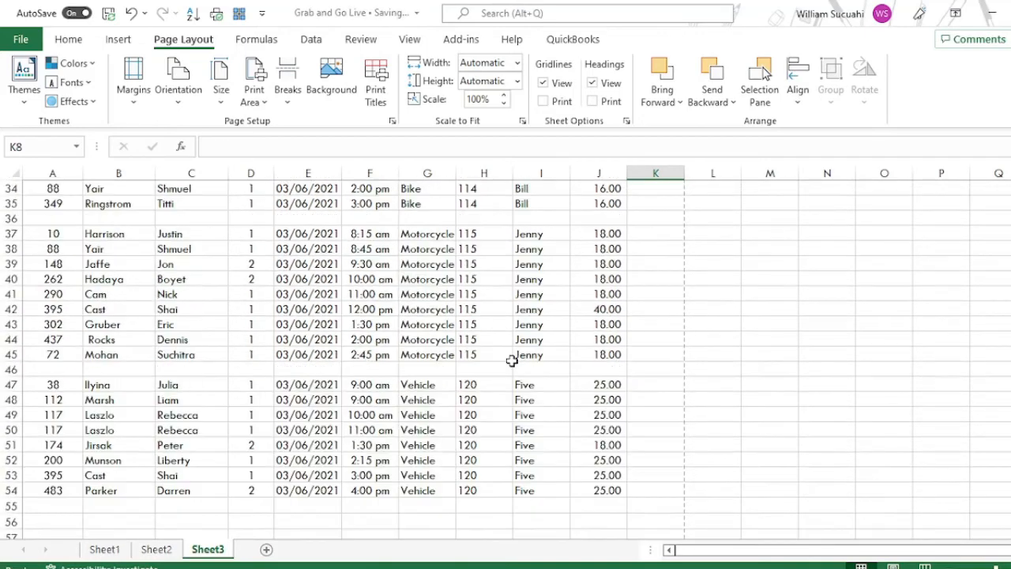
scroll(up, 3)
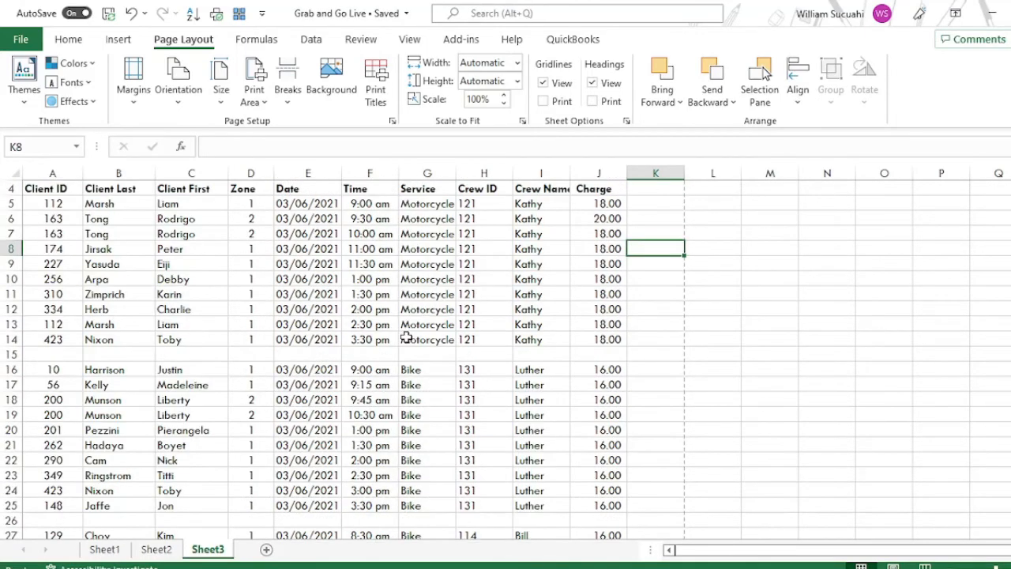
scroll(down, 3)
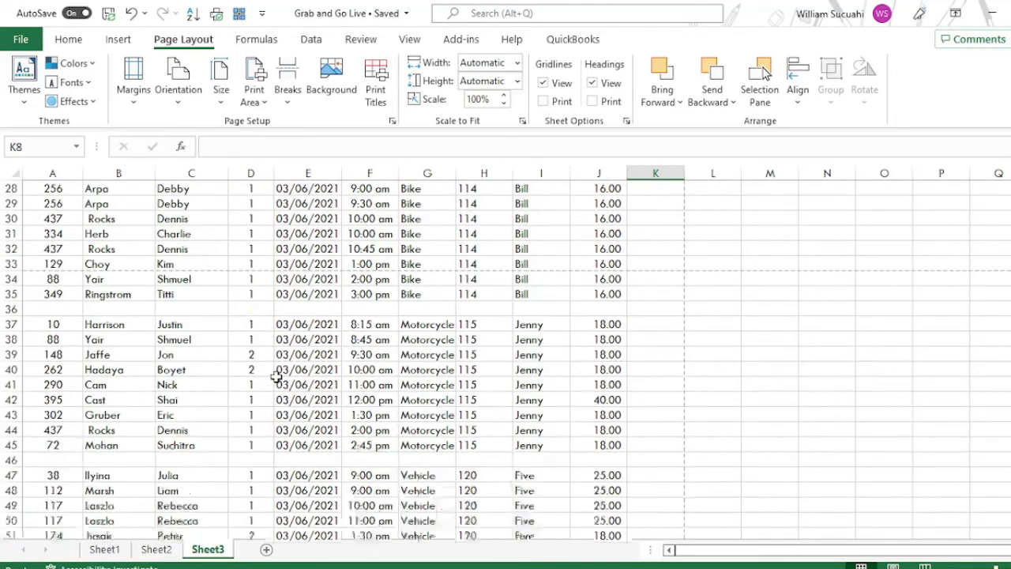
scroll(up, 3)
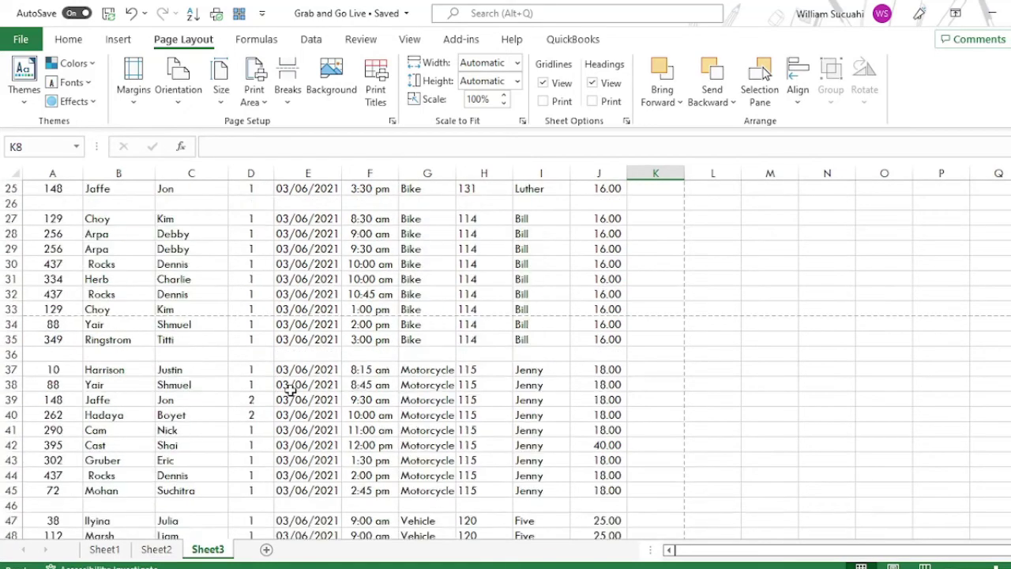
mouse_move(477, 373)
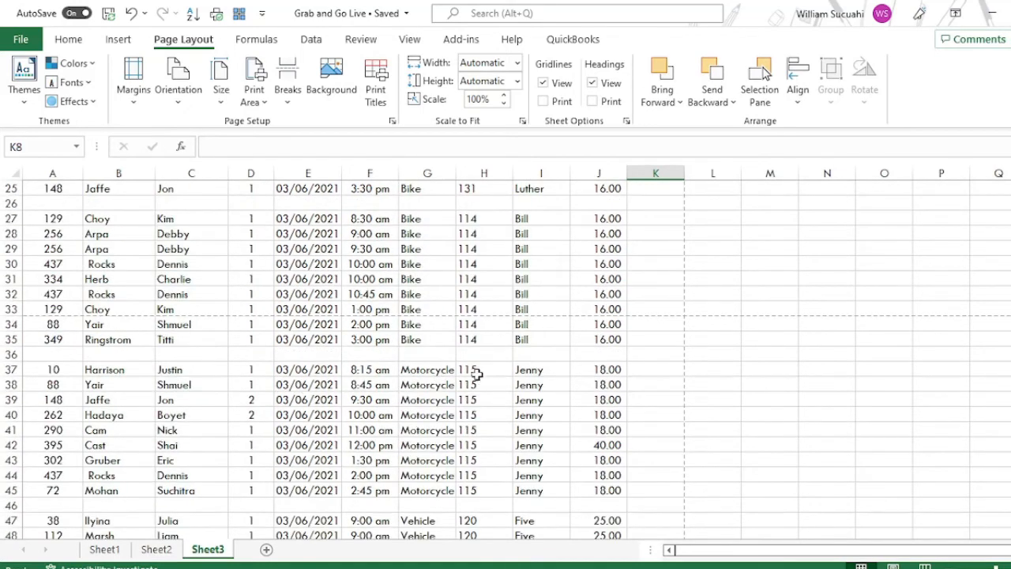
mouse_move(457, 392)
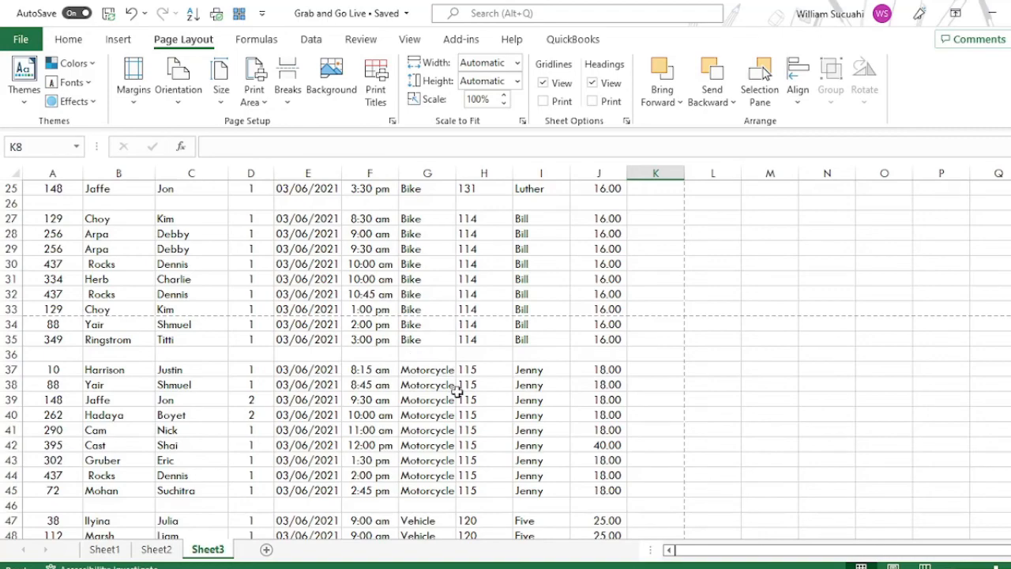
scroll(up, 3)
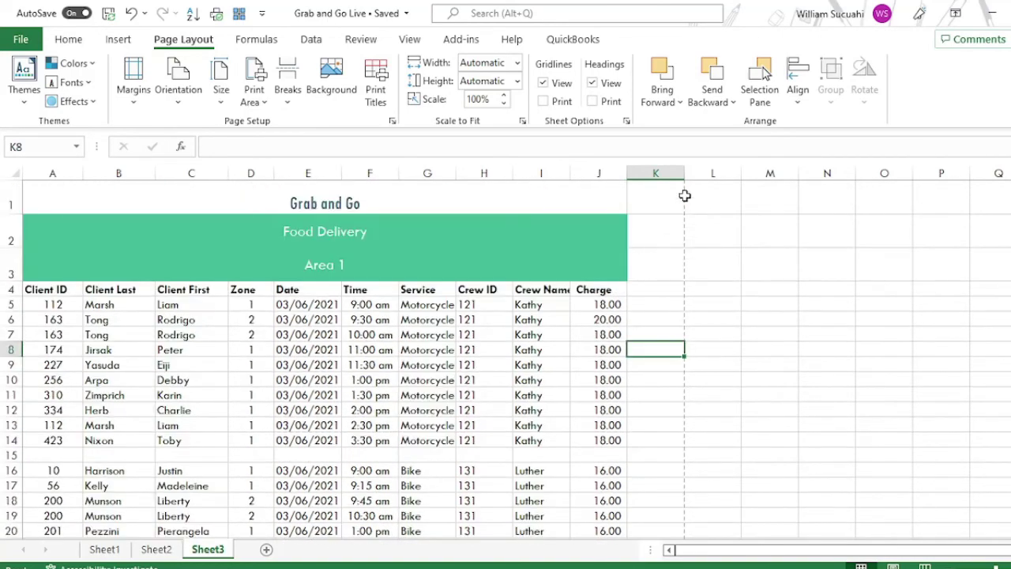
scroll(down, 3)
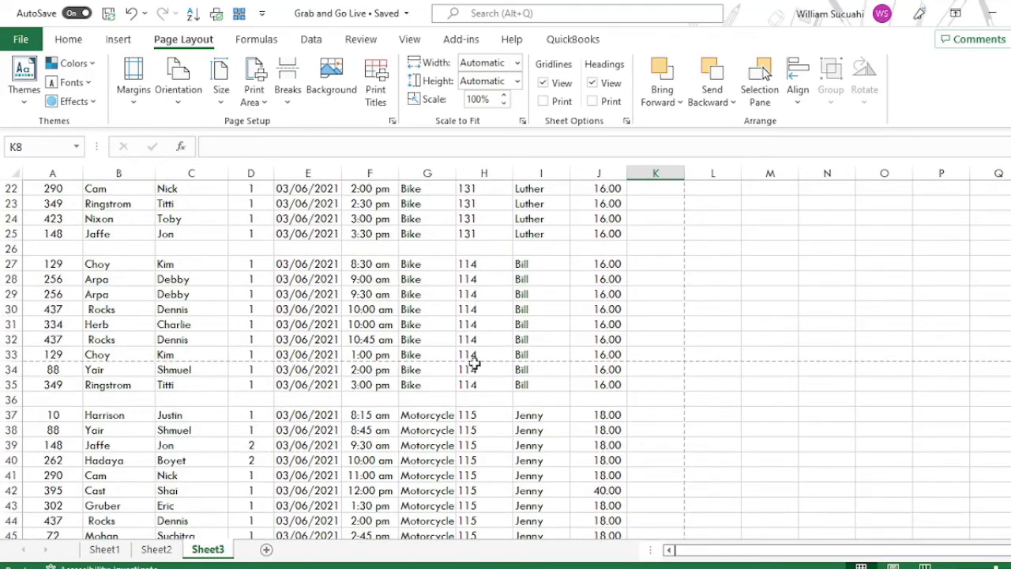
scroll(up, 3)
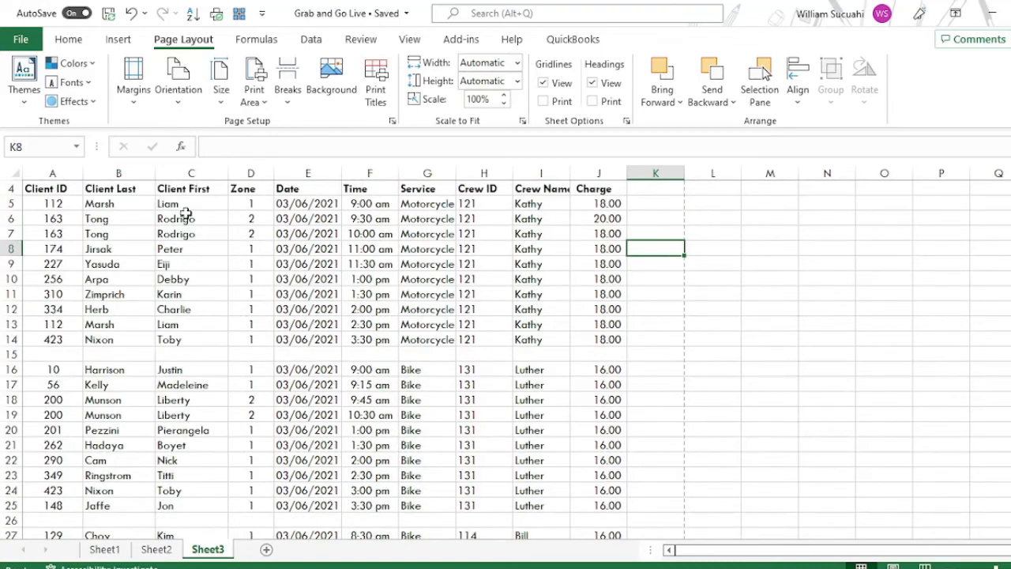
mouse_move(184, 38)
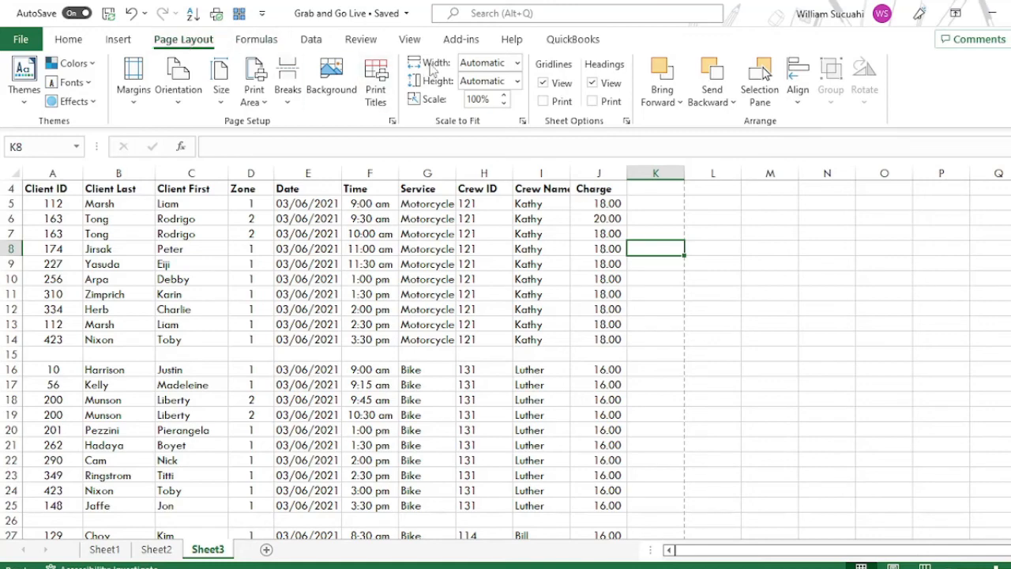
mouse_move(519, 80)
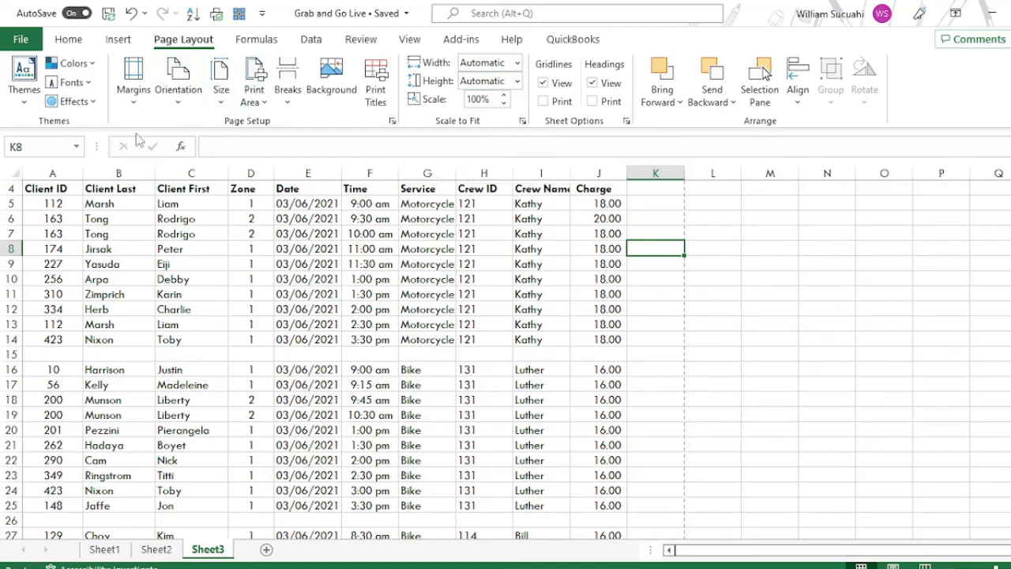
click(177, 76)
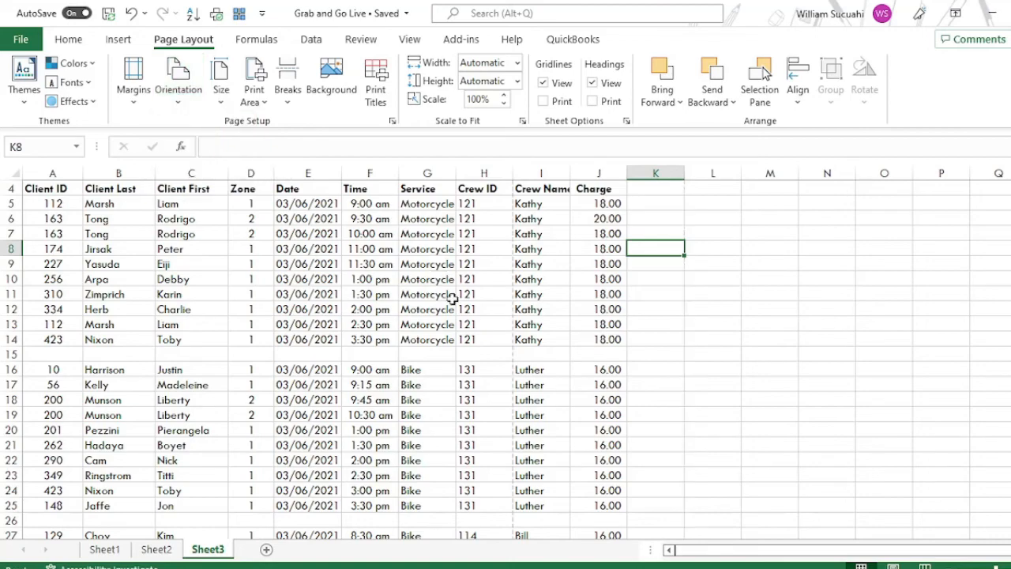
scroll(down, 3)
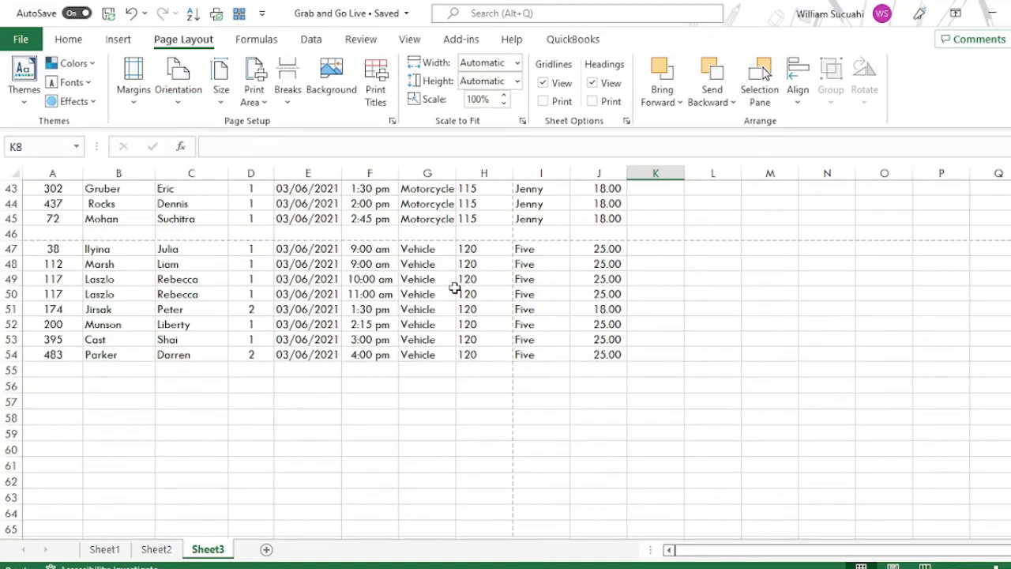
scroll(up, 3)
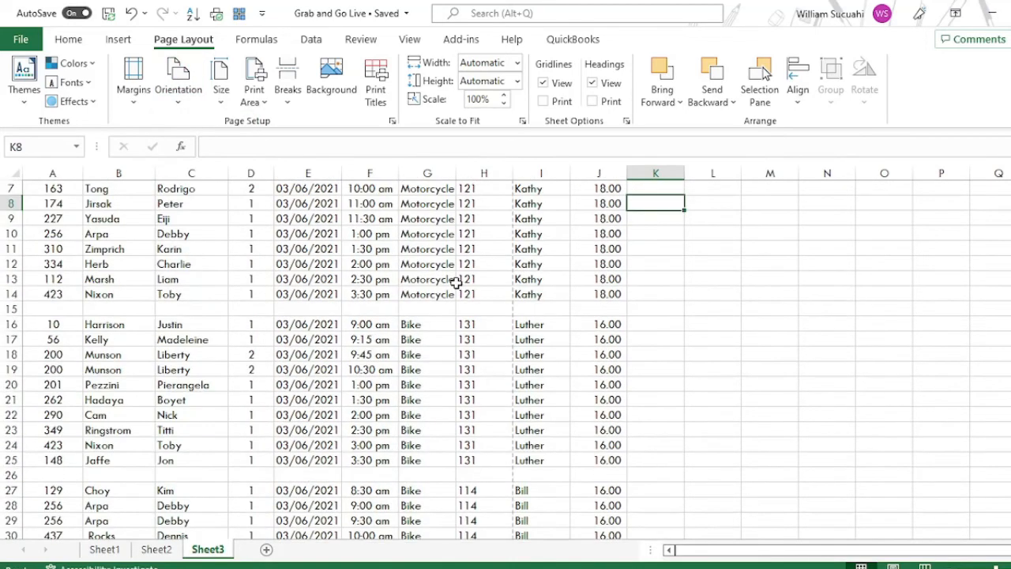
scroll(down, 3)
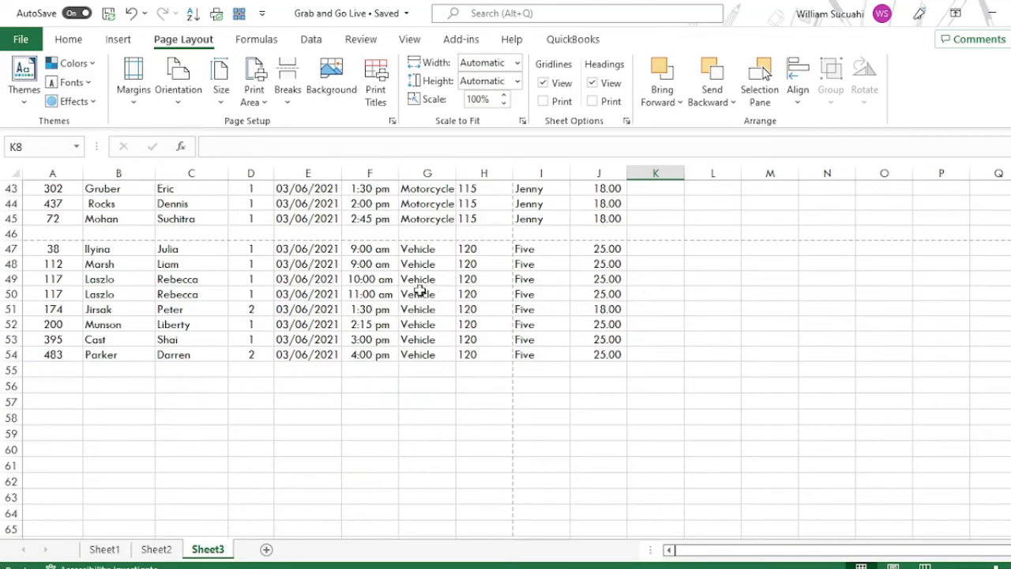
scroll(up, 3)
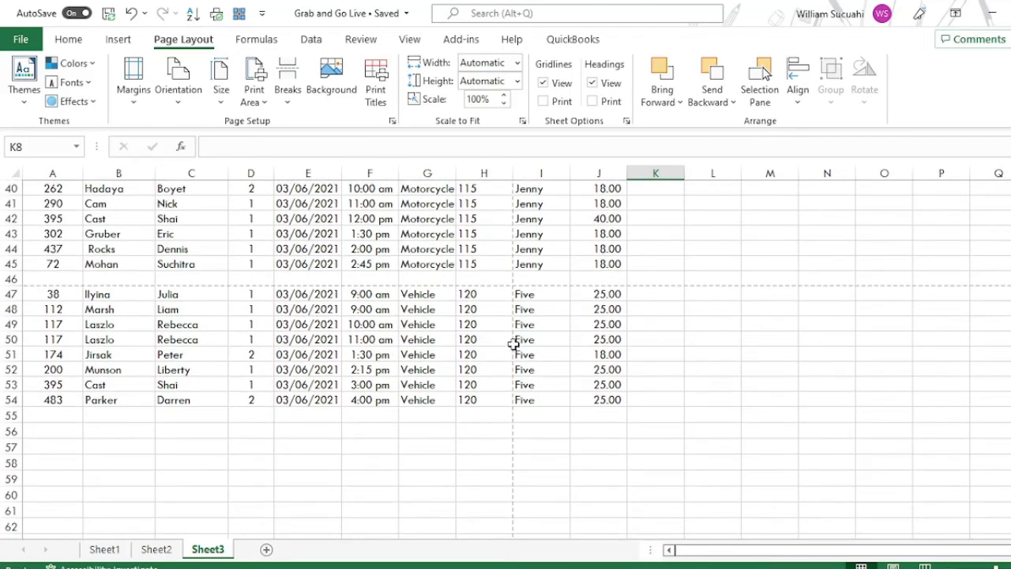
scroll(up, 3)
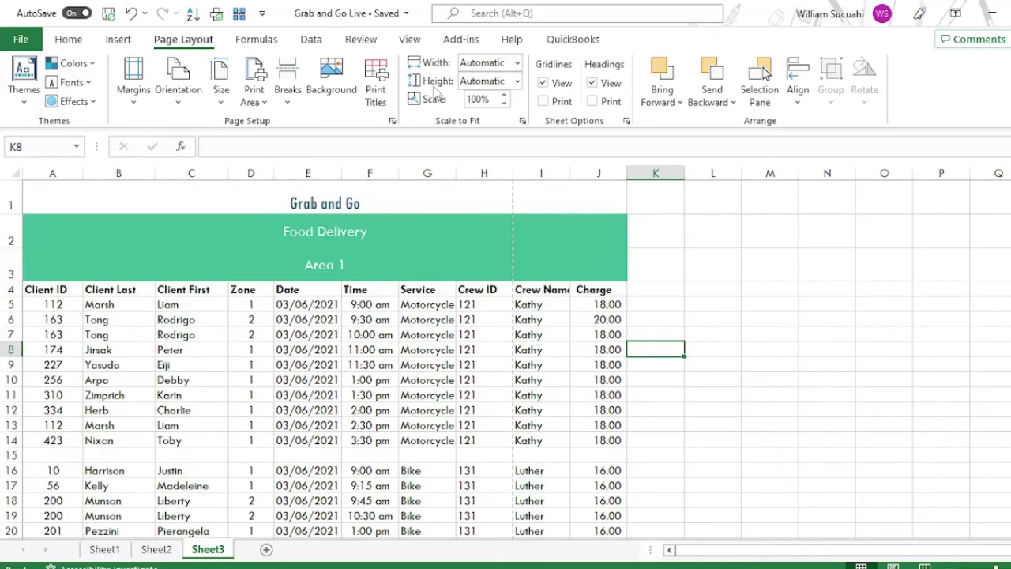
mouse_move(443, 209)
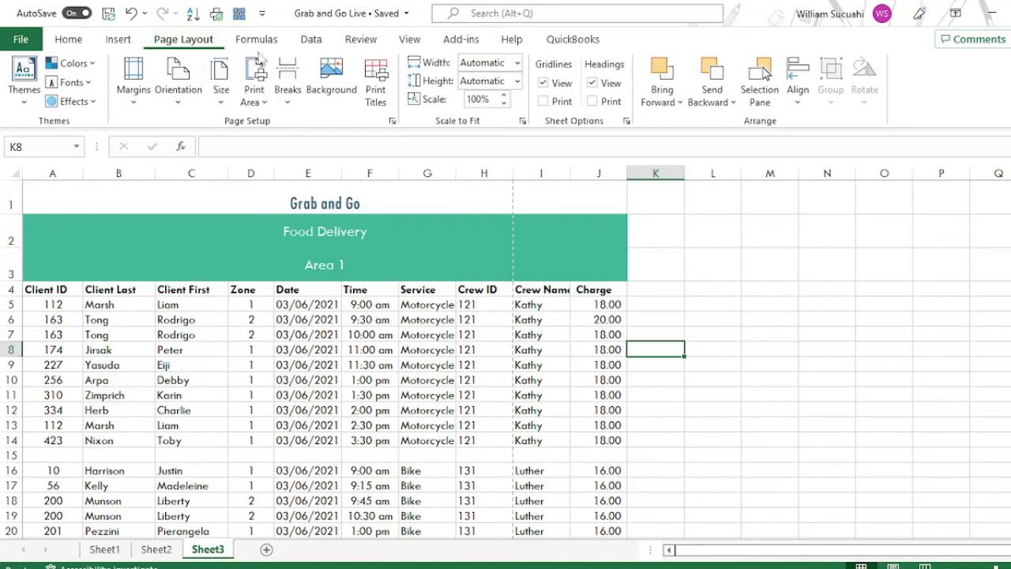
mouse_move(518, 80)
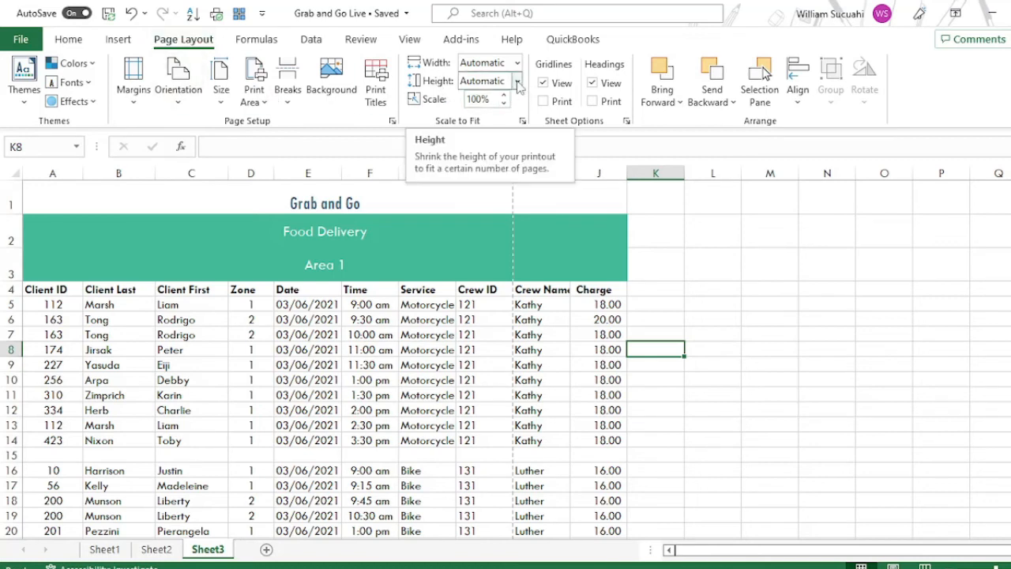
Limit the crew table printout height to 1 page in Scale to Fit.
click(519, 81)
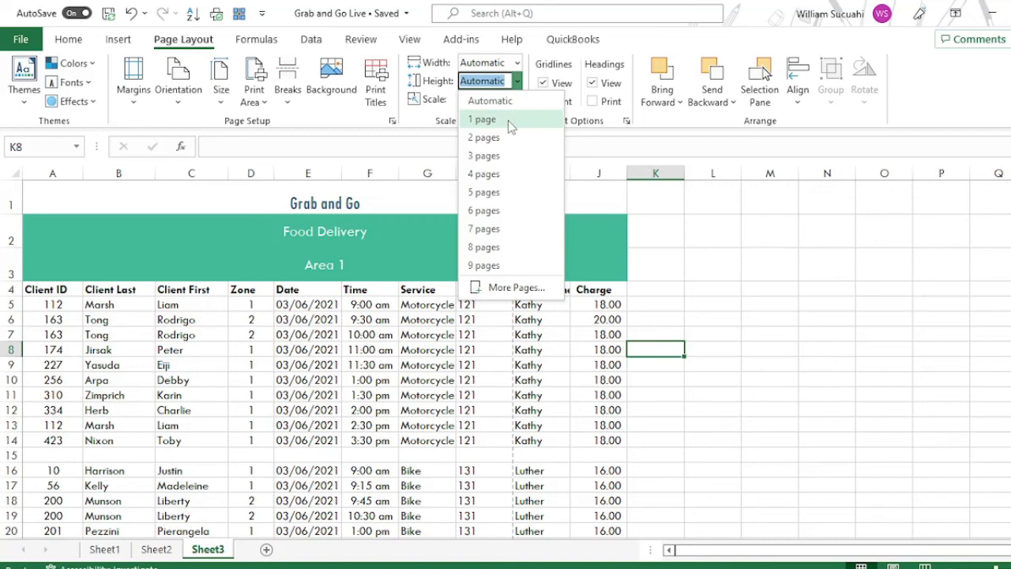
click(482, 119)
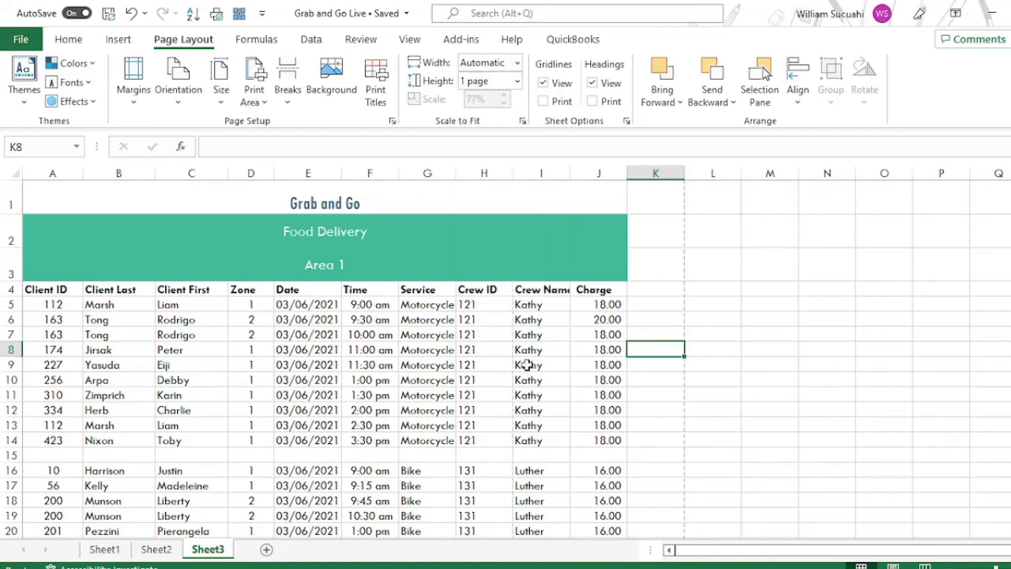
scroll(down, 3)
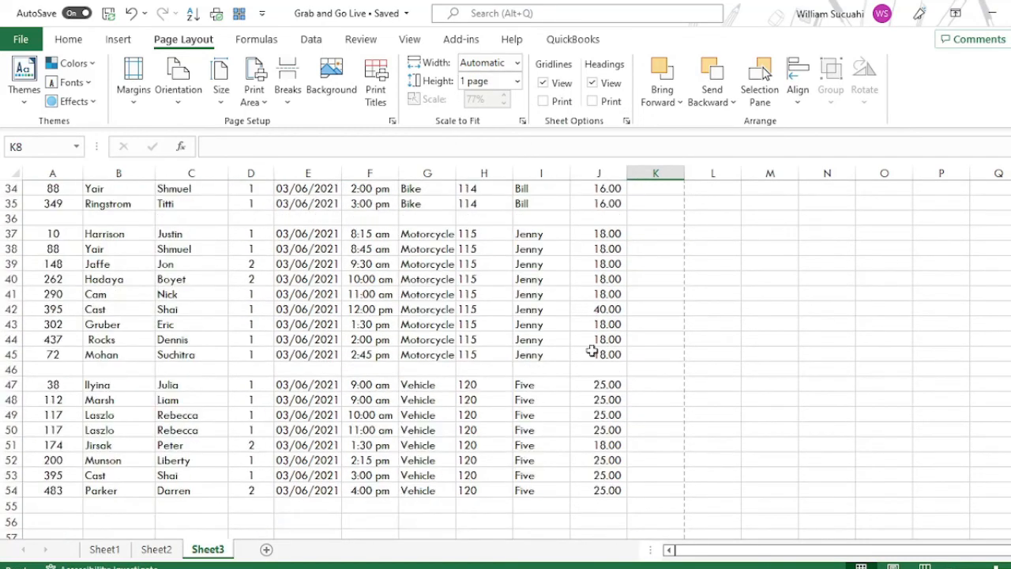
scroll(down, 3)
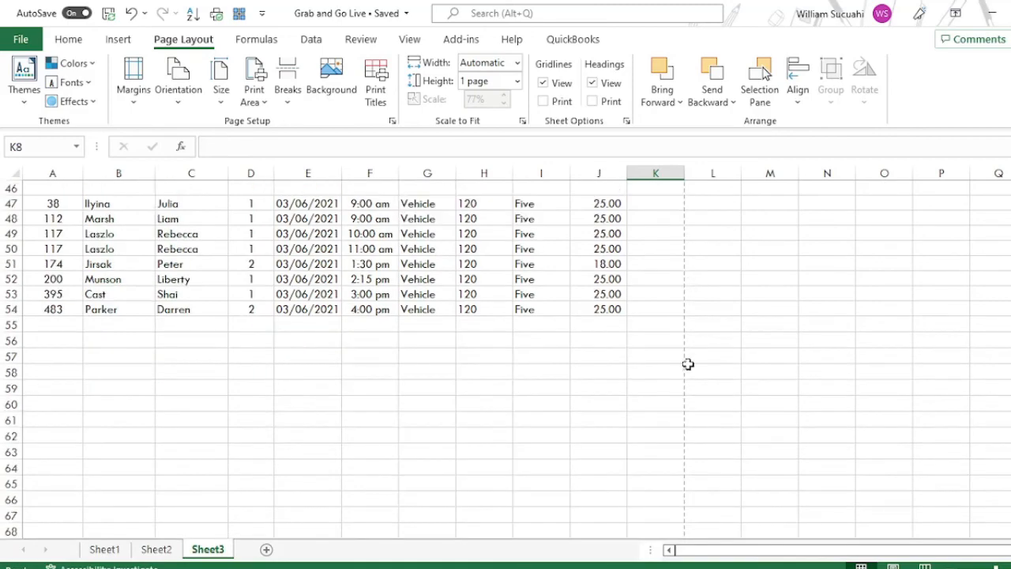
scroll(down, 3)
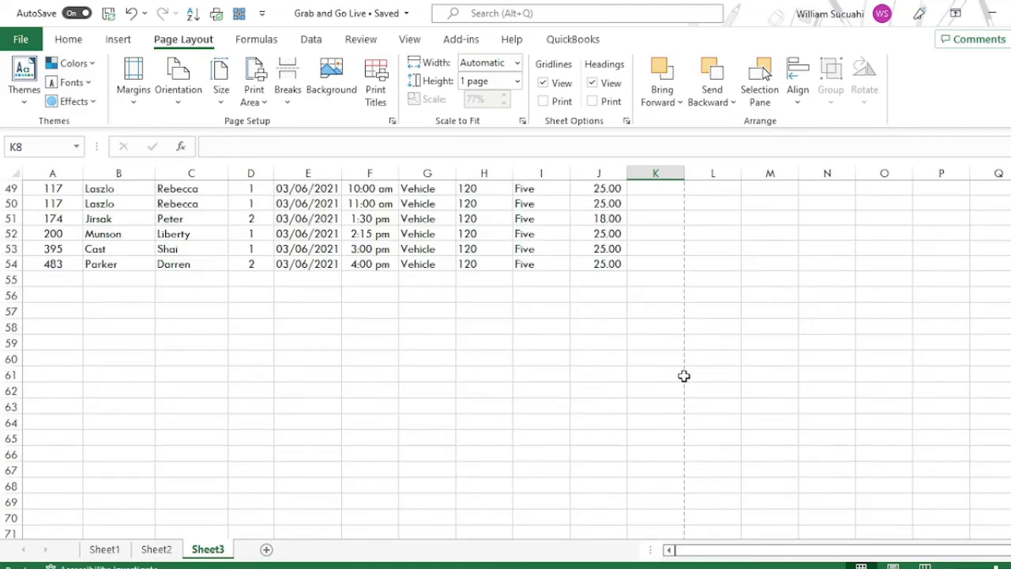
scroll(up, 3)
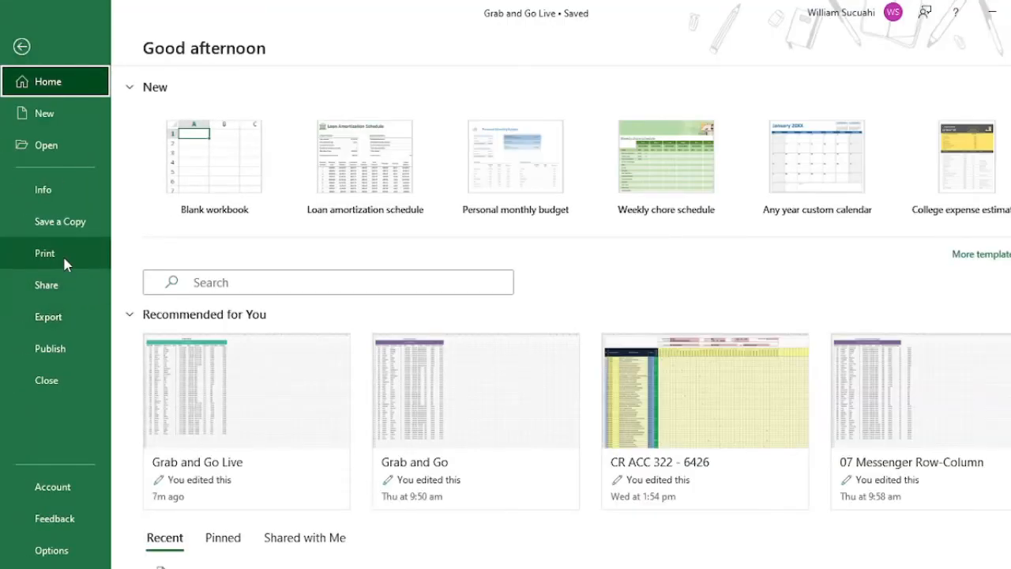
click(44, 253)
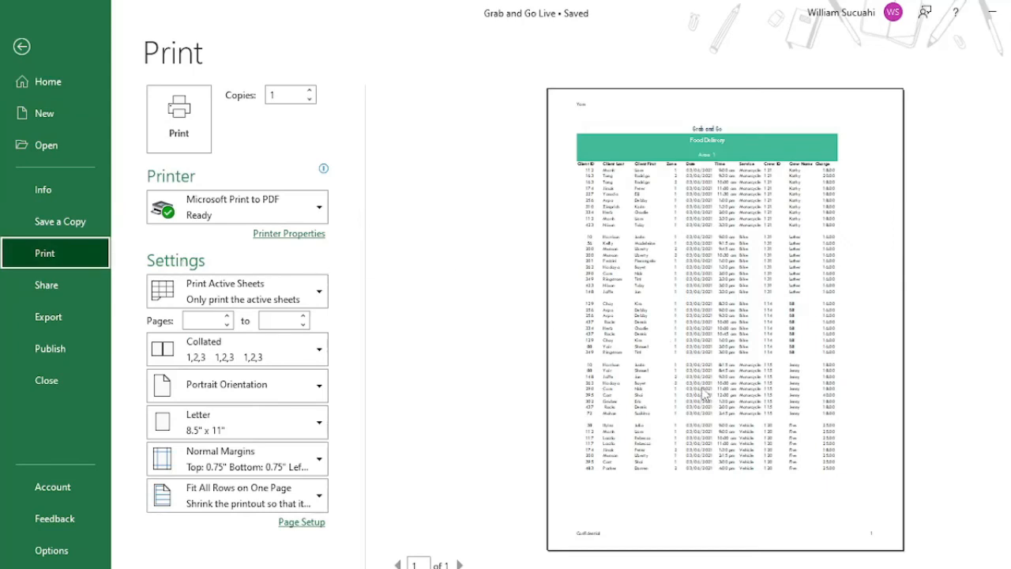
mouse_move(114, 113)
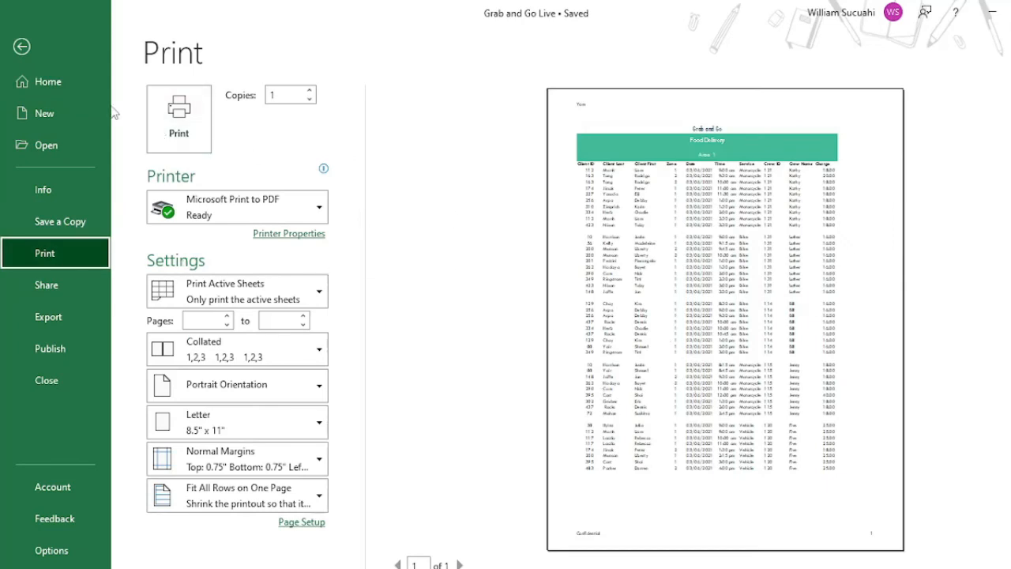
click(22, 47)
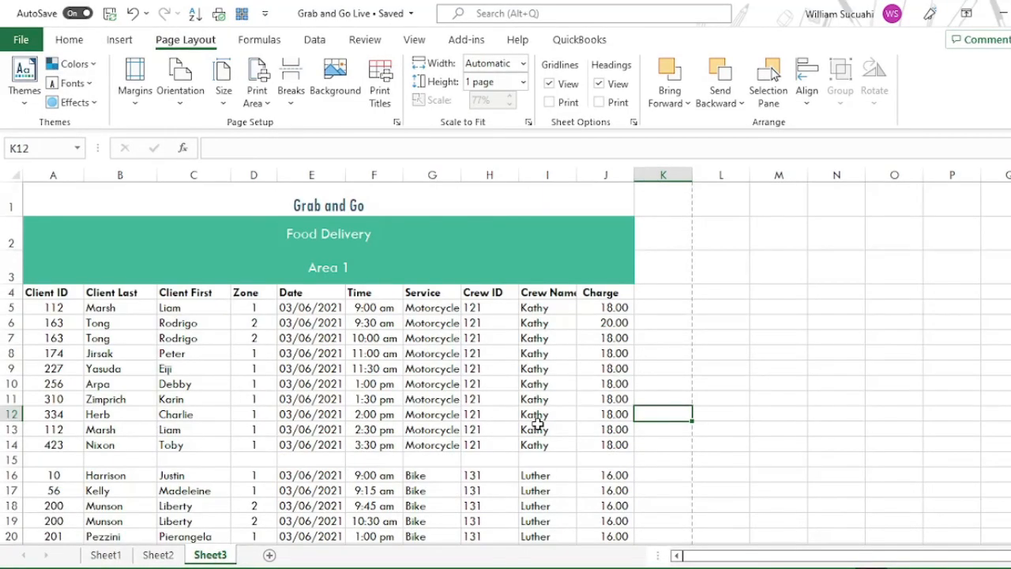